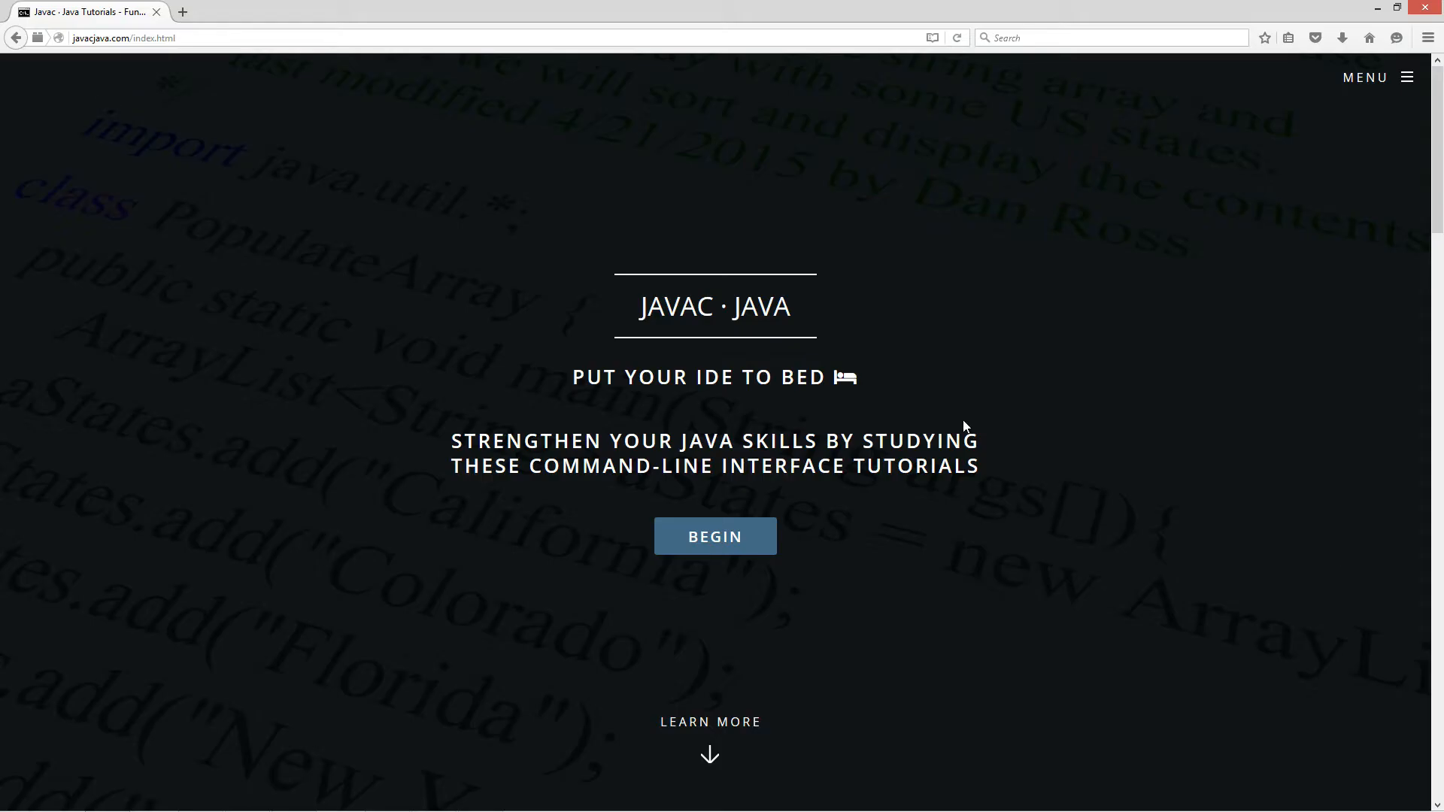
# Step: Open the Assertions Part 1 tutorial from the javacjava.com home page via BEGIN
pyautogui.click(715, 537)
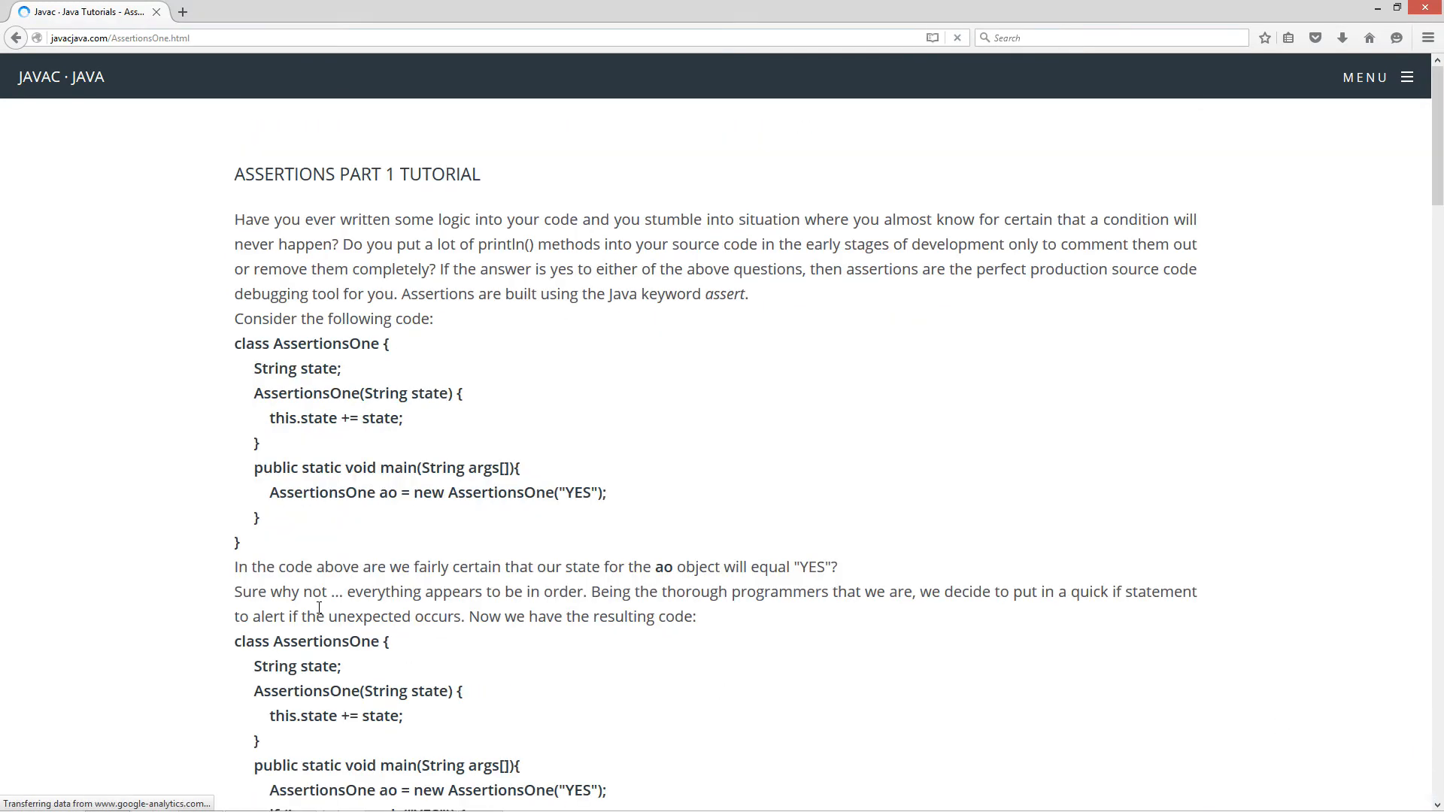
pyautogui.moveTo(389, 218)
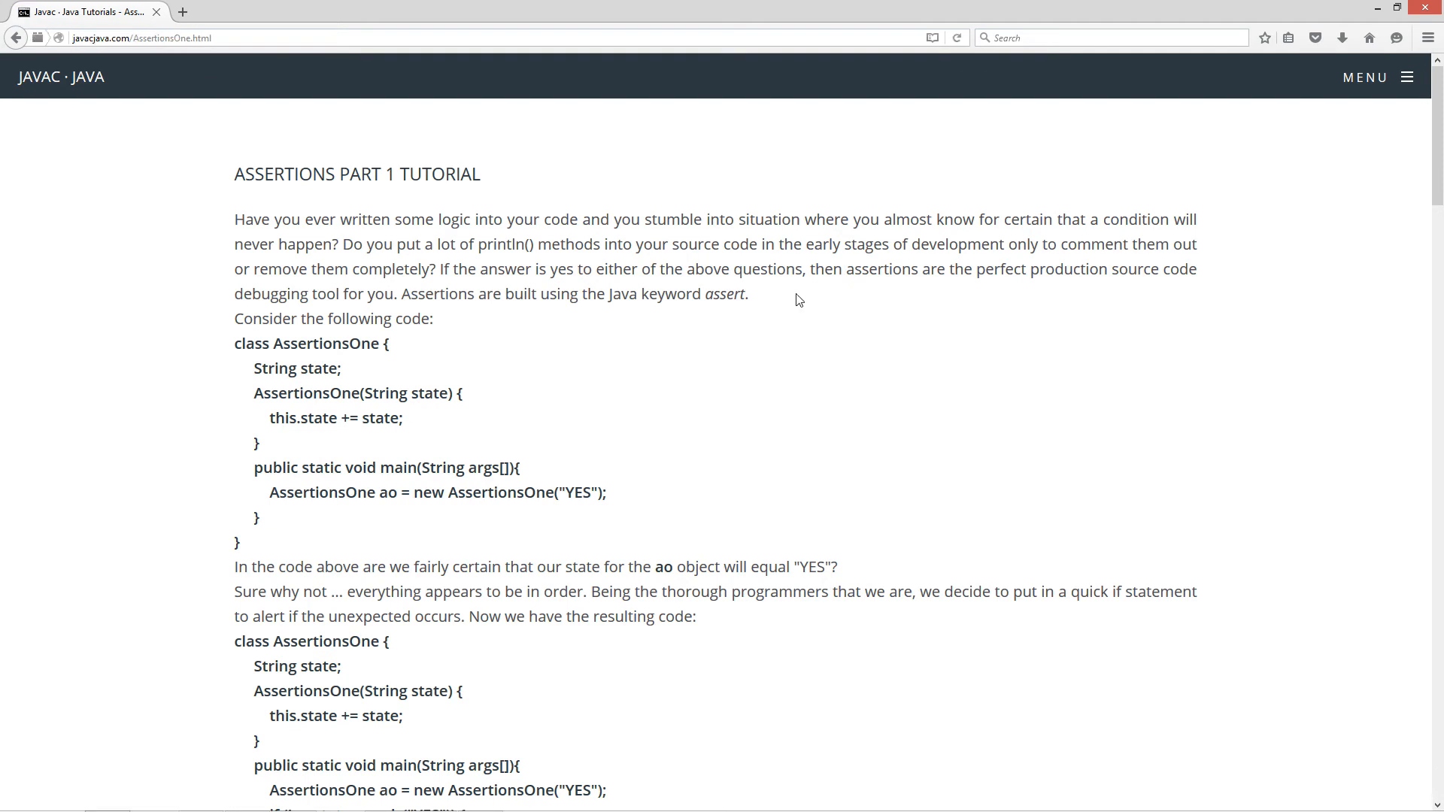
pyautogui.moveTo(1184, 219)
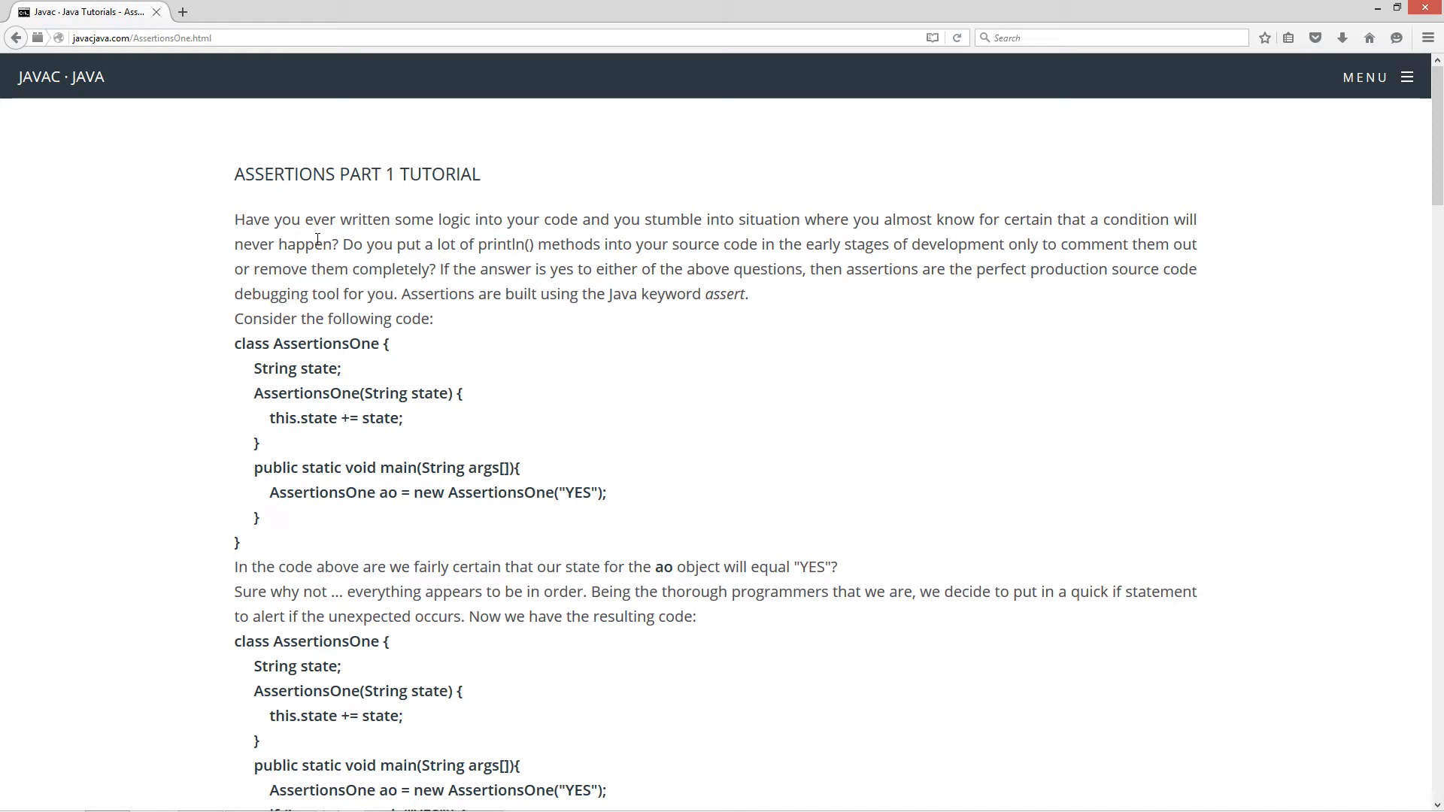
pyautogui.doubleClick(907, 219)
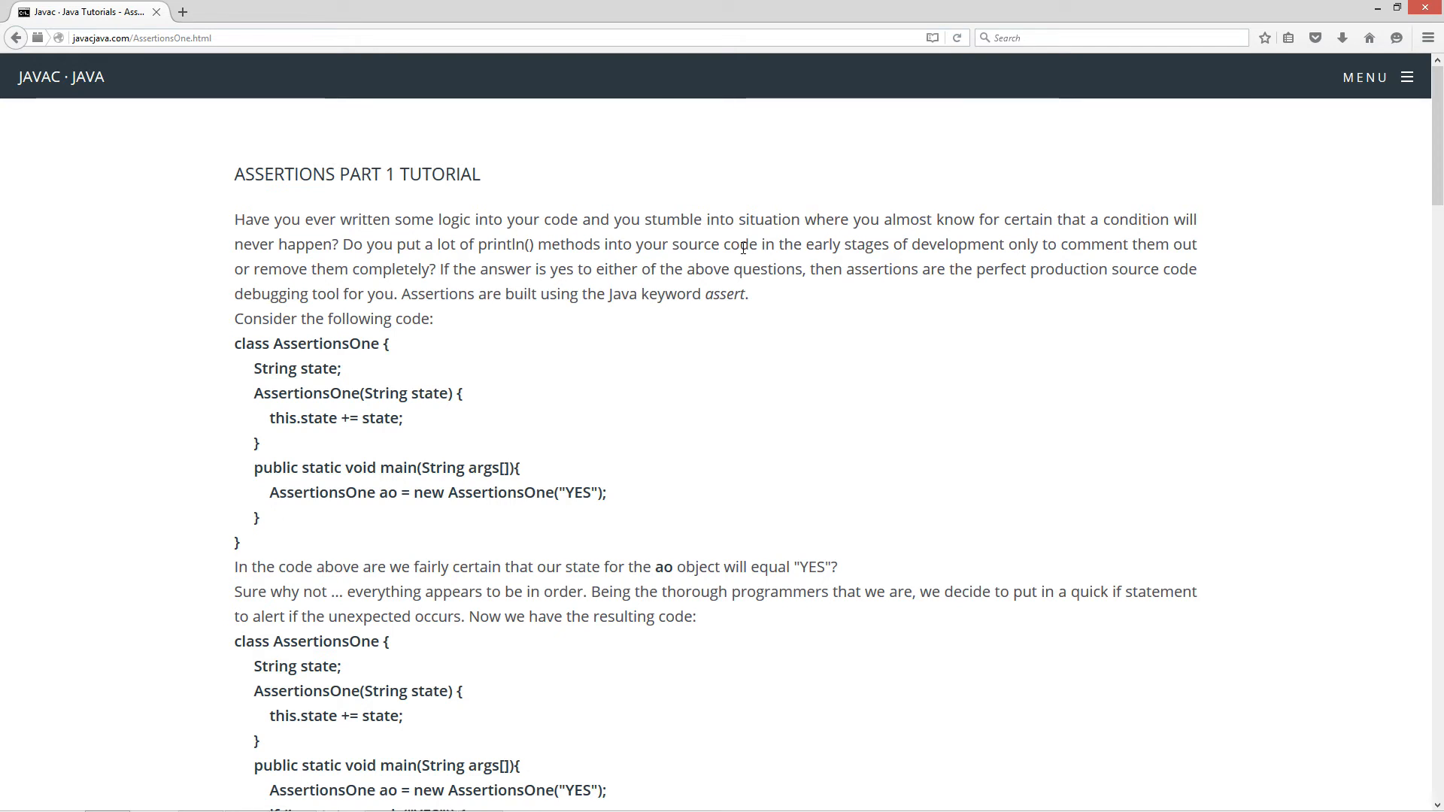
pyautogui.moveTo(429, 286)
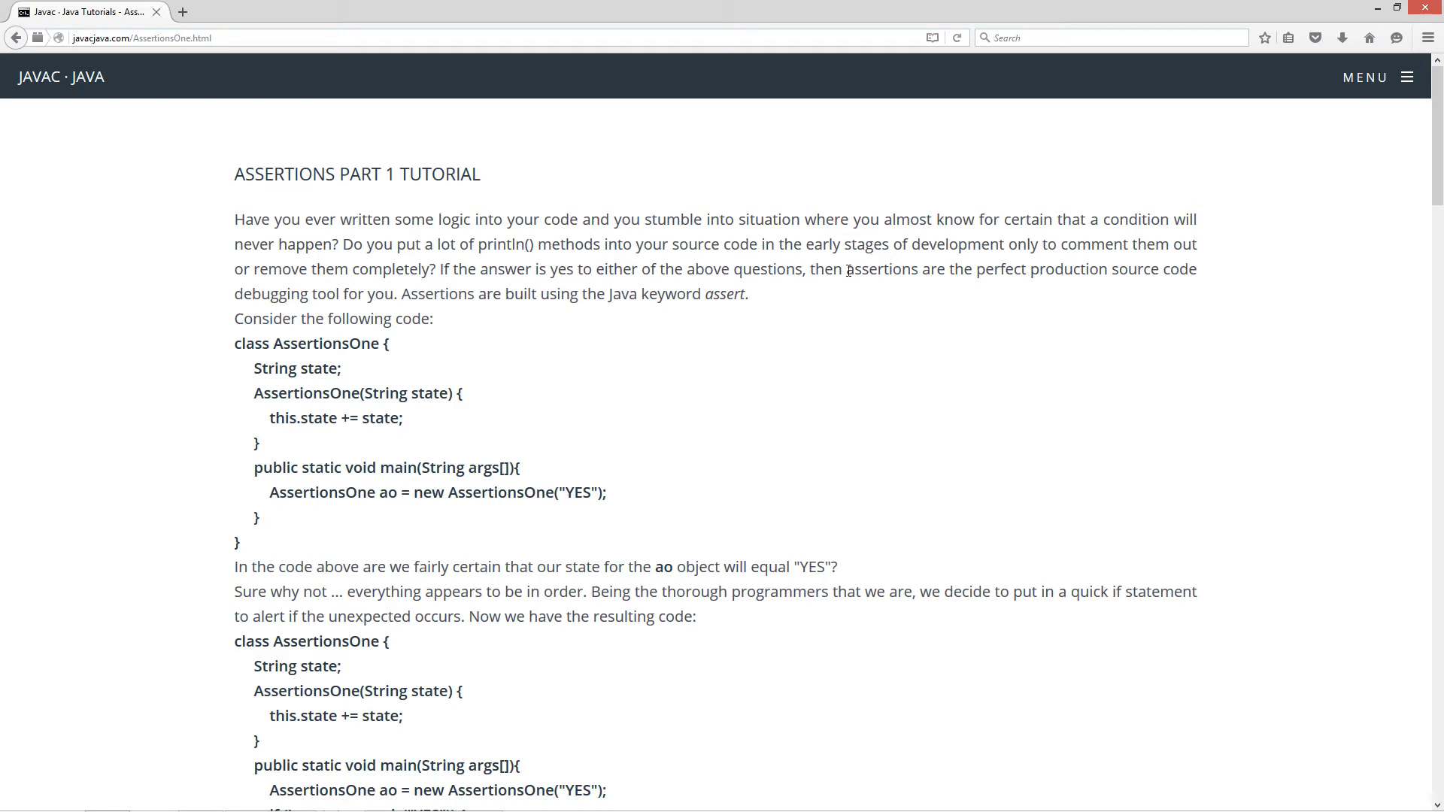
pyautogui.moveTo(1192, 276)
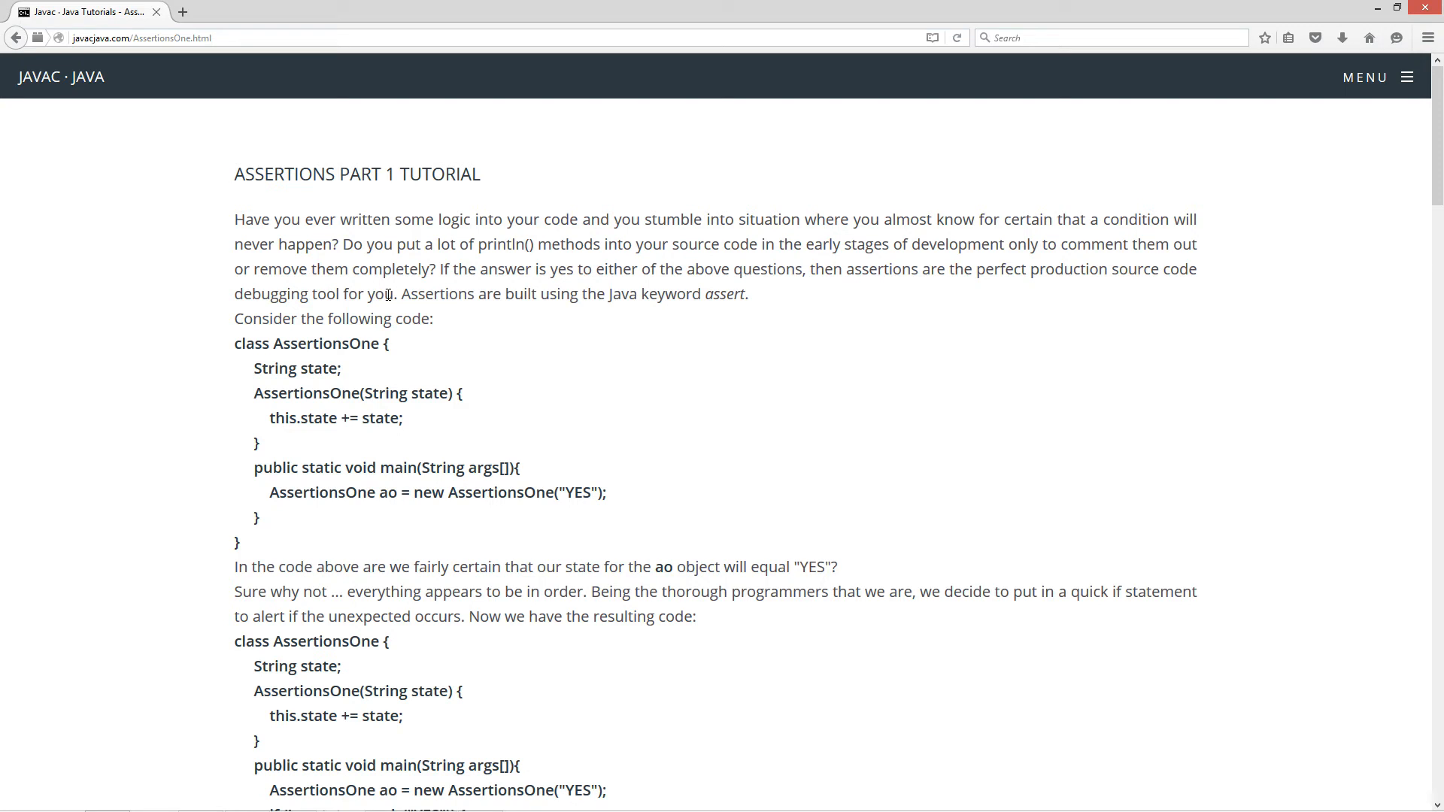
pyautogui.moveTo(709, 294)
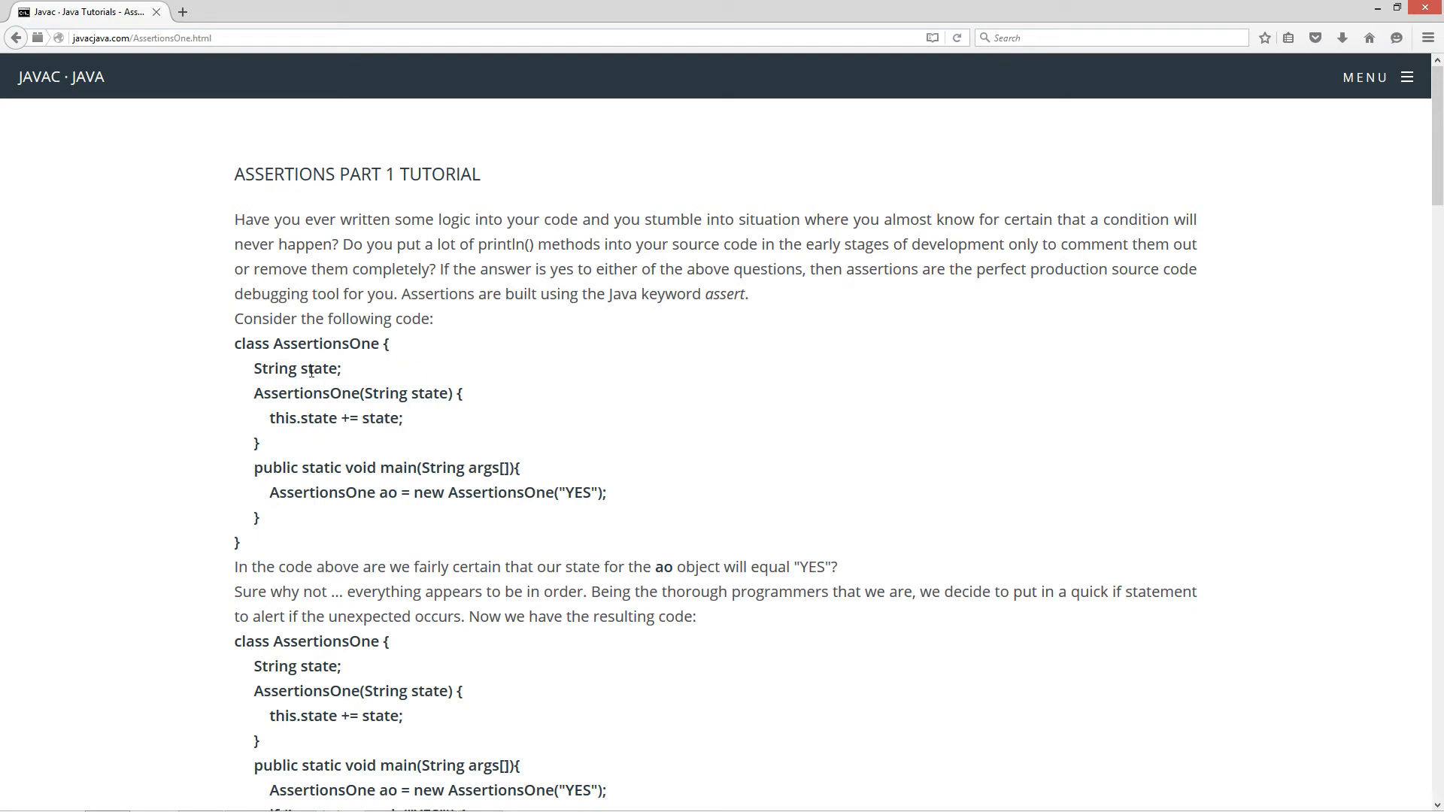
pyautogui.doubleClick(319, 364)
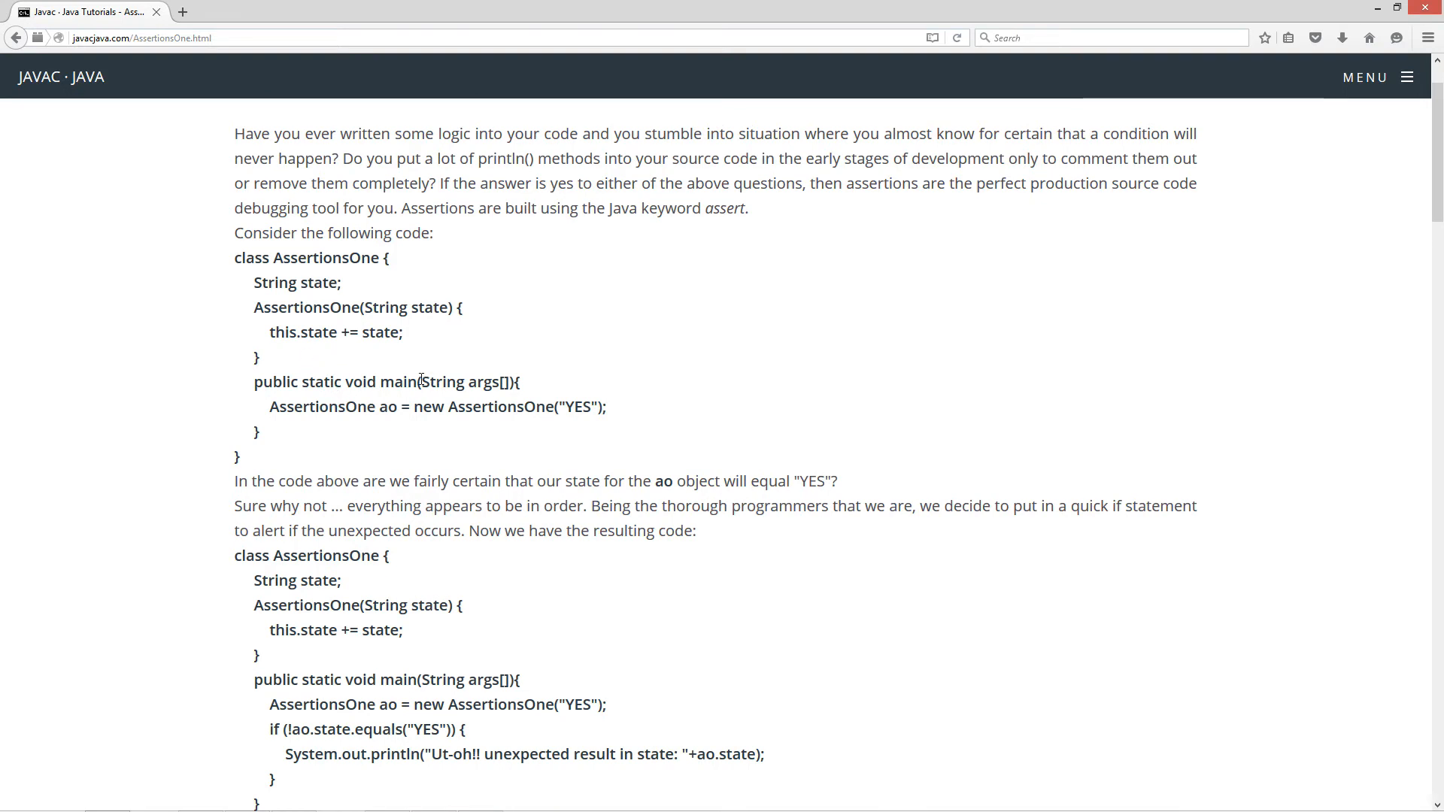
pyautogui.moveTo(272, 409)
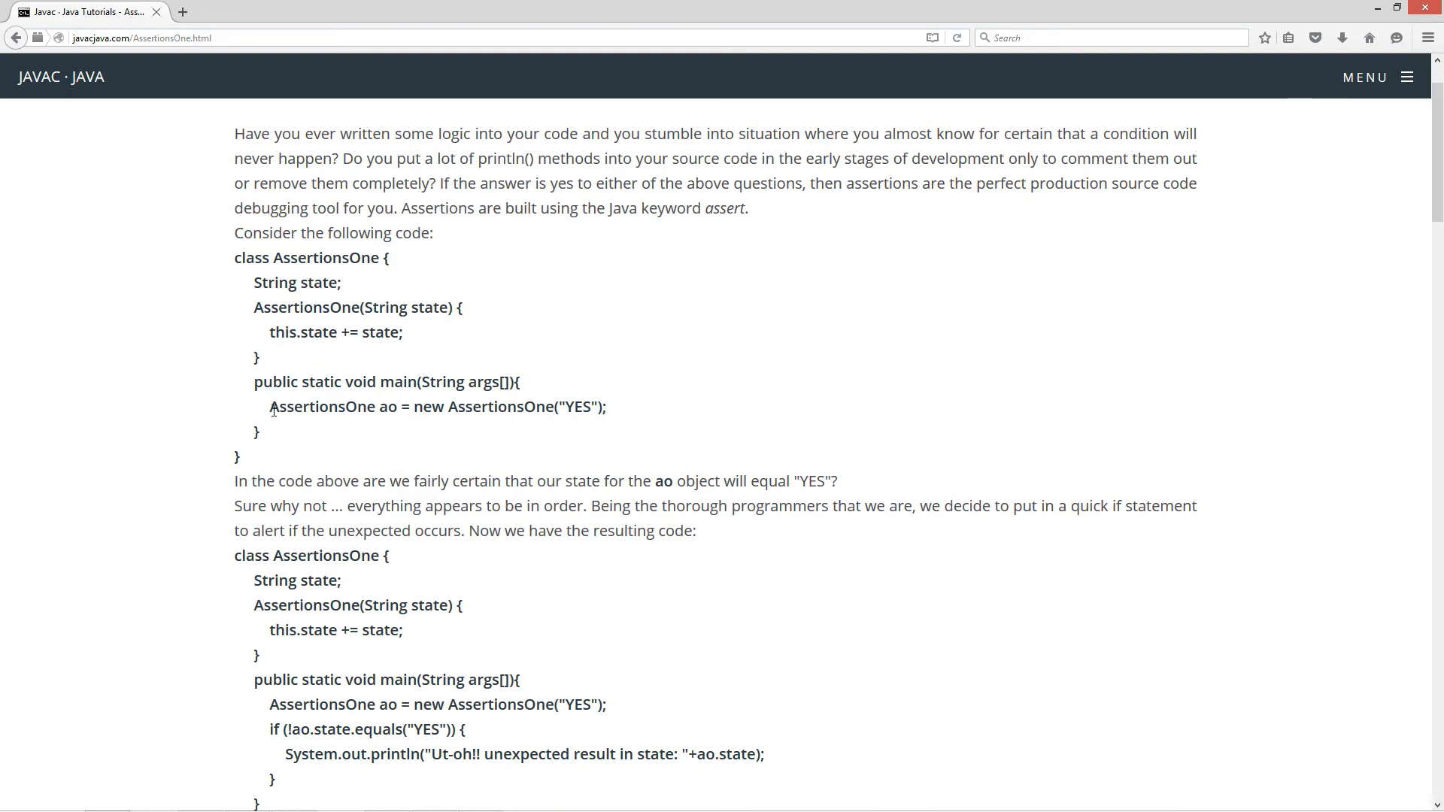
pyautogui.doubleClick(322, 406)
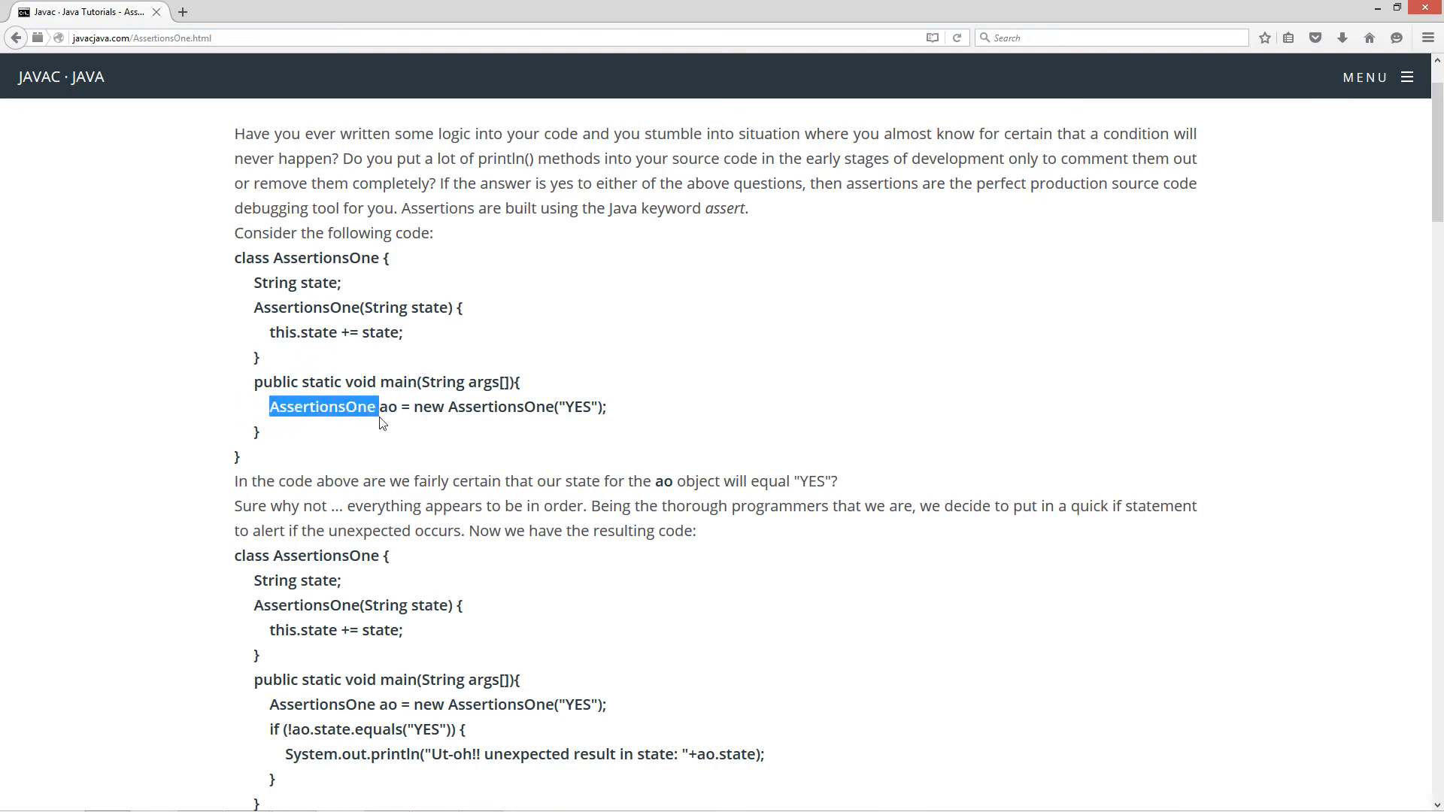
pyautogui.doubleClick(386, 407)
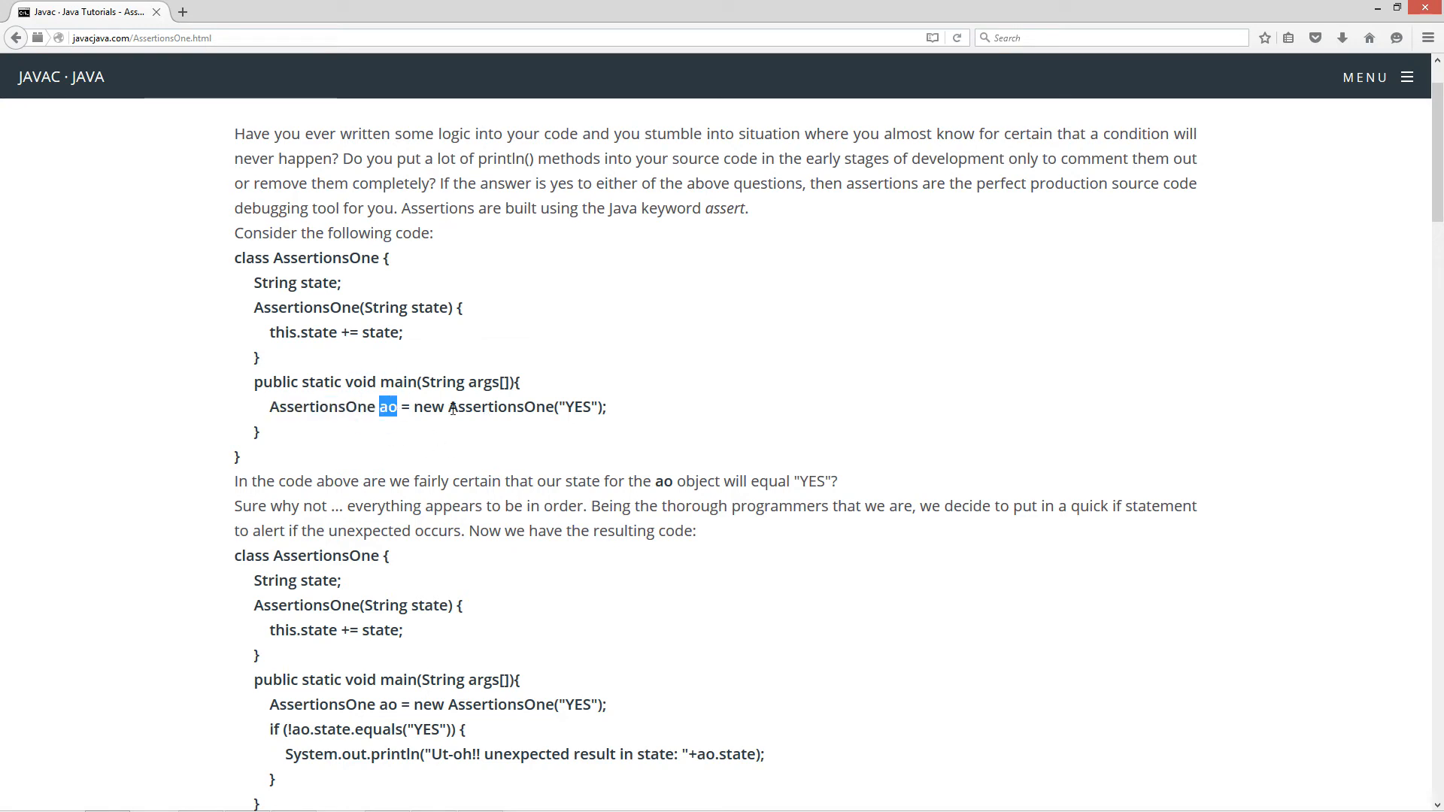
pyautogui.click(560, 407)
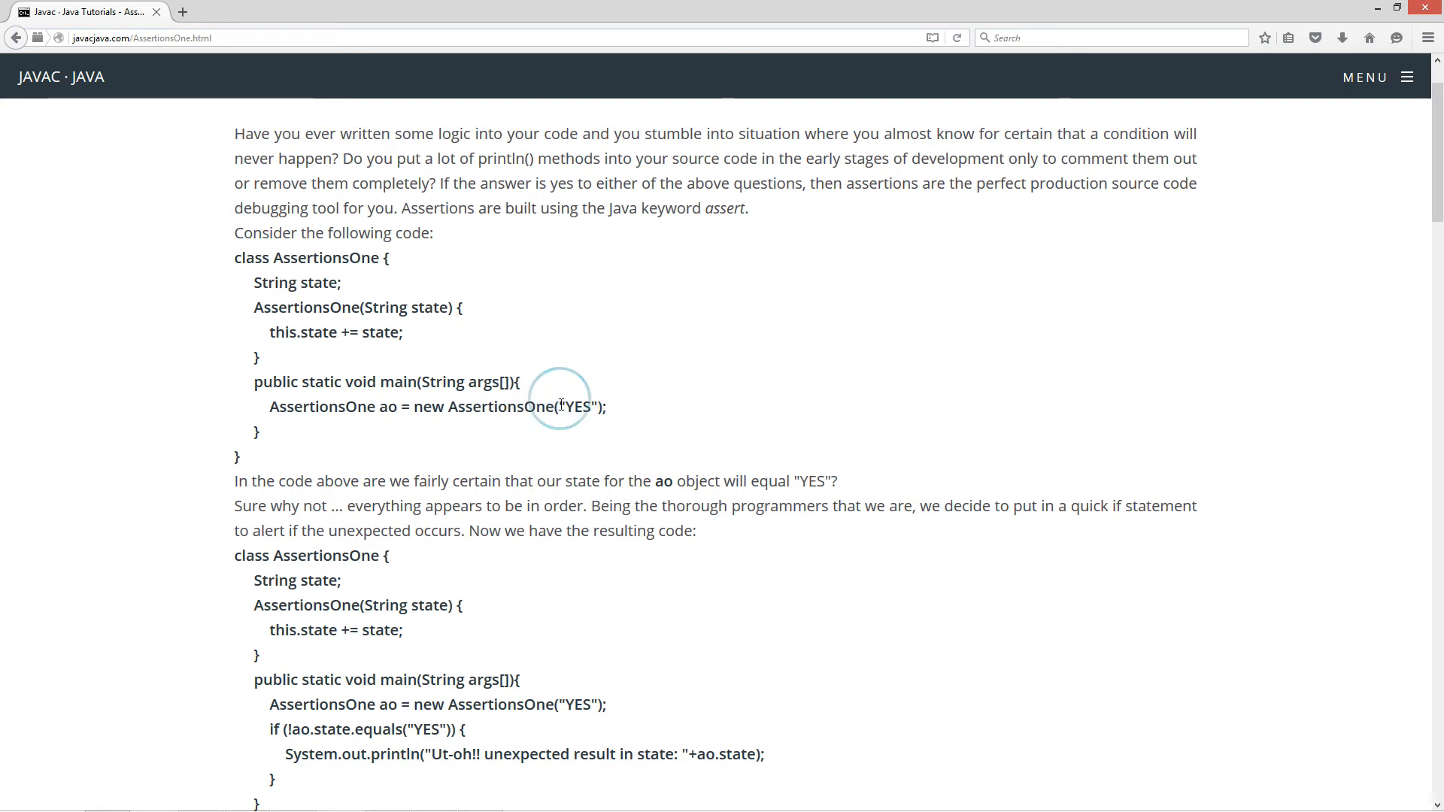
pyautogui.doubleClick(577, 407)
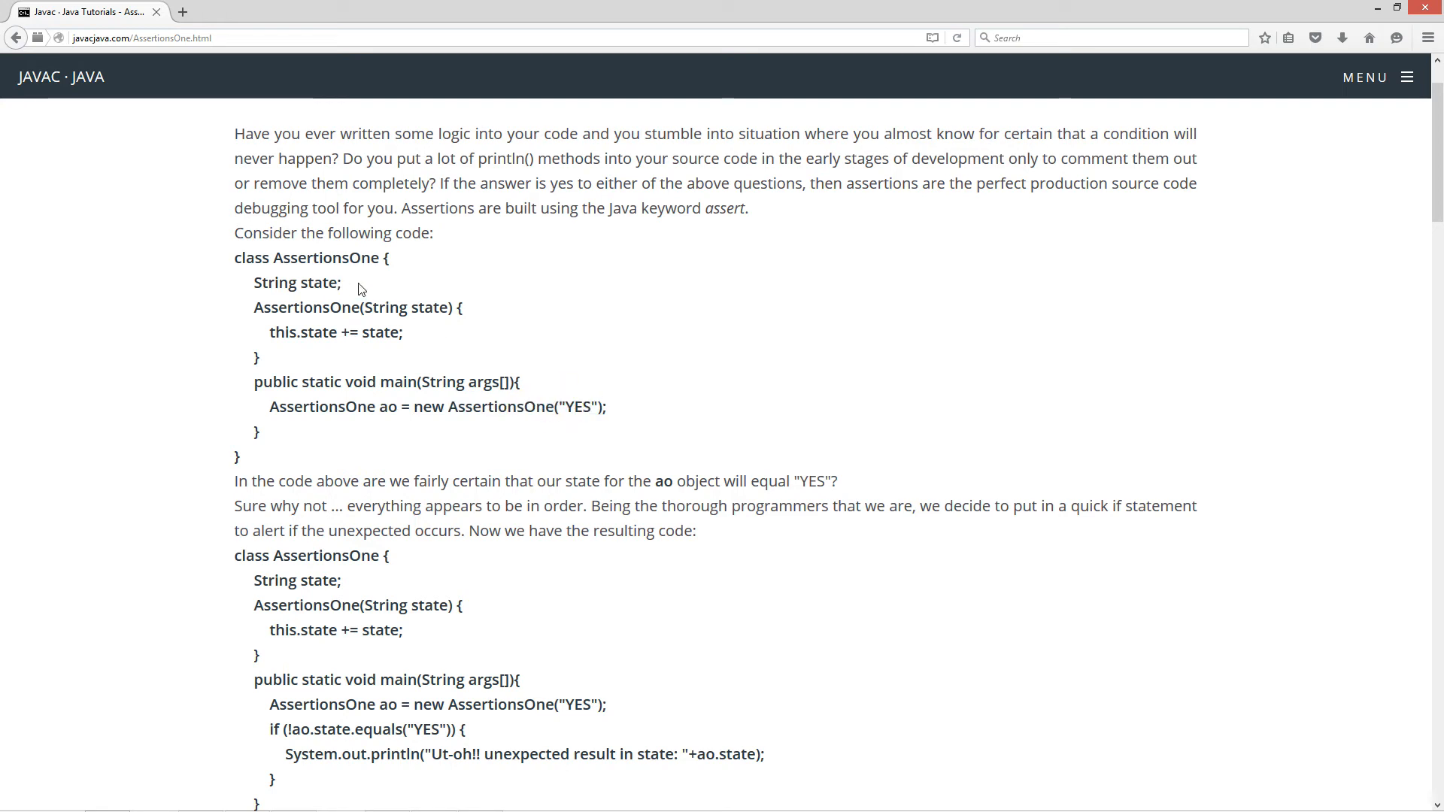
pyautogui.doubleClick(317, 283)
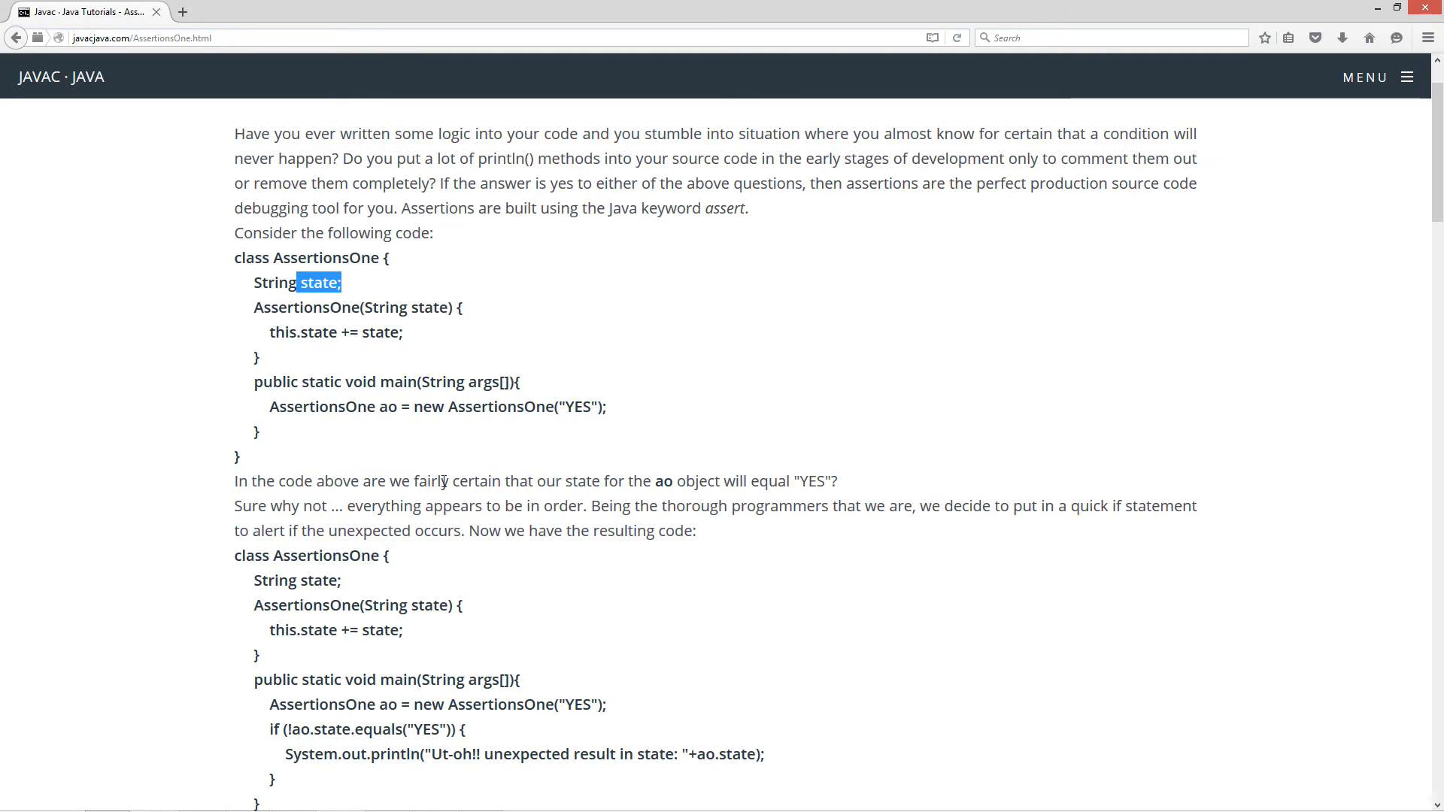
pyautogui.doubleClick(663, 481)
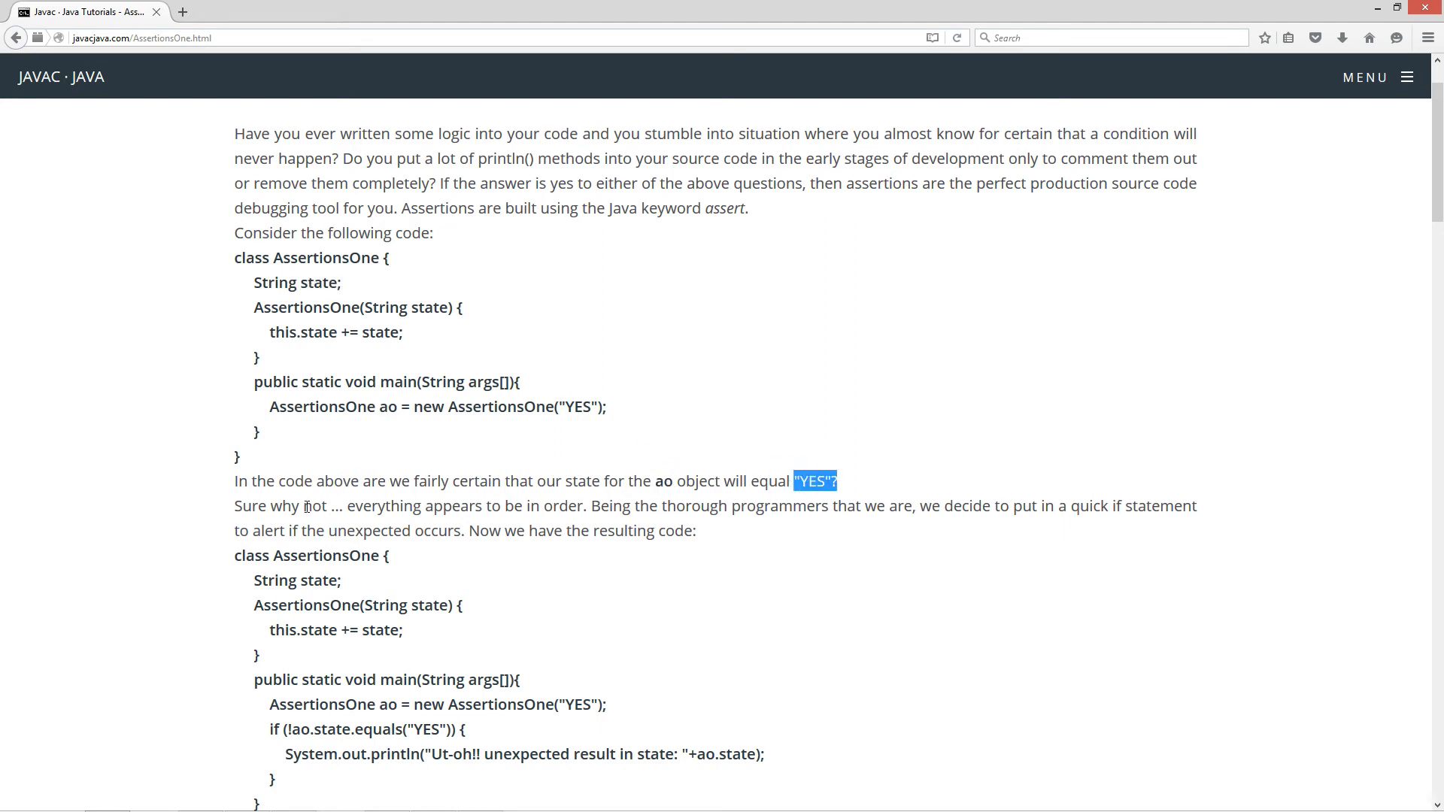
pyautogui.click(498, 498)
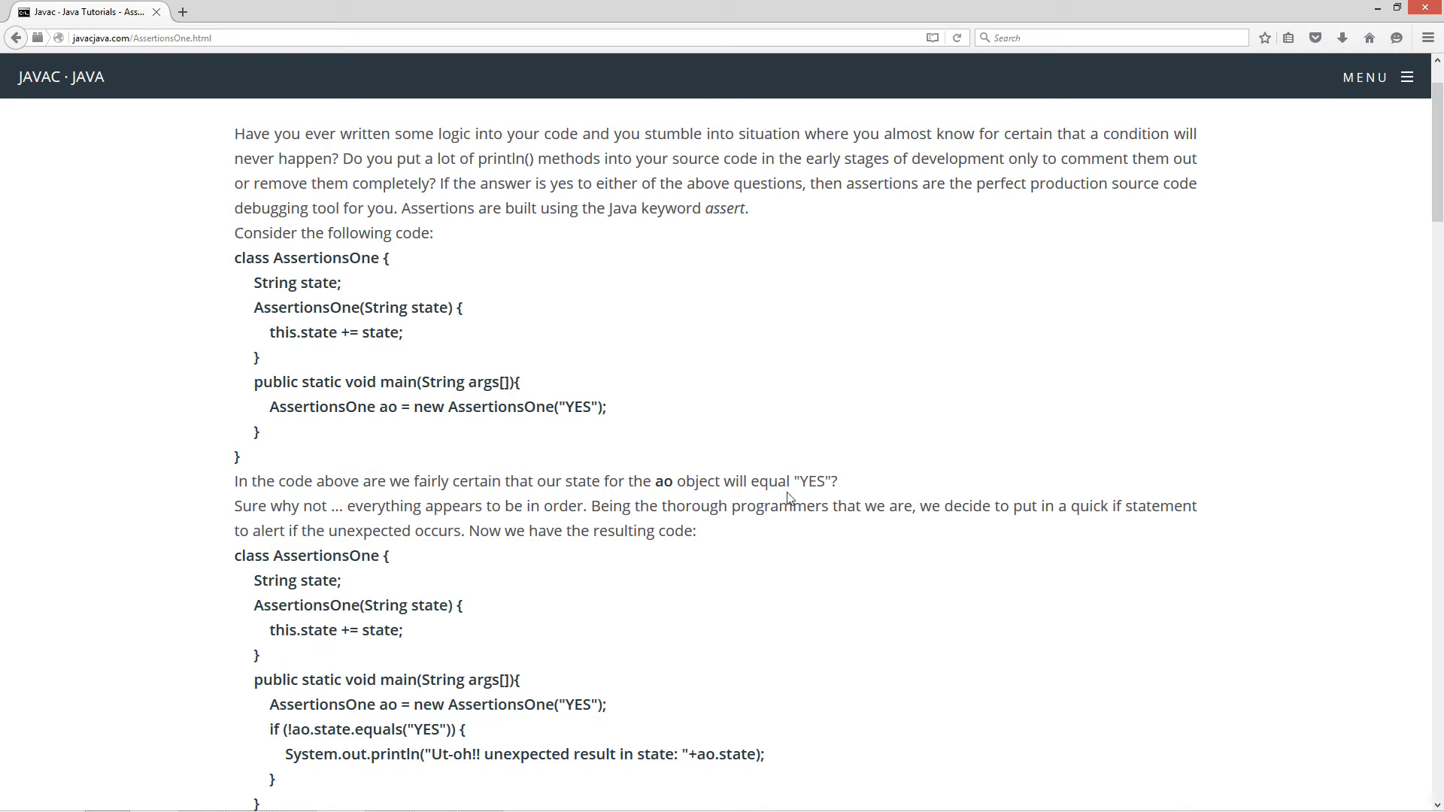
pyautogui.moveTo(1056, 513)
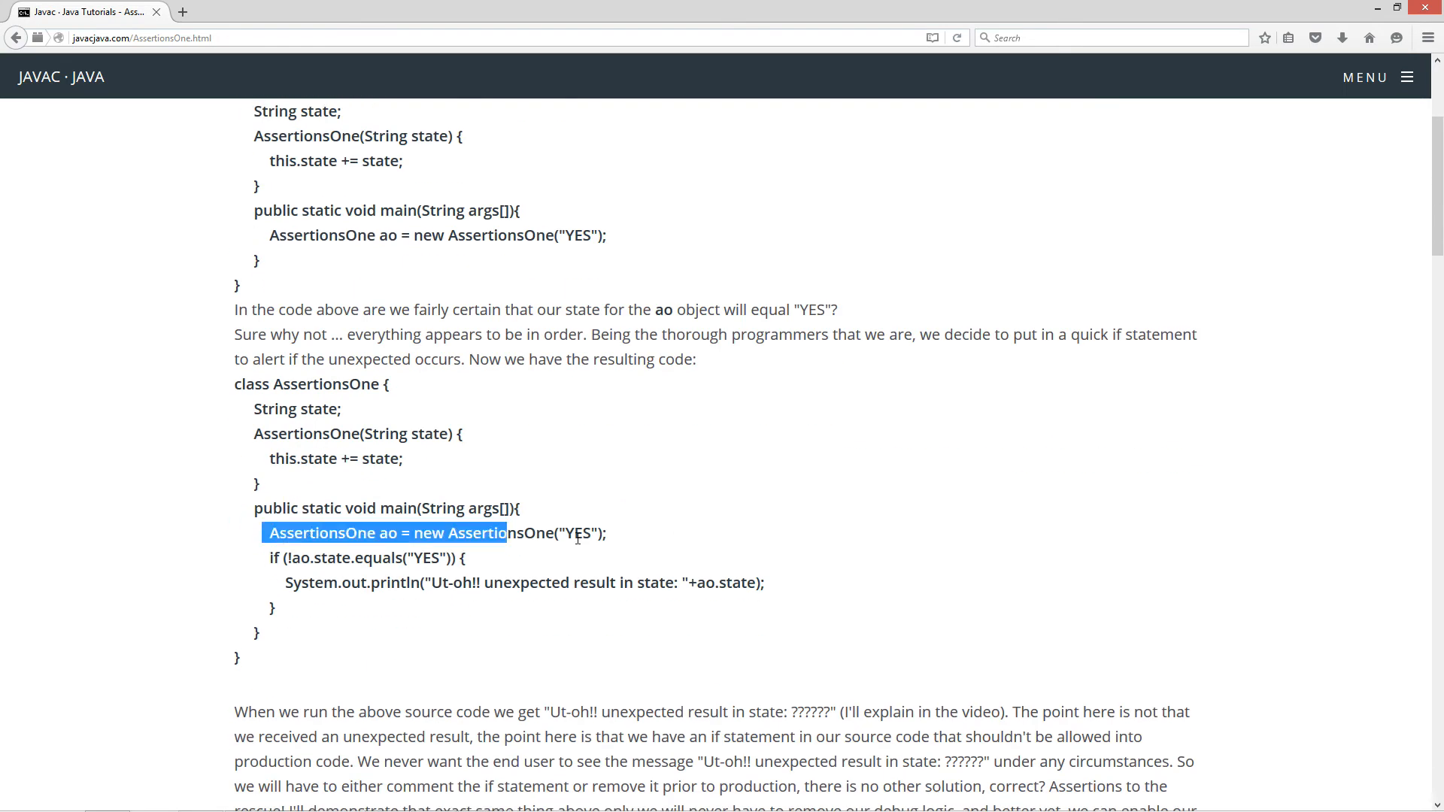
pyautogui.click(292, 560)
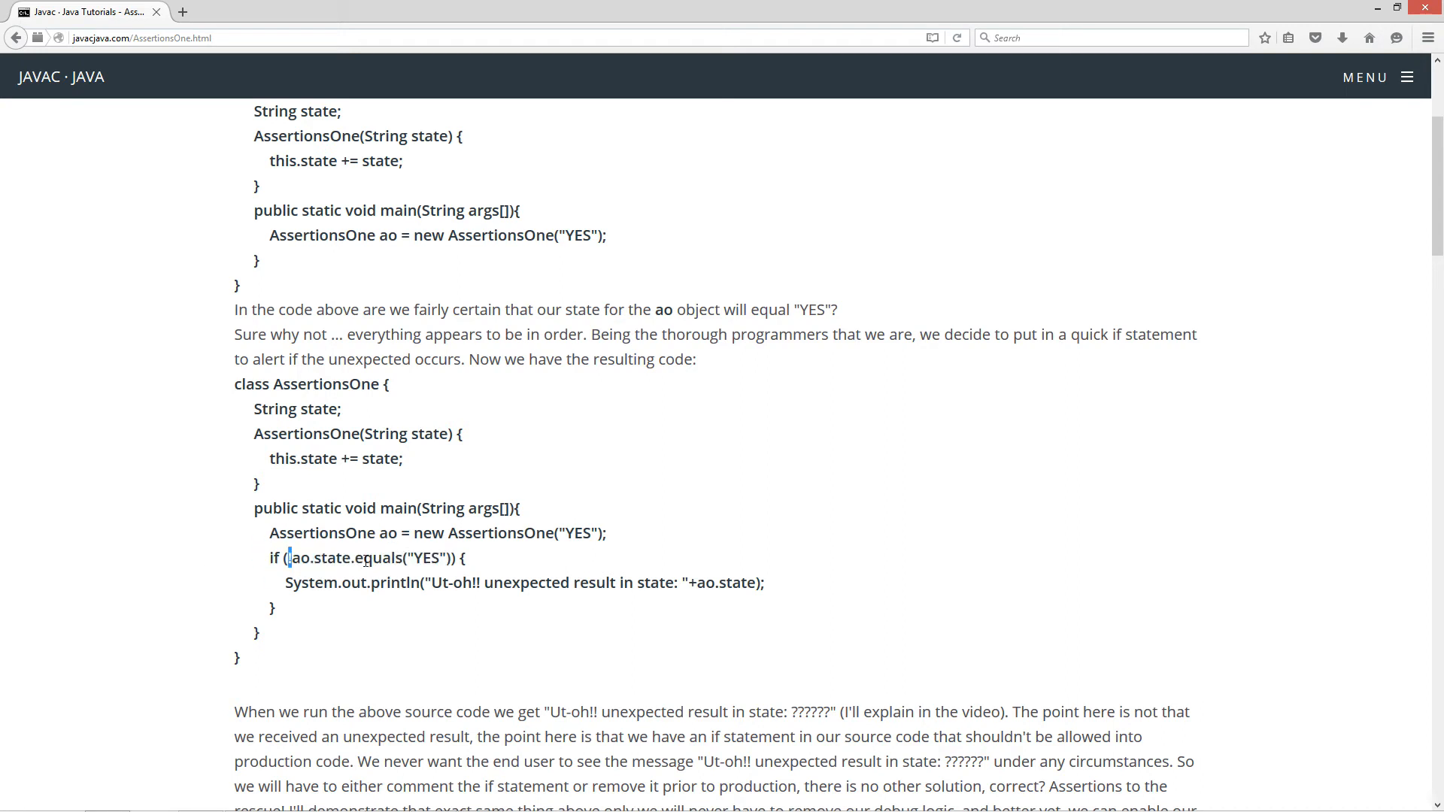
pyautogui.write('!')
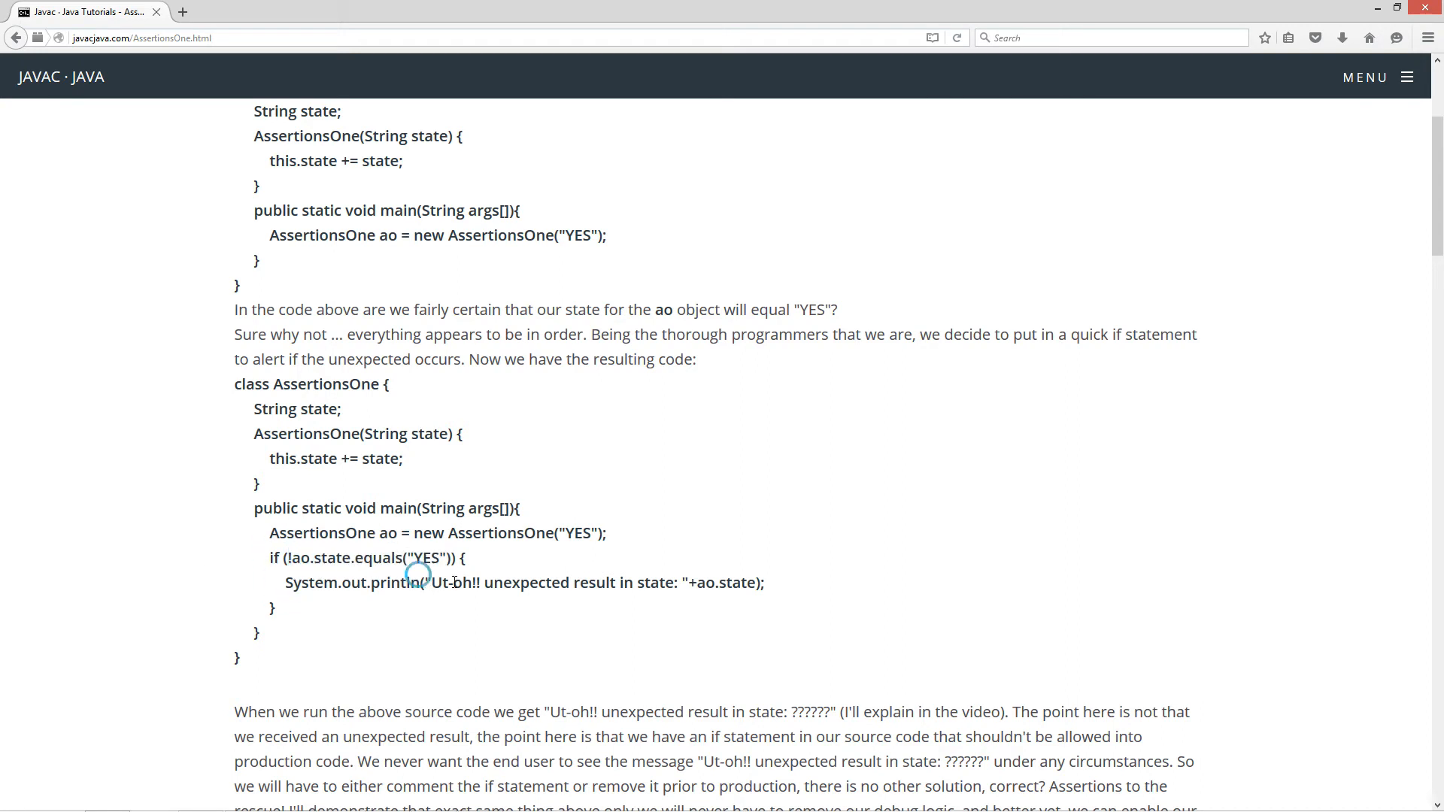
pyautogui.moveTo(426, 583); pyautogui.dragTo(763, 582)
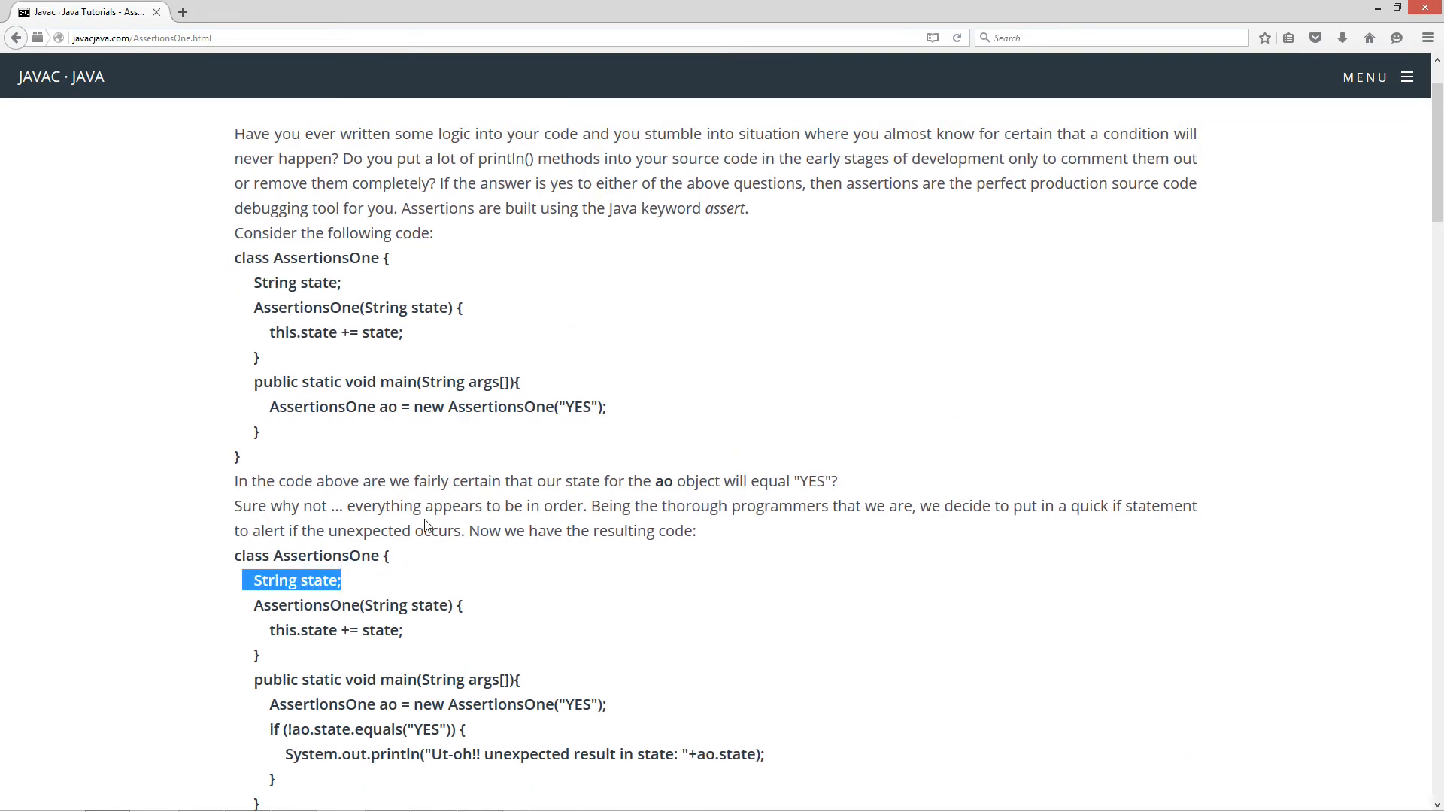
pyautogui.scroll(-3)
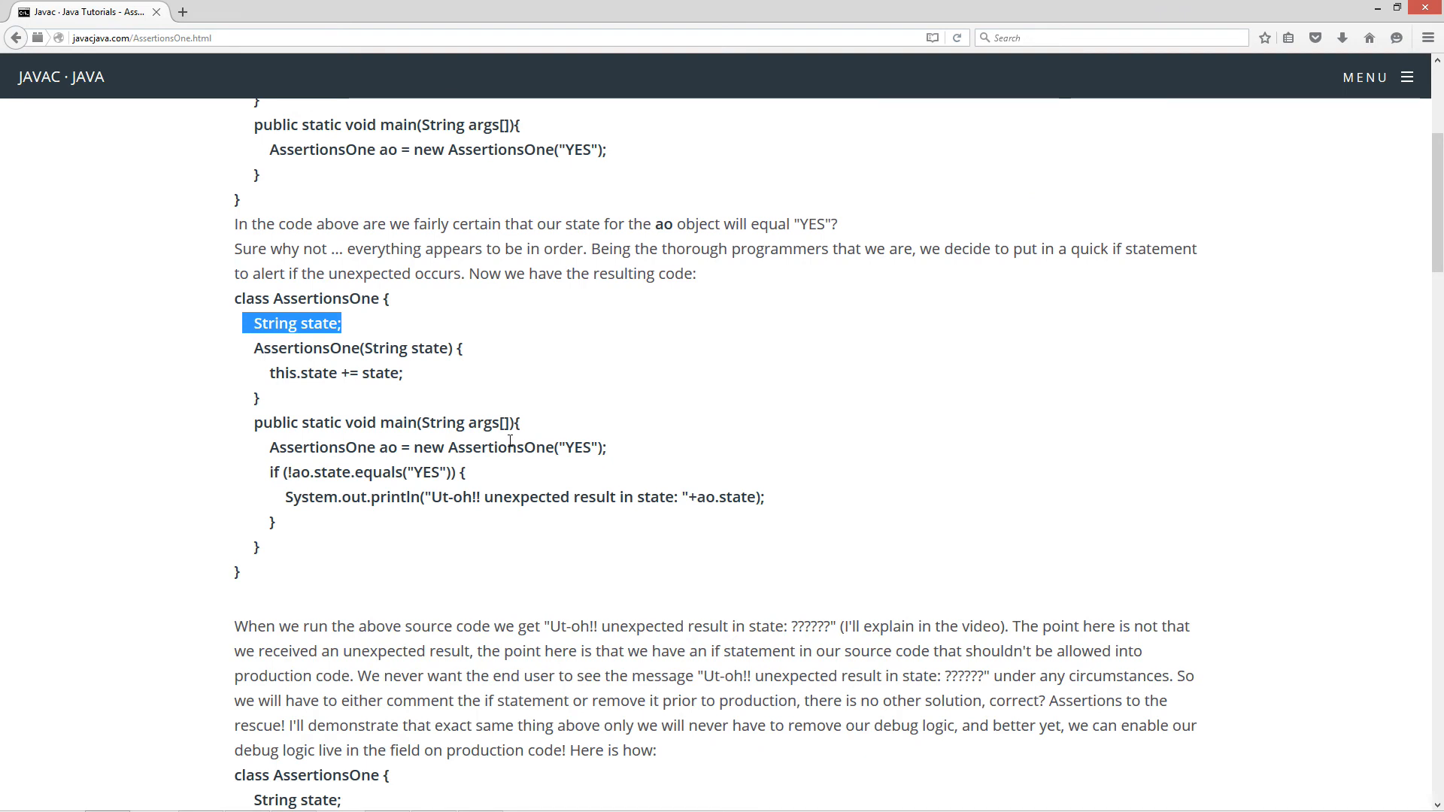
pyautogui.scroll(-3)
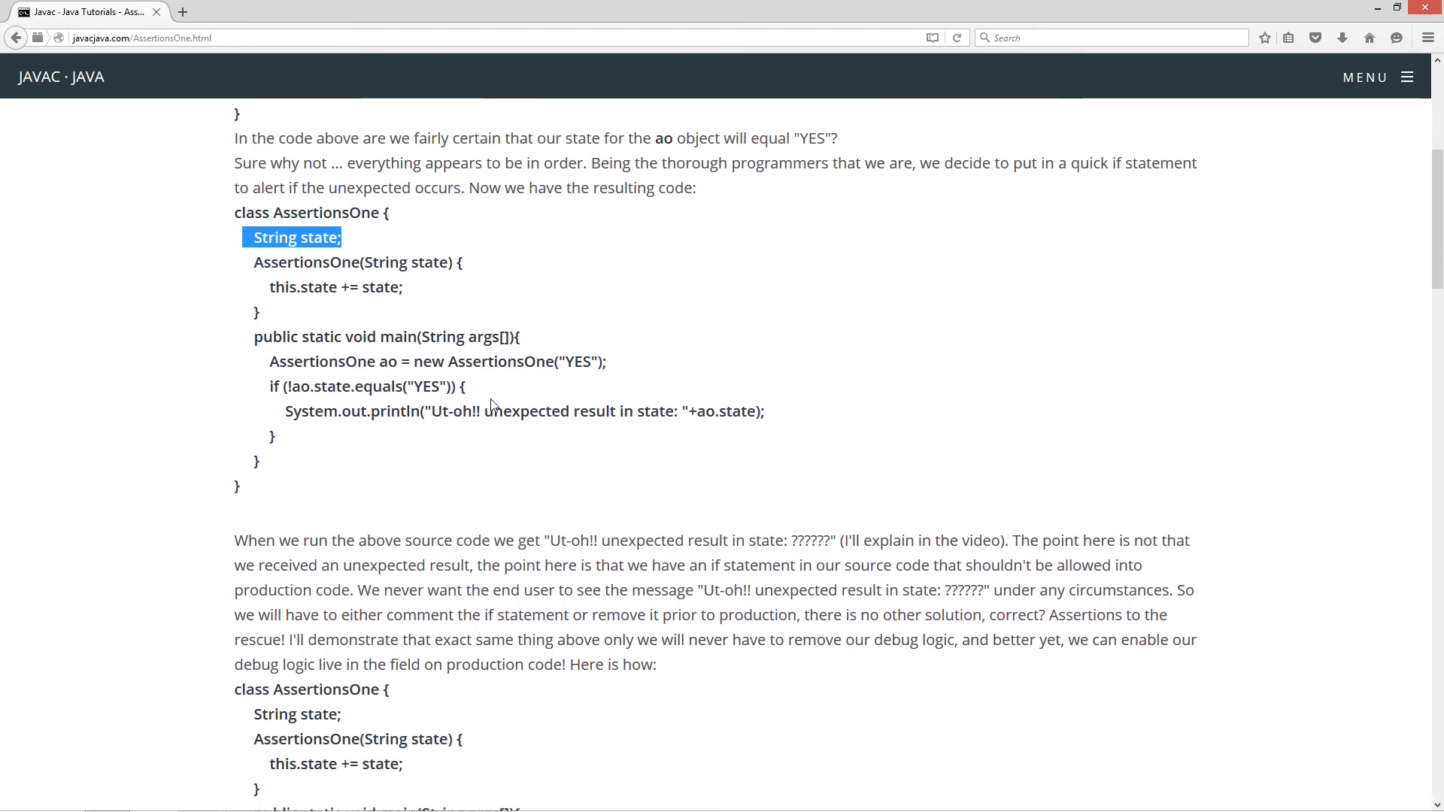
pyautogui.moveTo(603, 416)
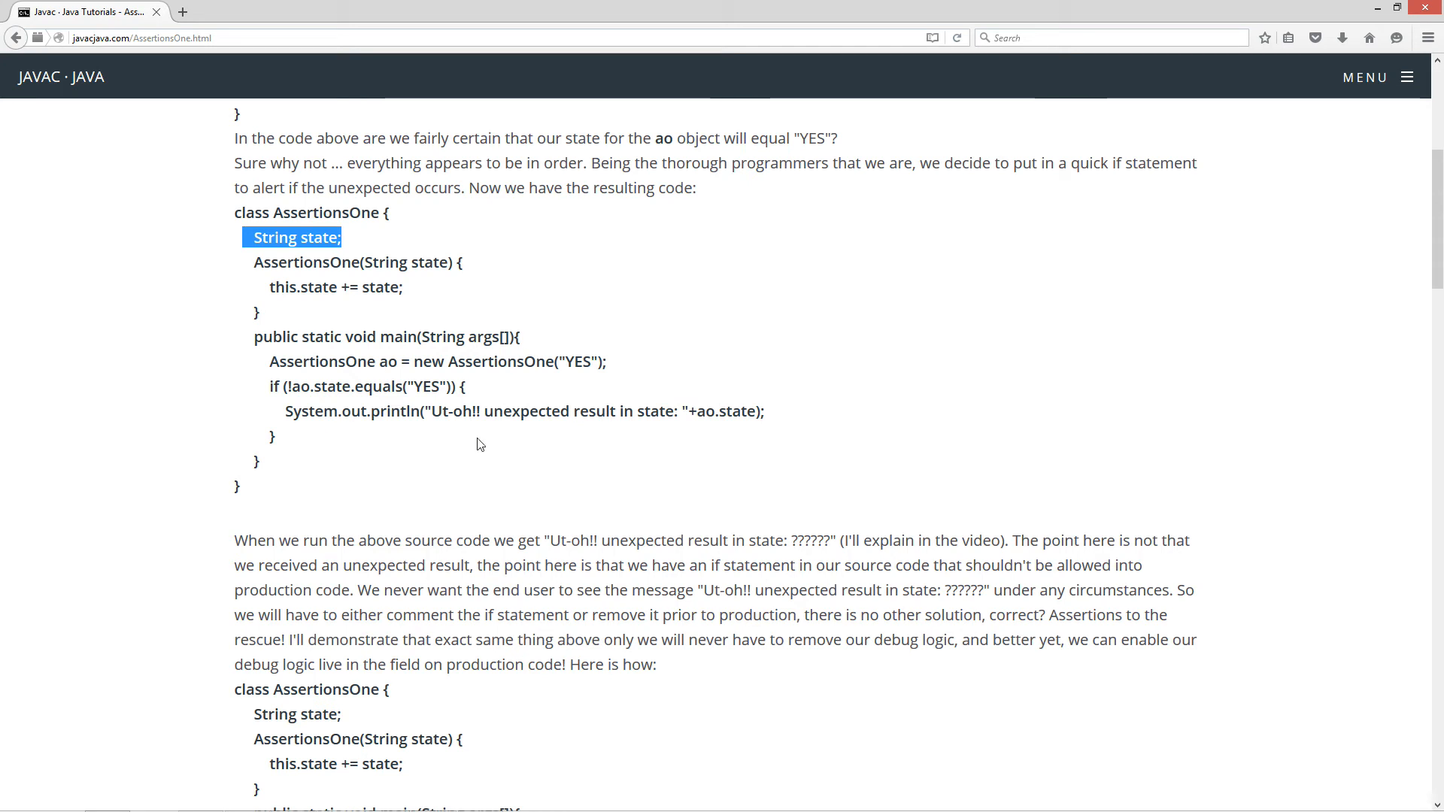
pyautogui.moveTo(500, 453)
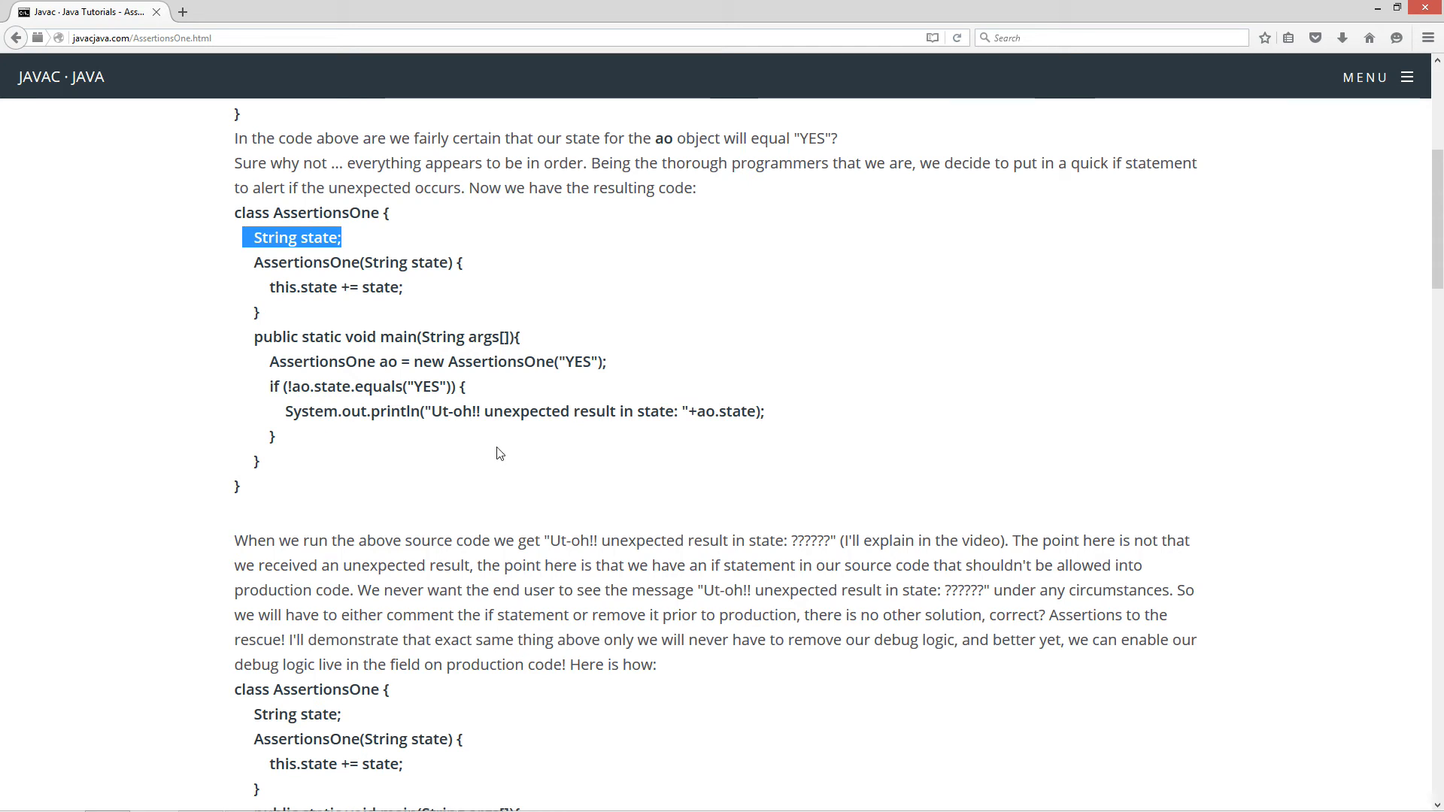
pyautogui.moveTo(373, 528)
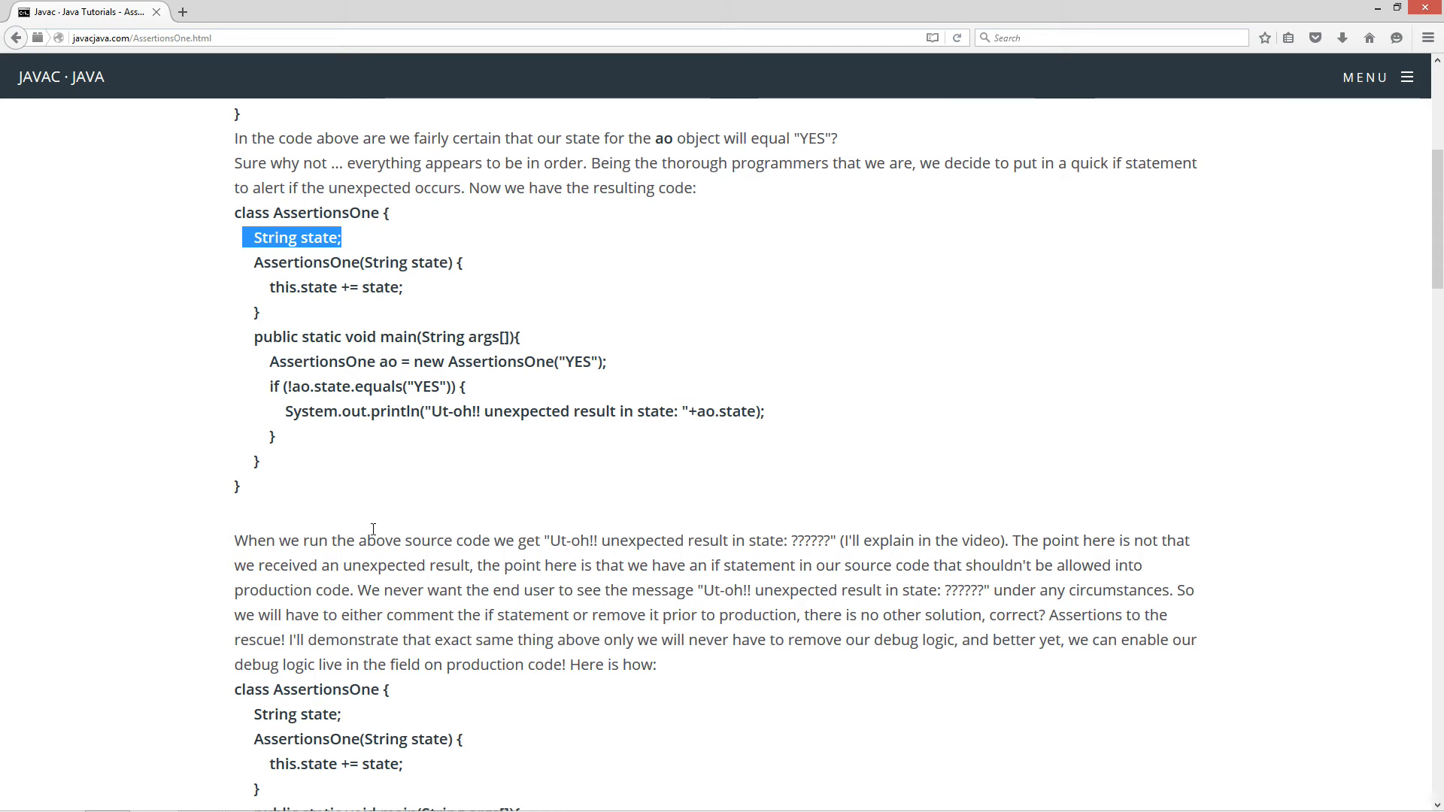
pyautogui.moveTo(501, 540)
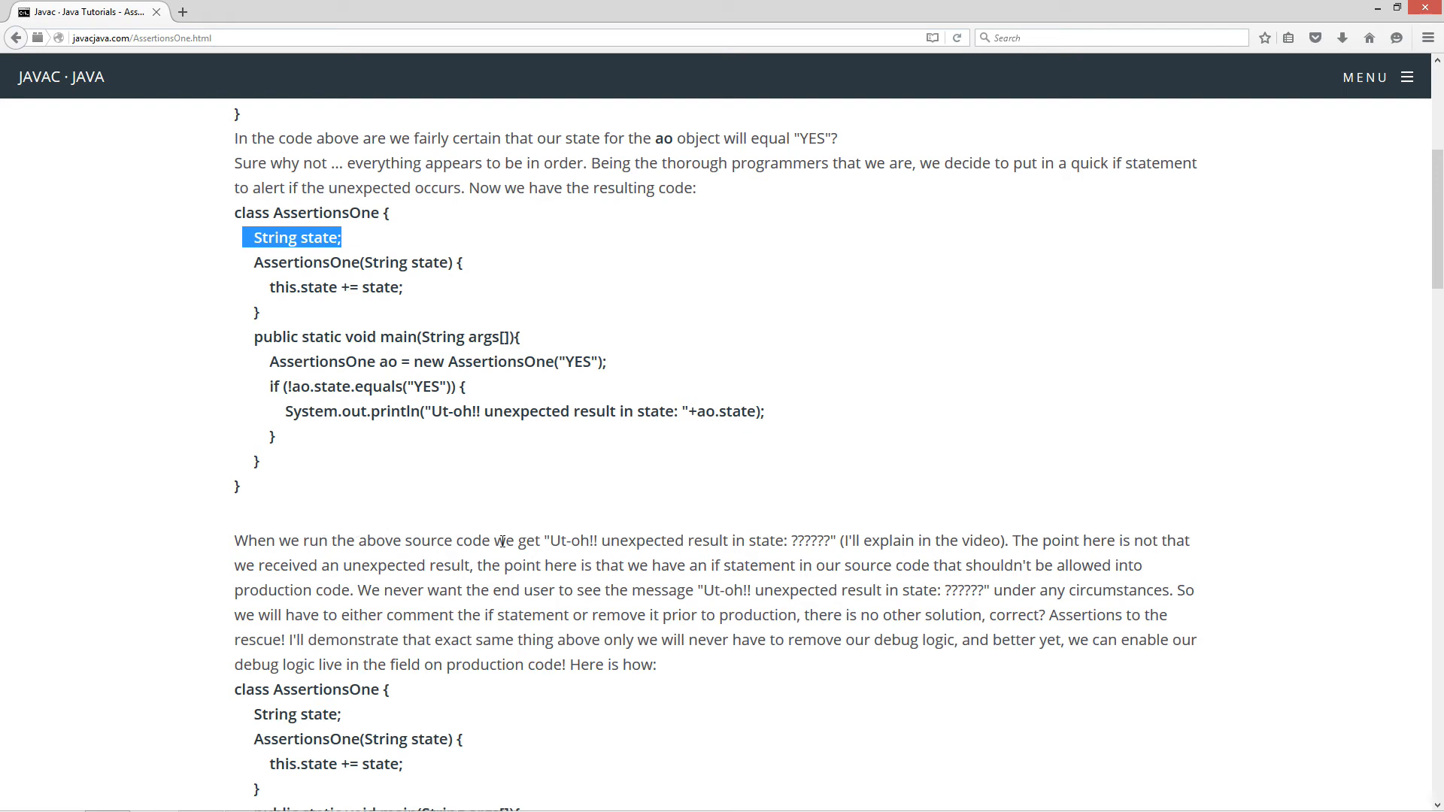
pyautogui.moveTo(734, 540)
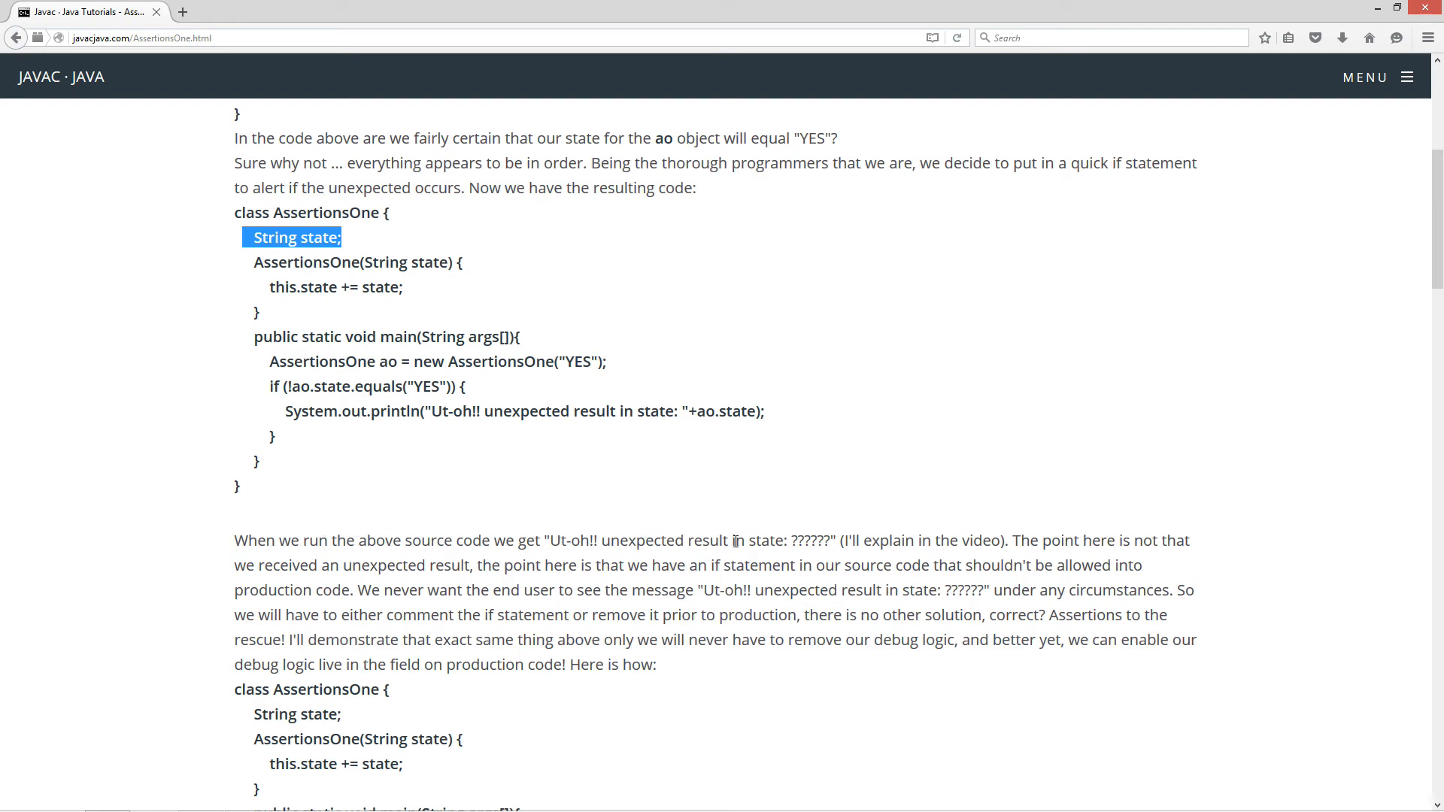
pyautogui.doubleClick(809, 541)
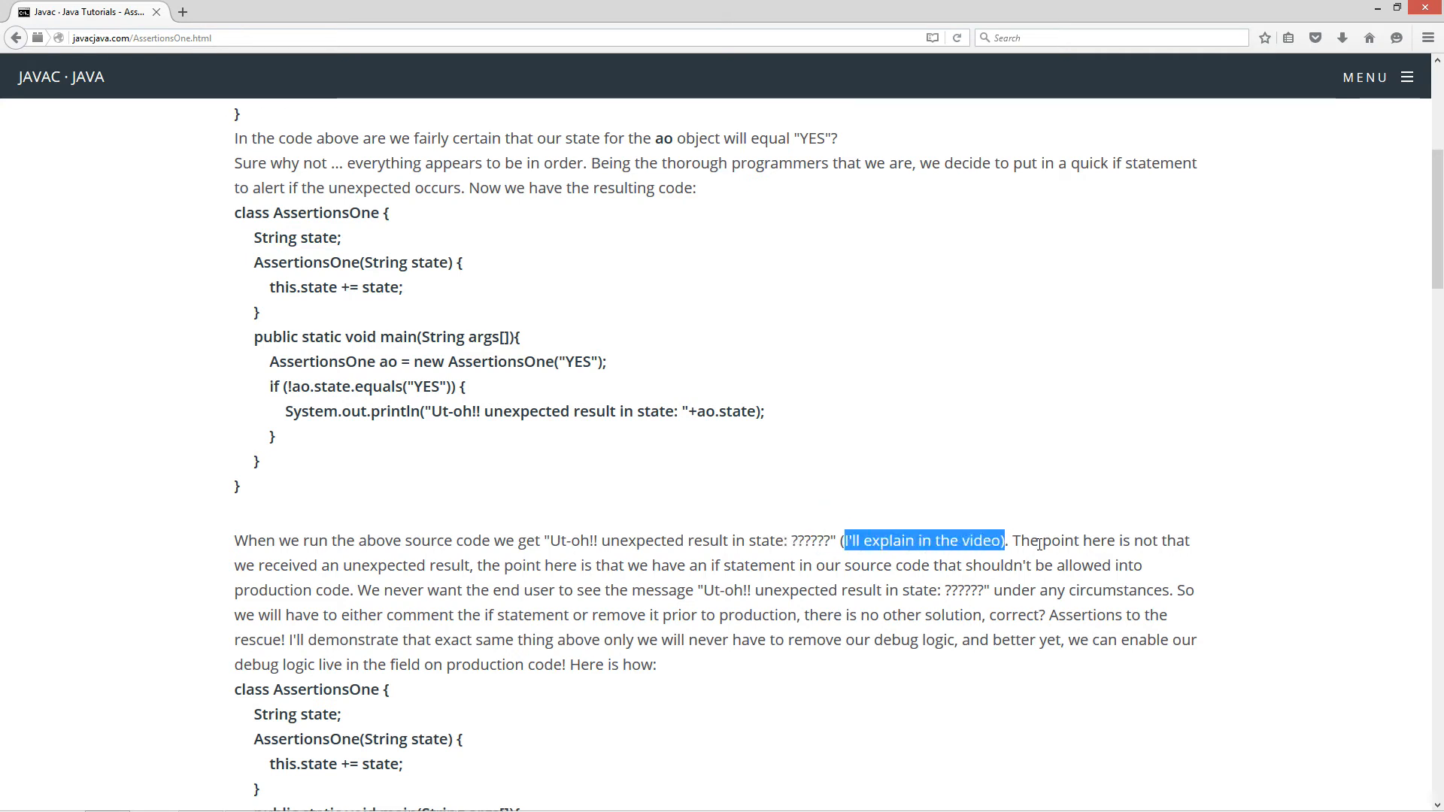
pyautogui.click(352, 565)
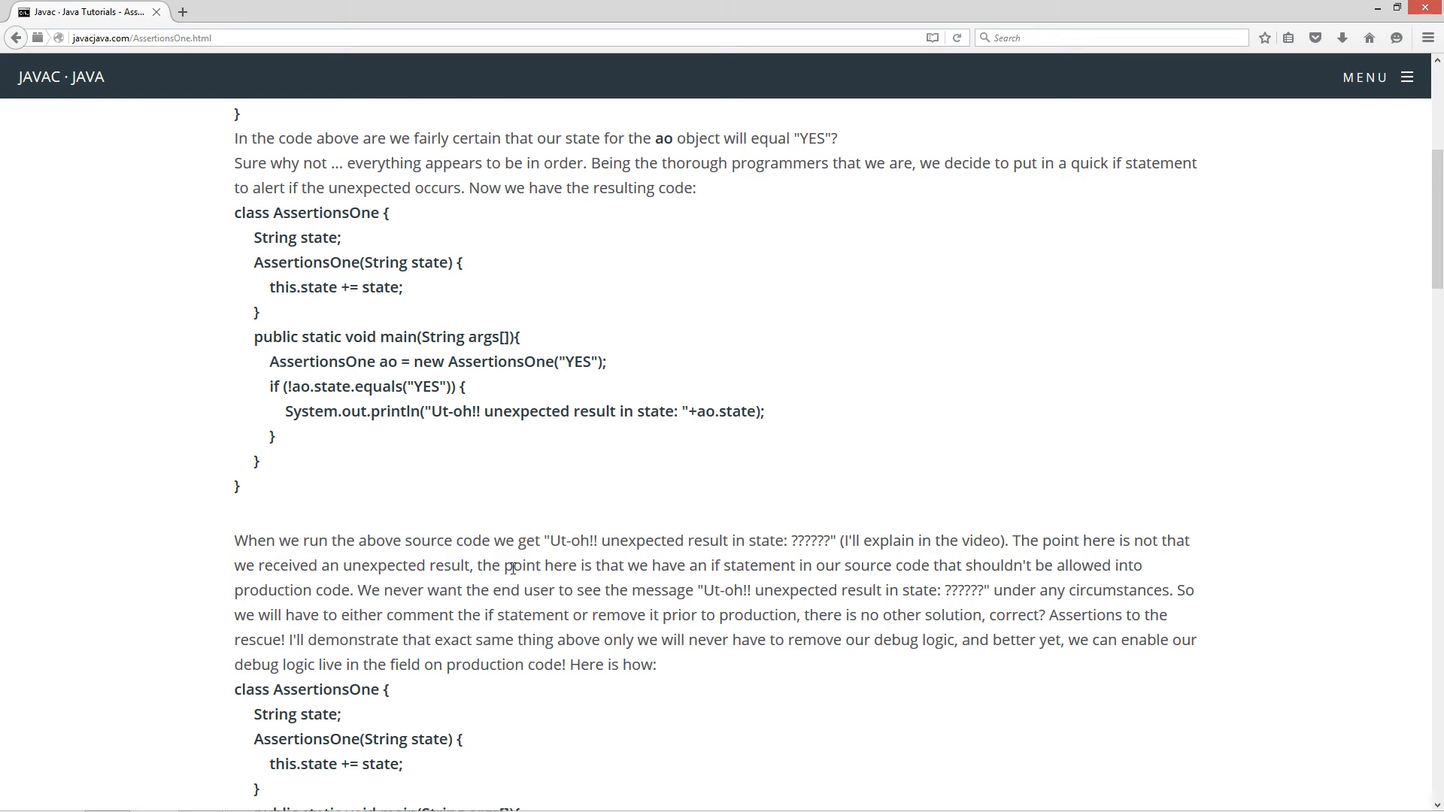
pyautogui.moveTo(844, 564)
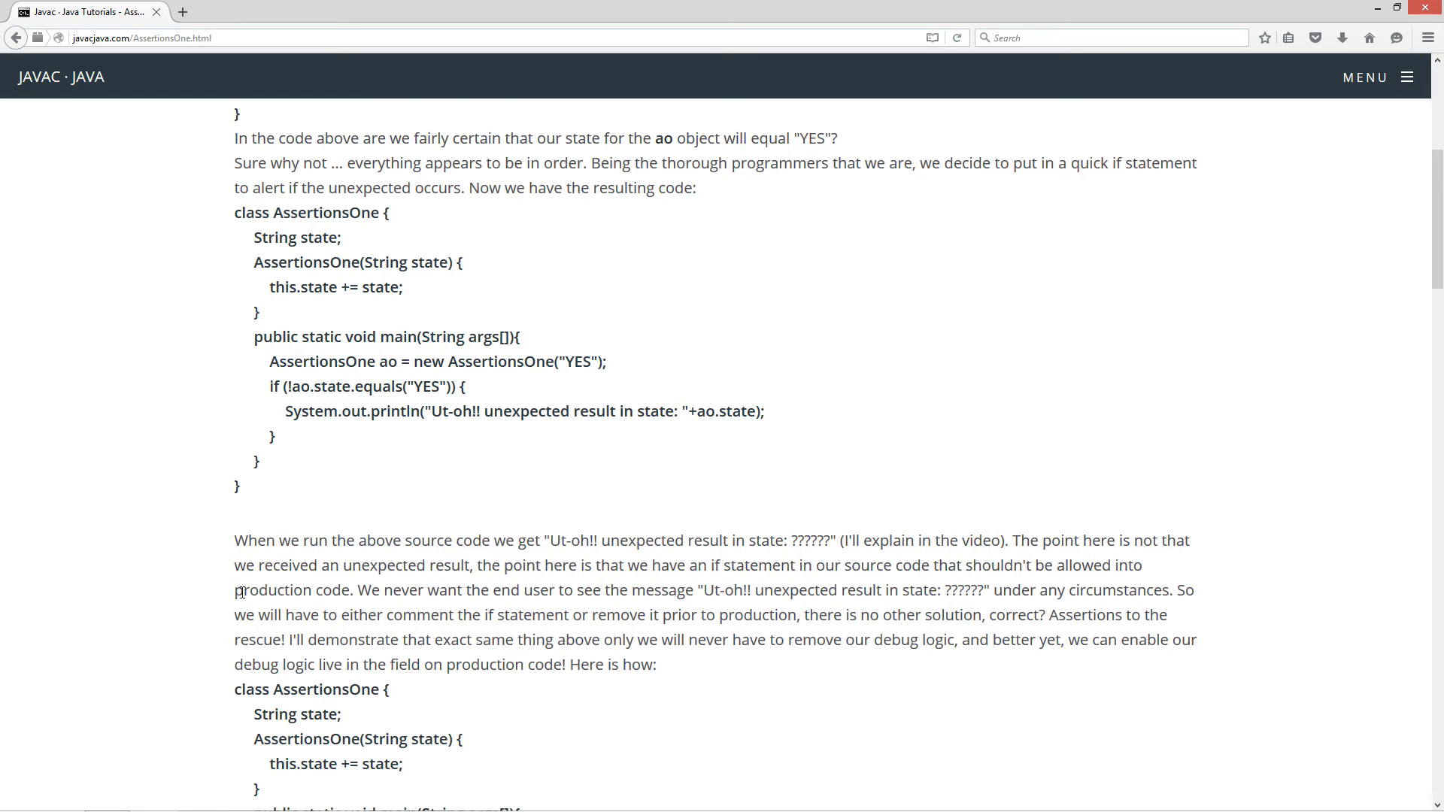
pyautogui.moveTo(268, 387); pyautogui.dragTo(277, 436)
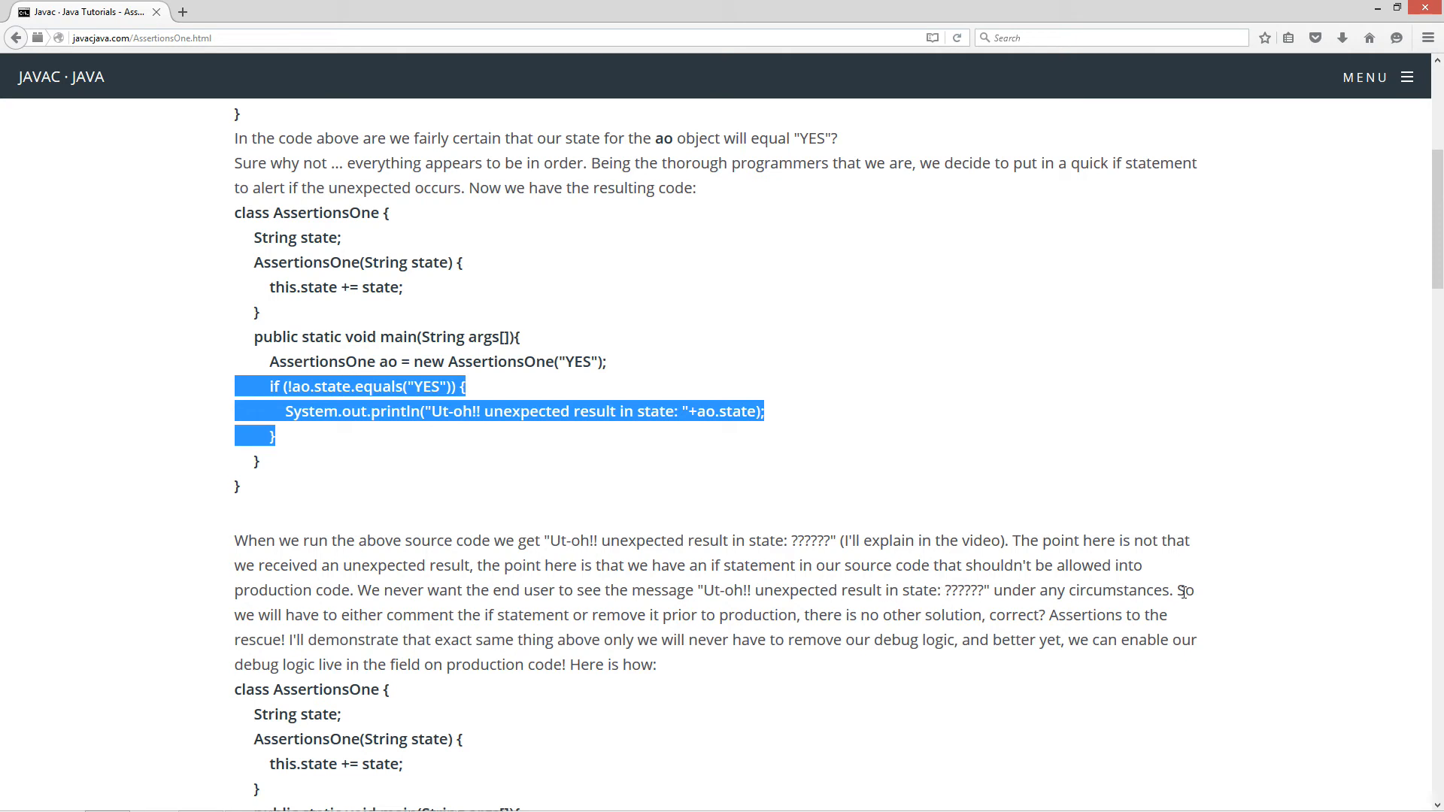
pyautogui.click(388, 609)
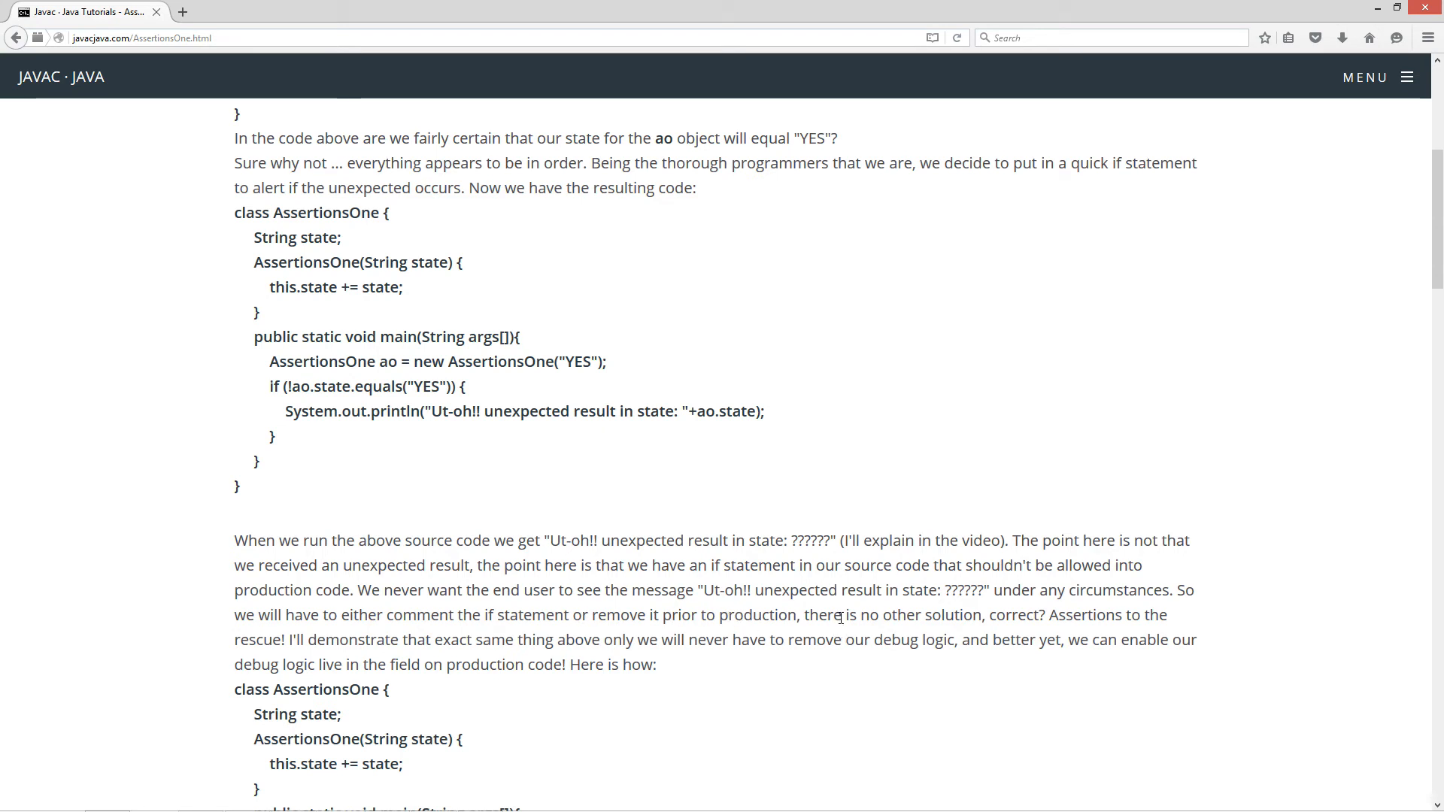
pyautogui.doubleClick(1011, 615)
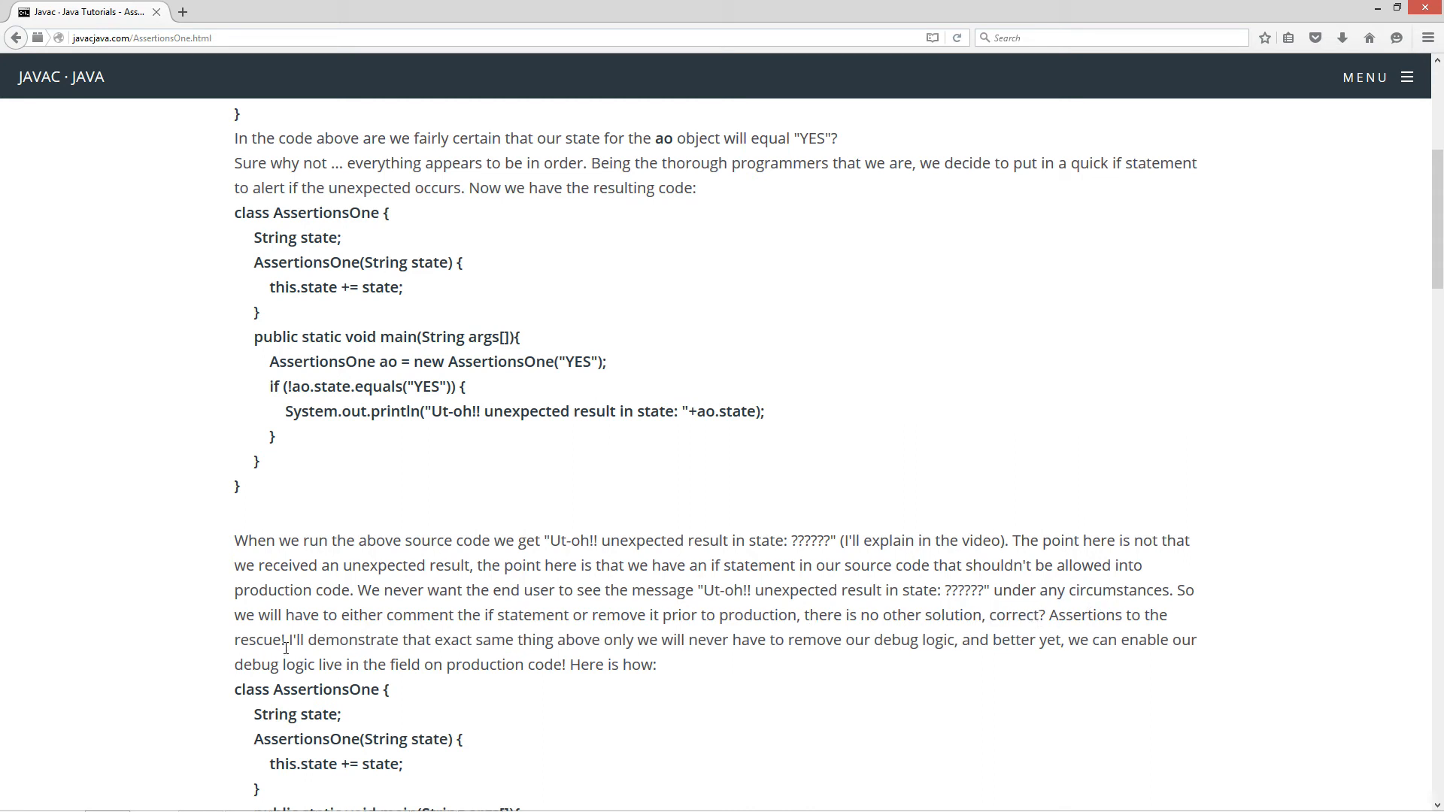
pyautogui.moveTo(572, 658)
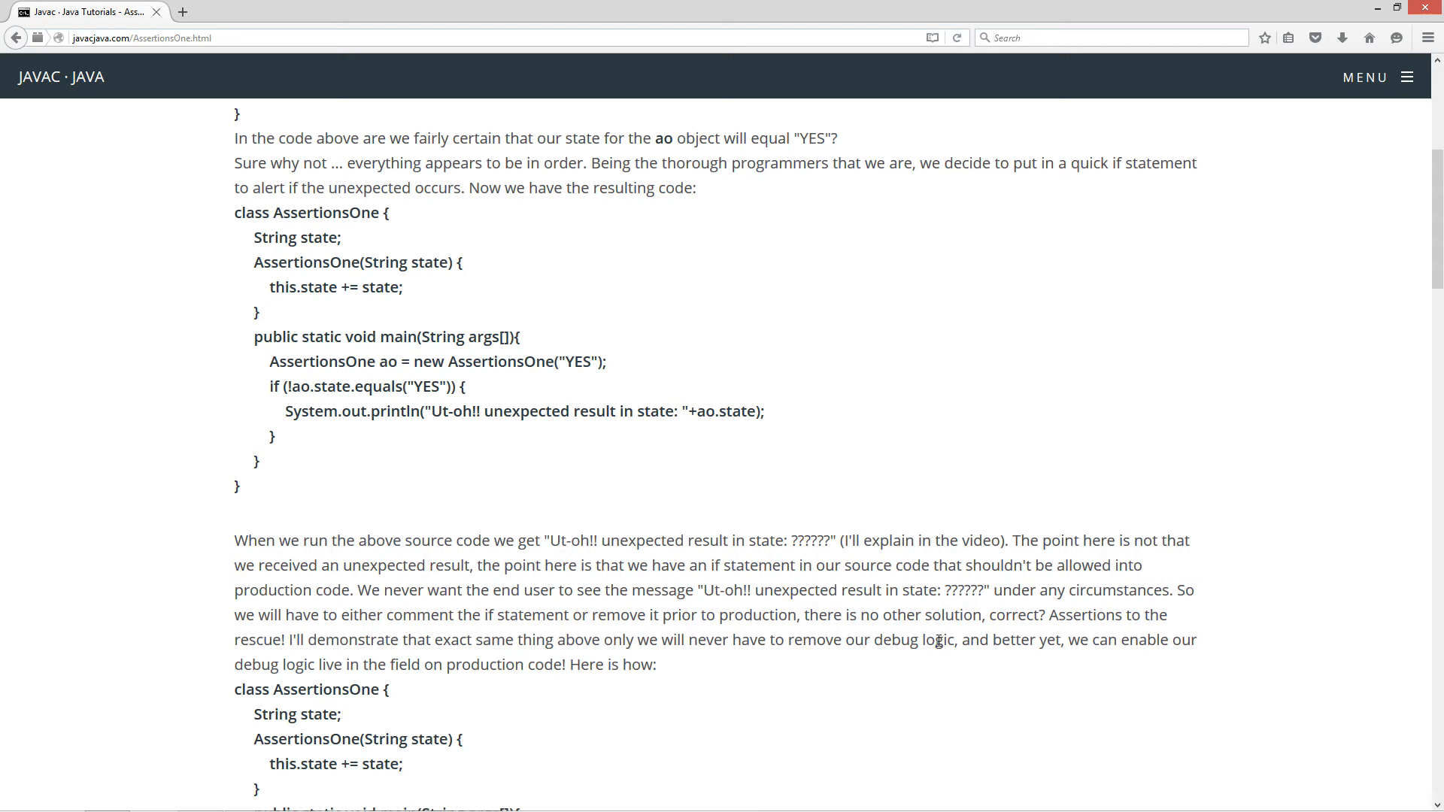
pyautogui.moveTo(364, 655)
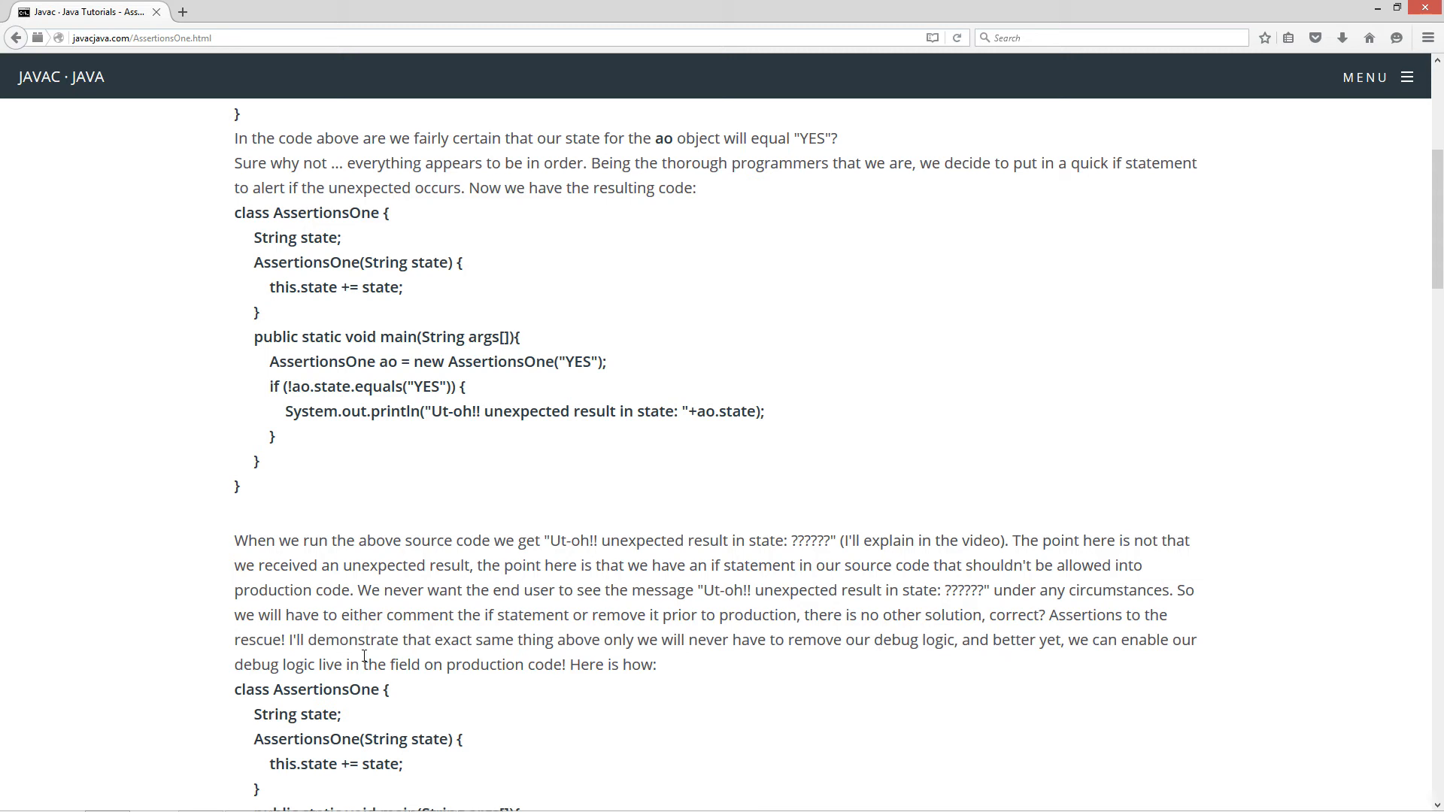
pyautogui.moveTo(355, 664)
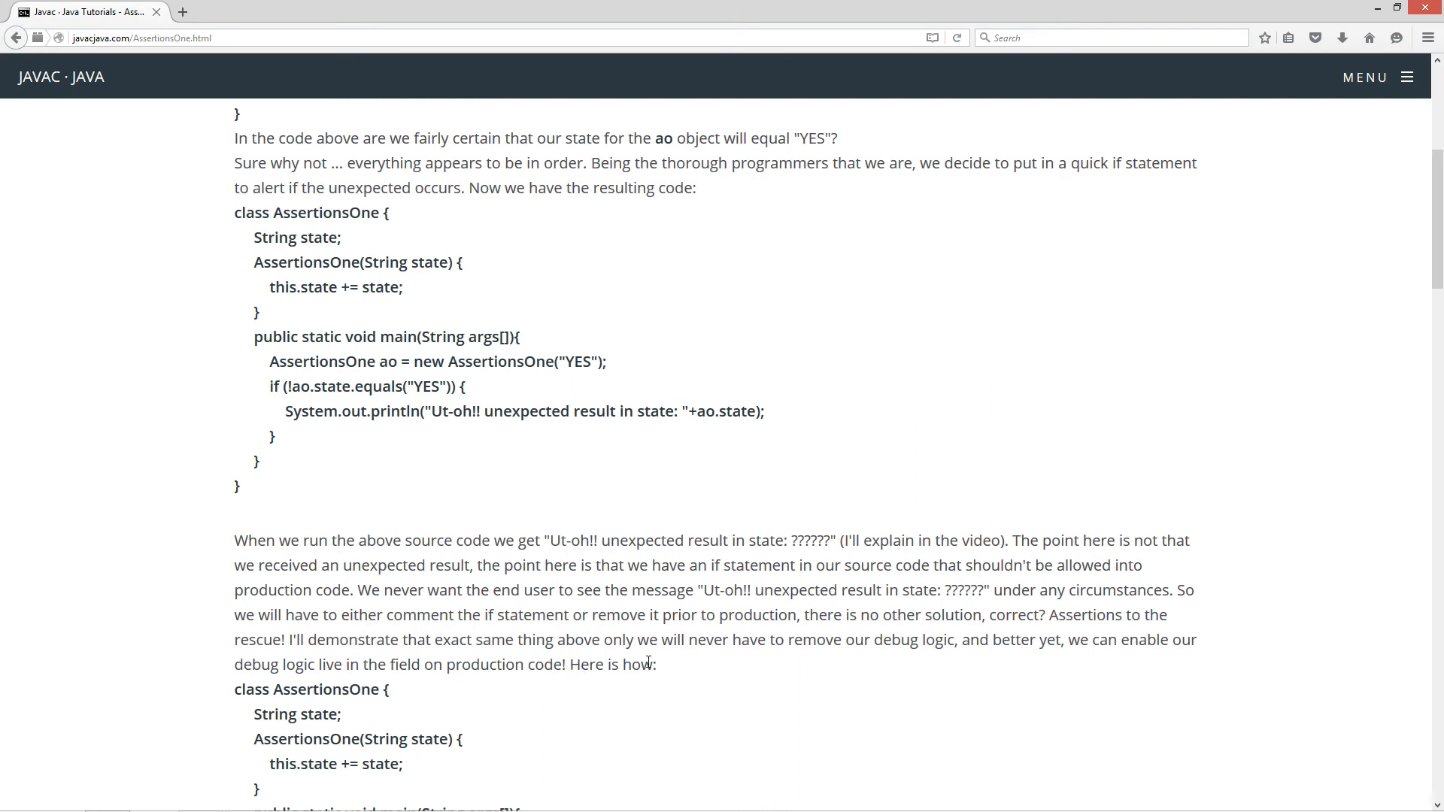
# Step: Scroll to the assert version of AssertionsOne and highlight the assert line and ao.state.equals("YES")
pyautogui.scroll(-3)
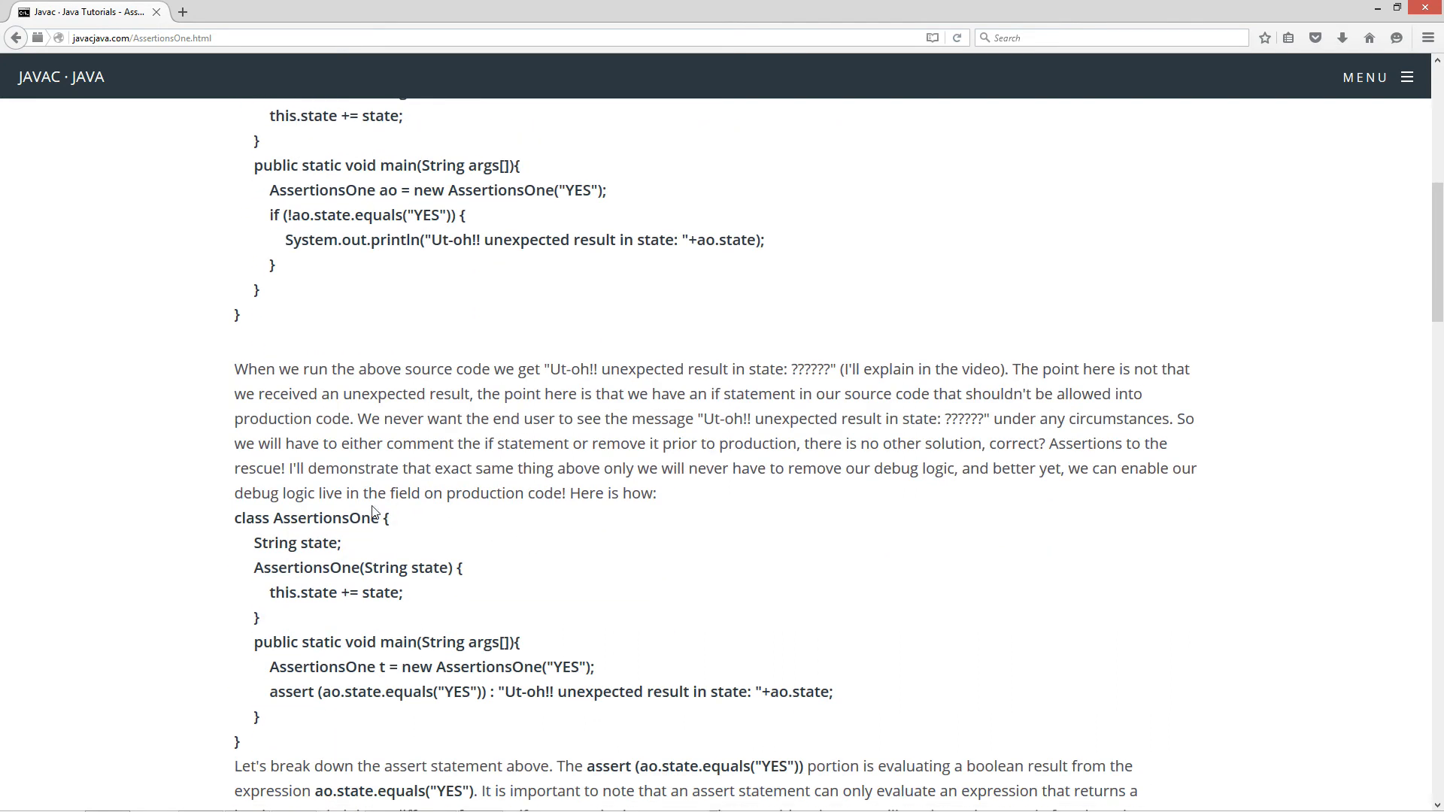
pyautogui.moveTo(289, 215); pyautogui.dragTo(277, 265)
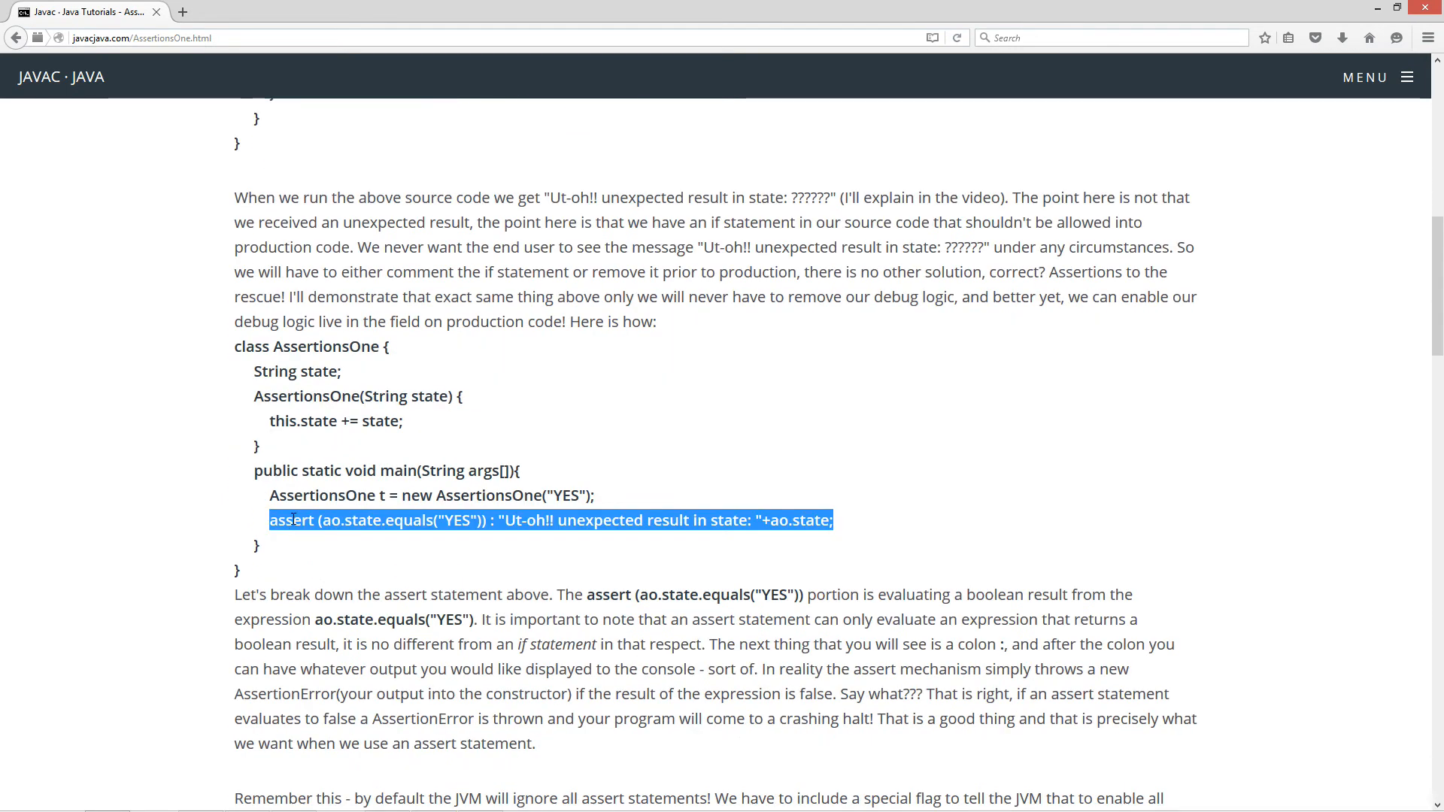
pyautogui.doubleClick(400, 520)
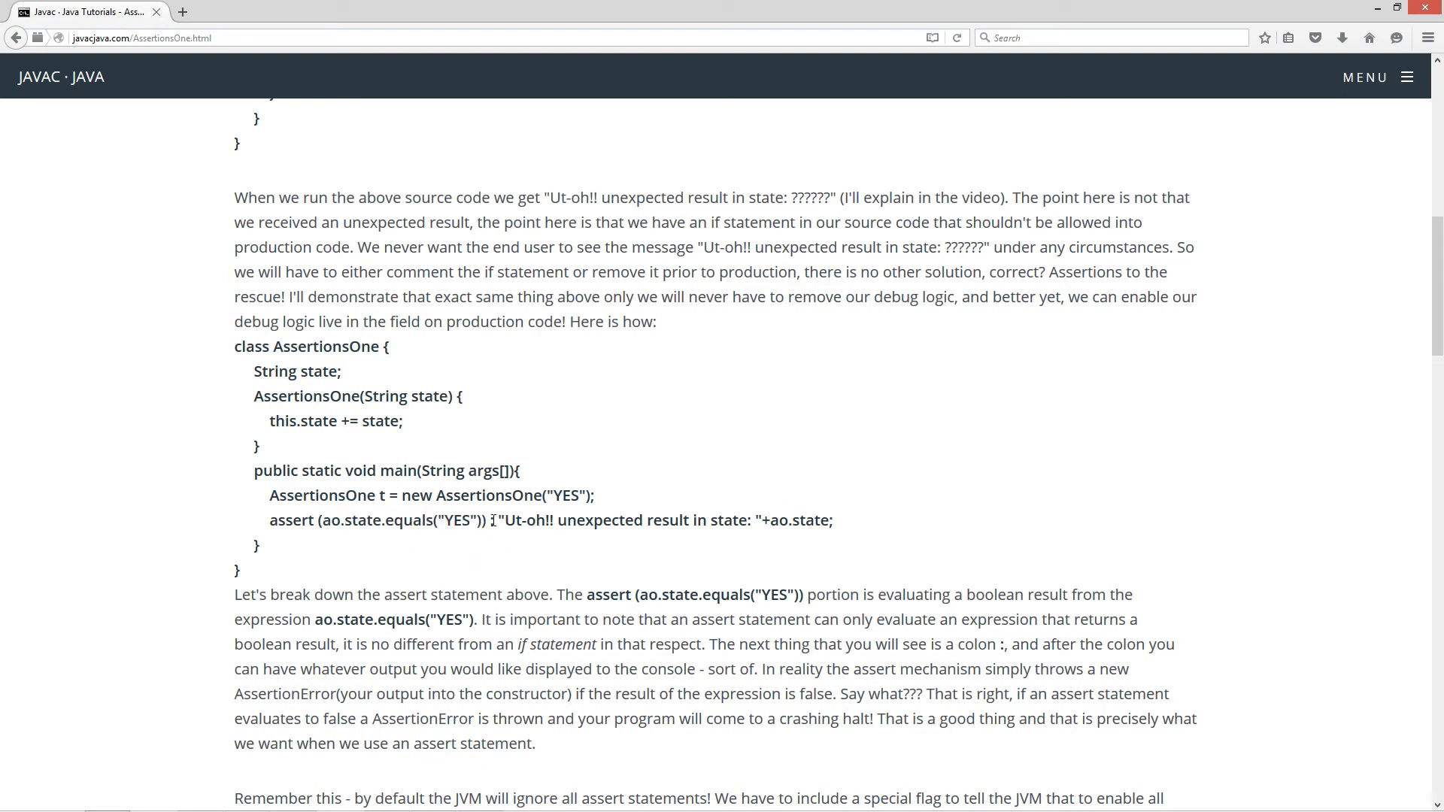
pyautogui.scroll(-3)
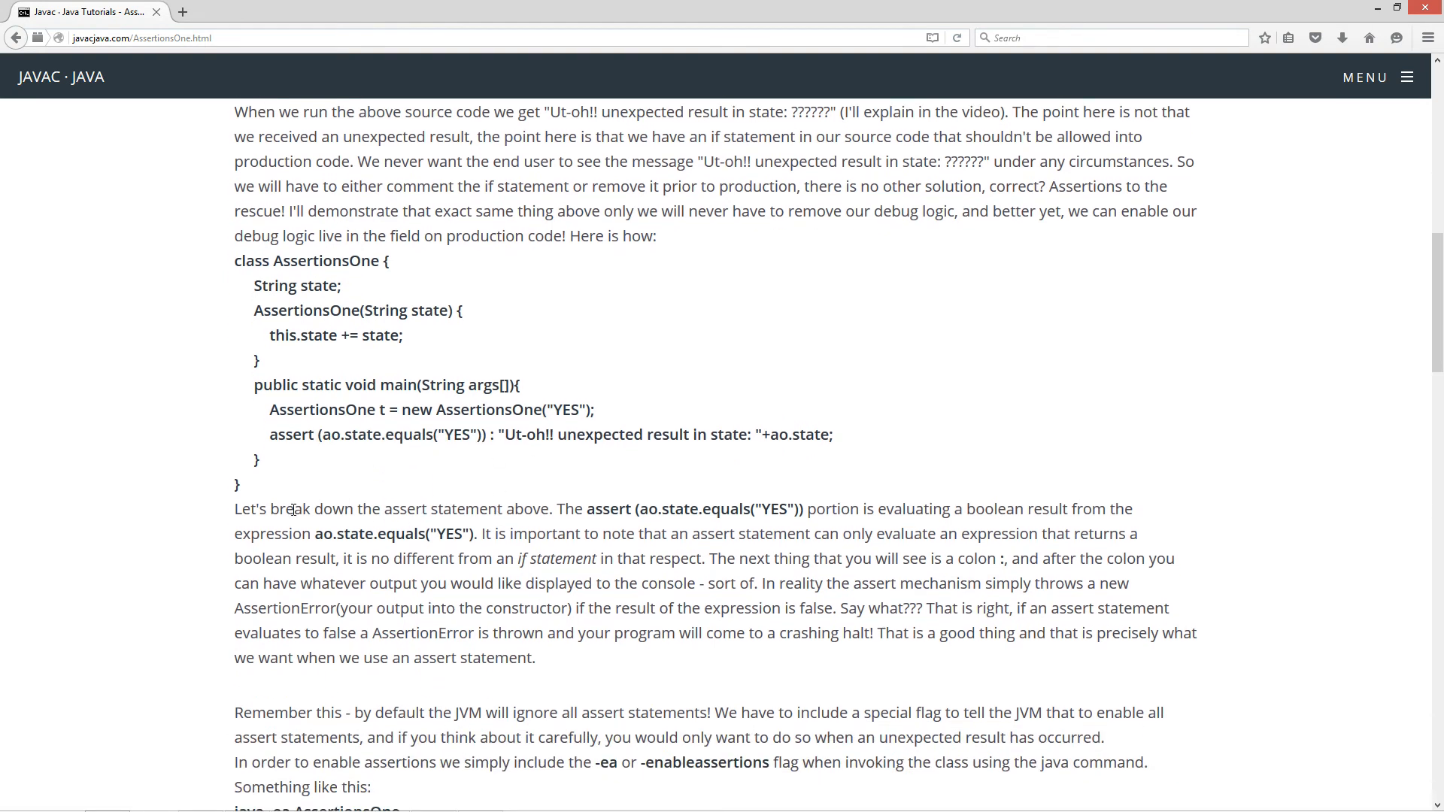
pyautogui.moveTo(712, 428)
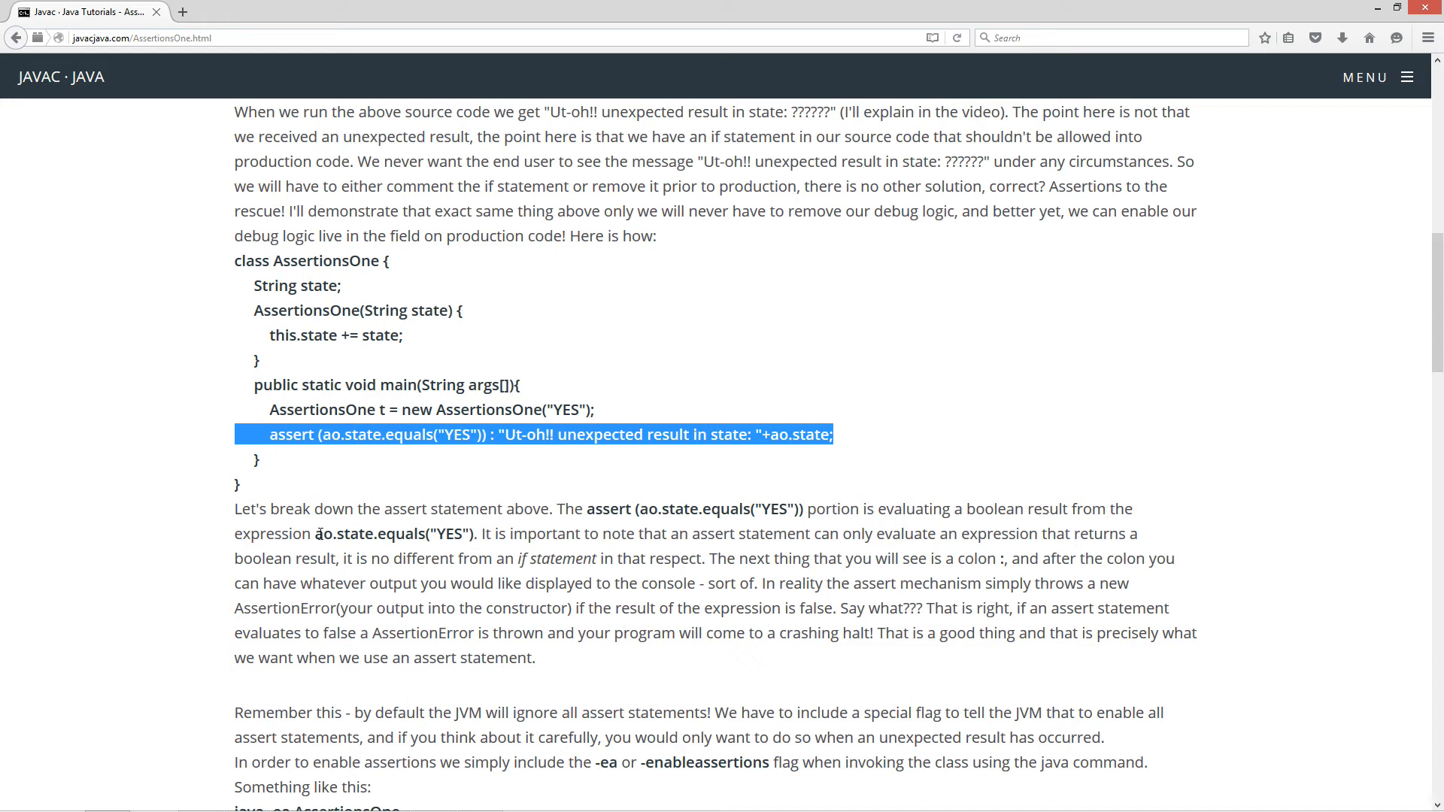
pyautogui.doubleClick(391, 534)
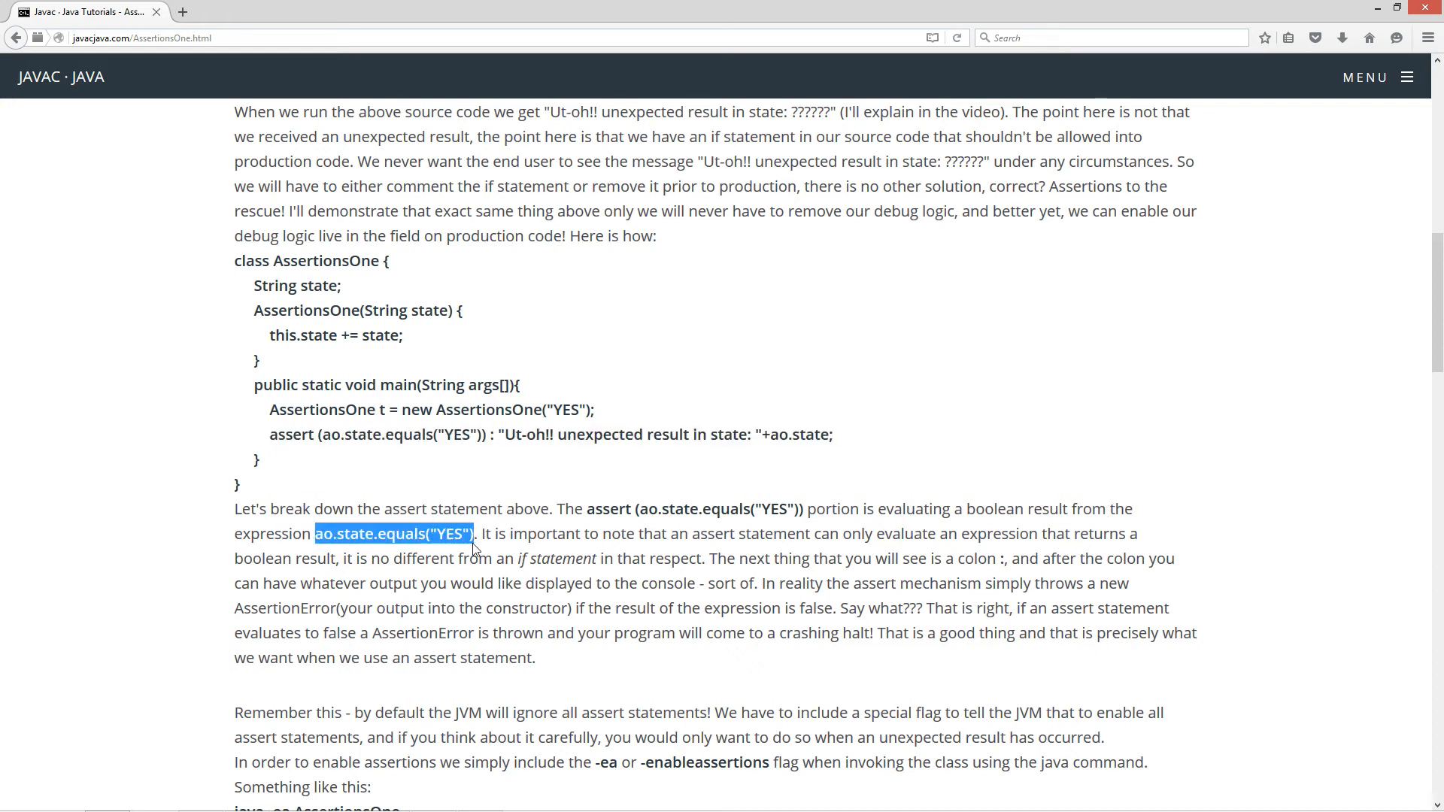
pyautogui.moveTo(766, 551)
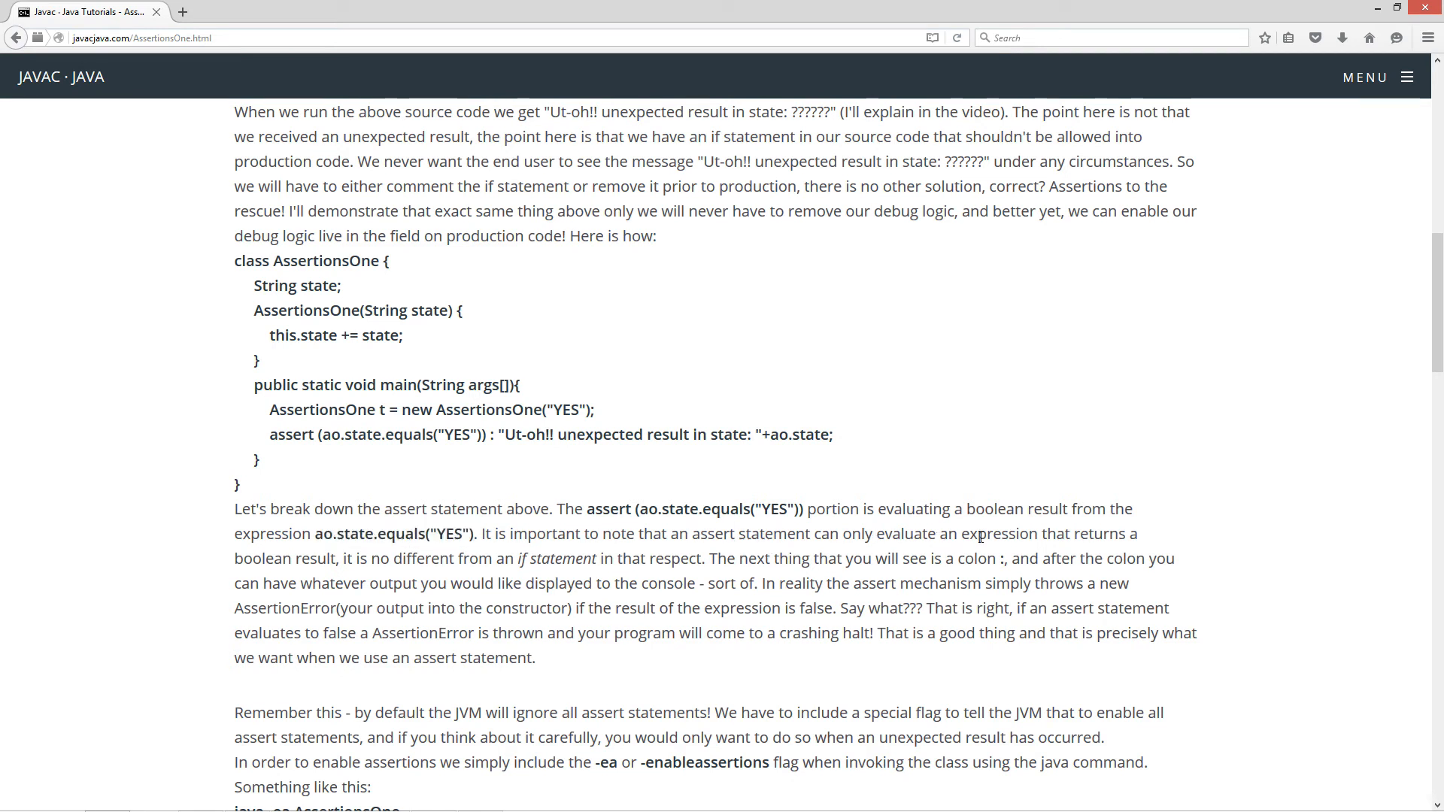
pyautogui.moveTo(304, 557)
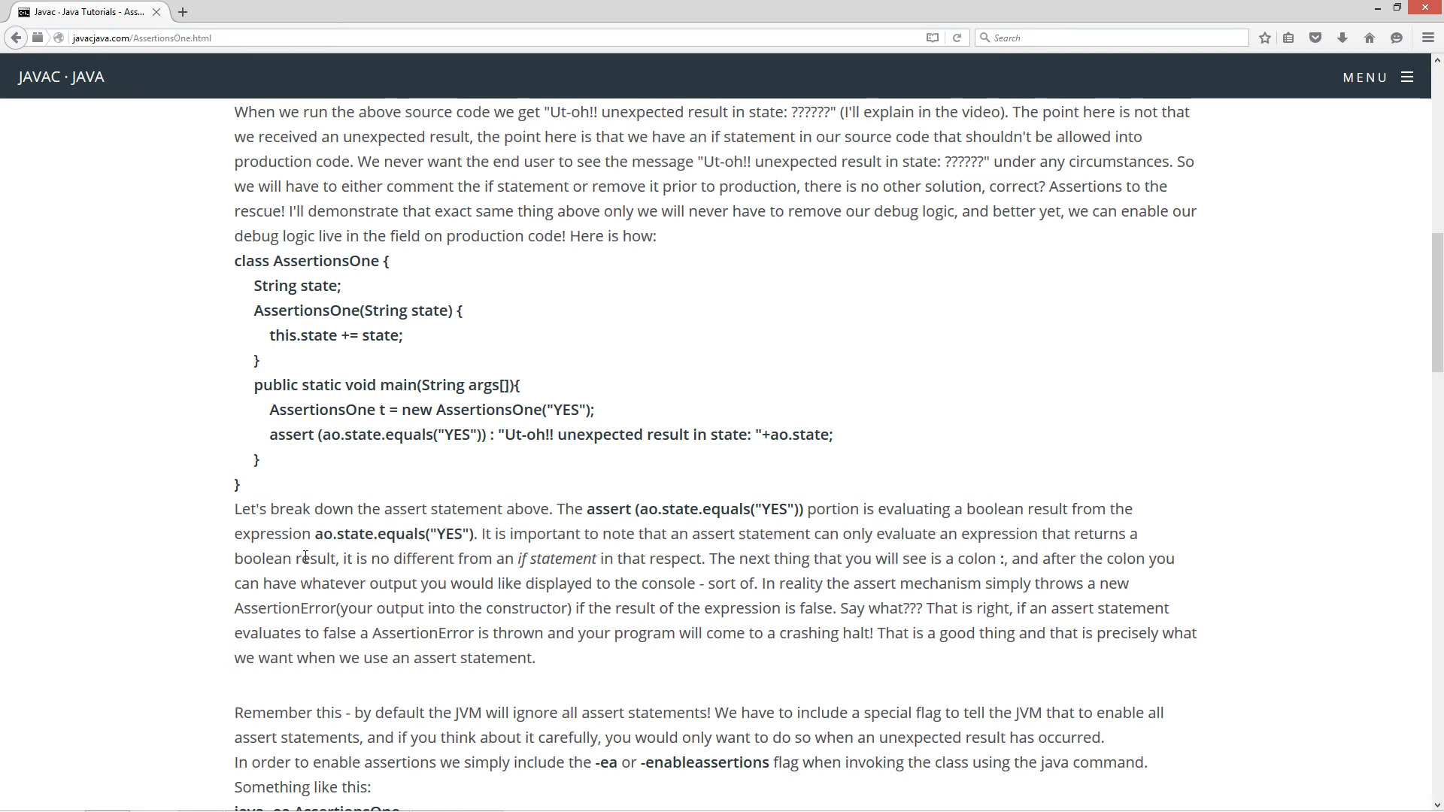
pyautogui.doubleClick(261, 558)
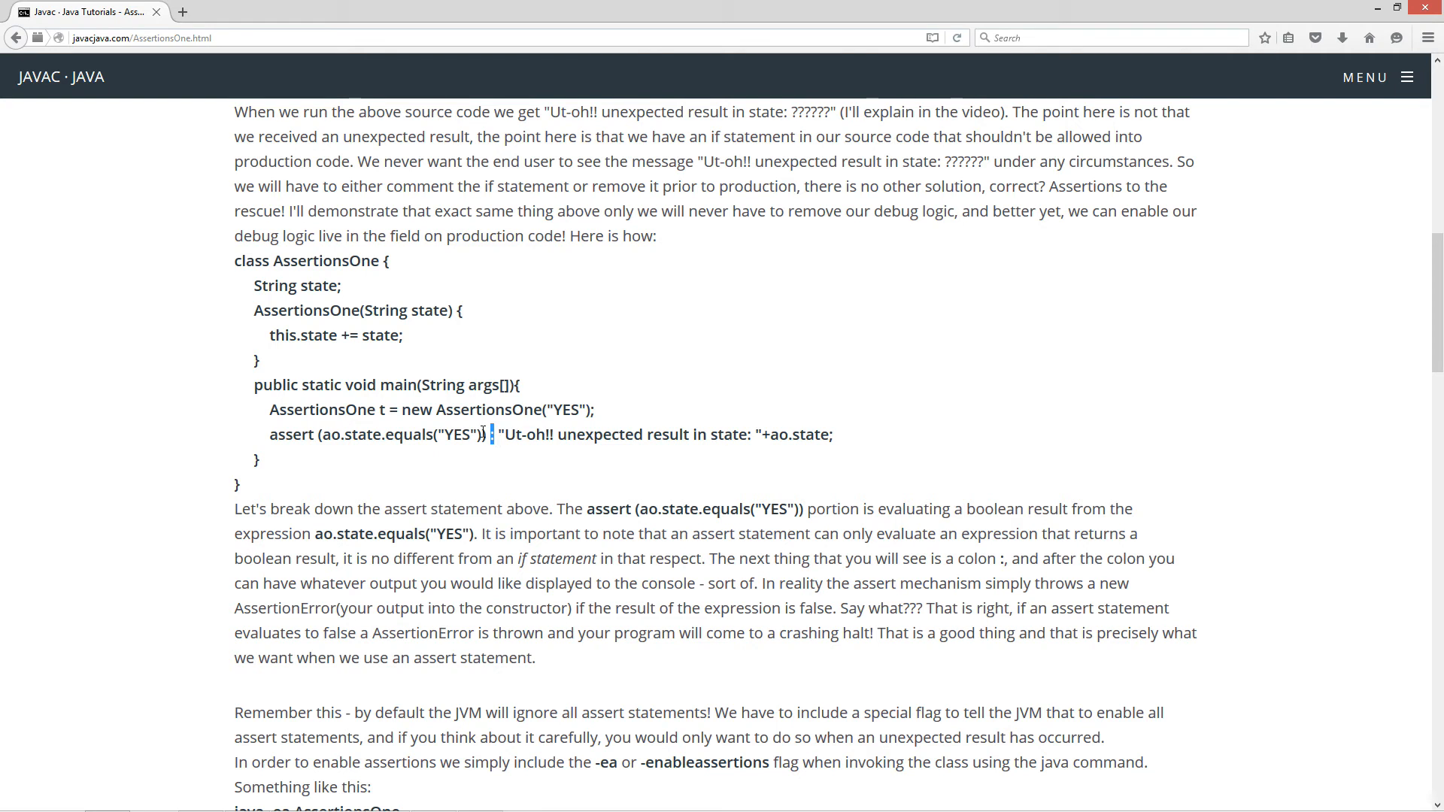
pyautogui.moveTo(322, 434); pyautogui.dragTo(480, 433)
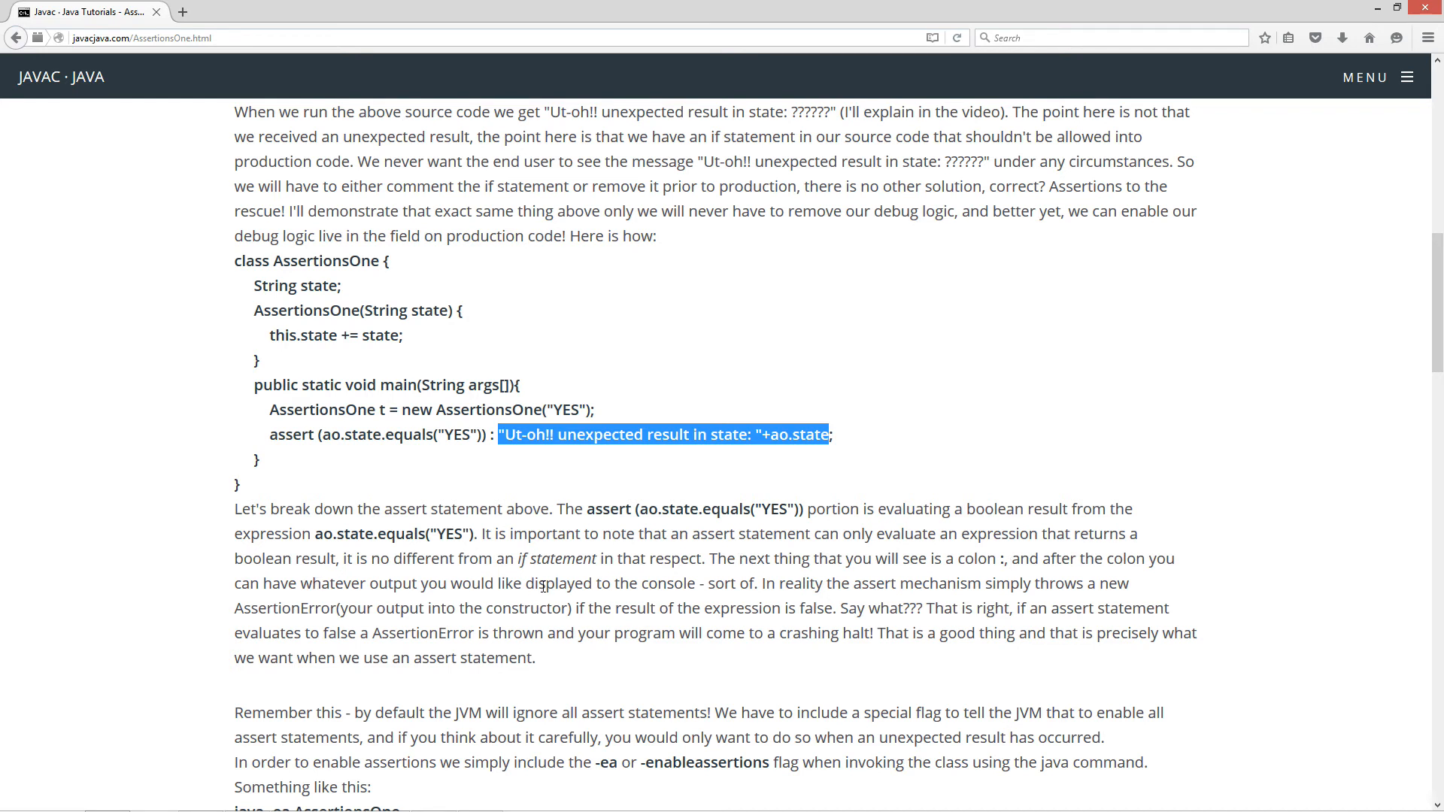
pyautogui.doubleClick(716, 584)
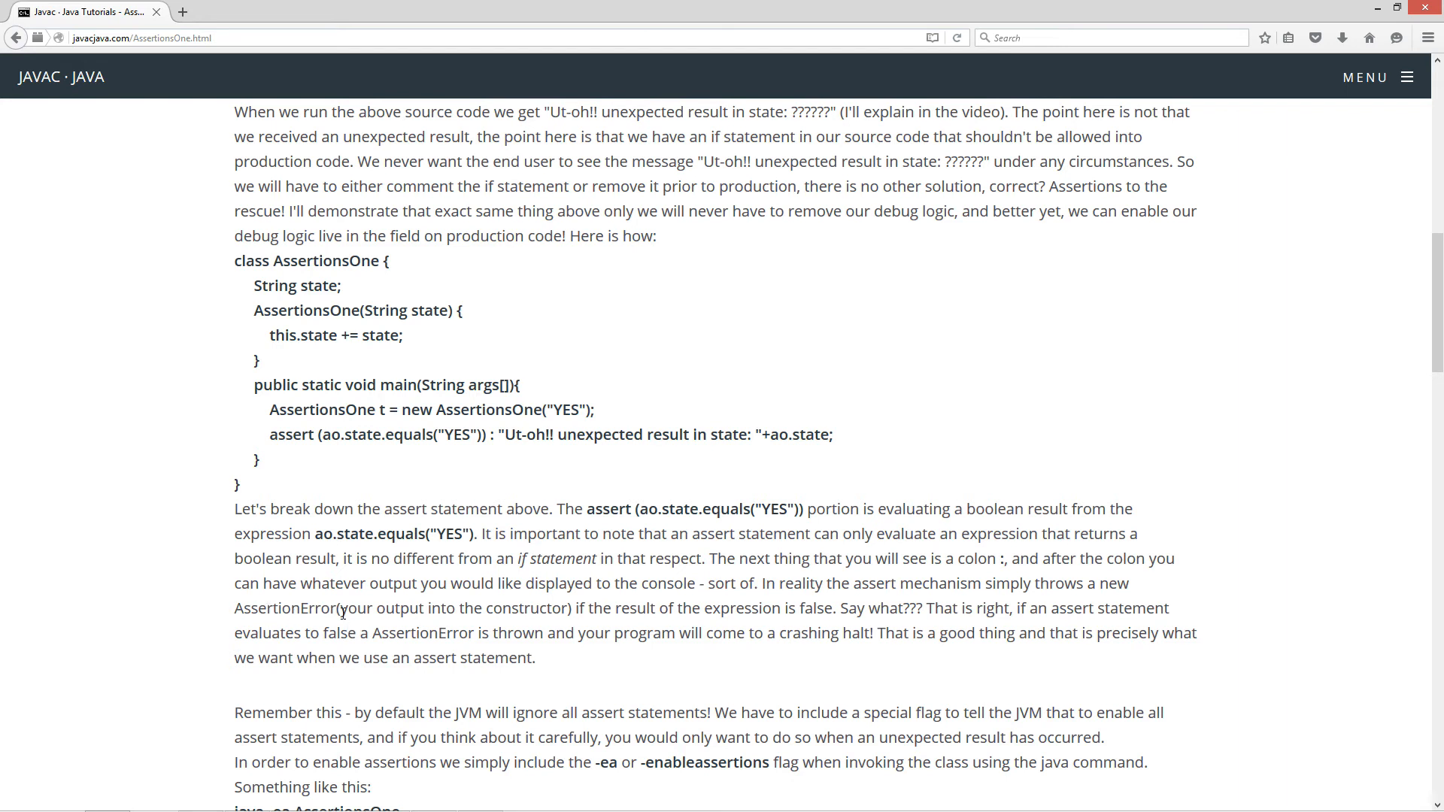
pyautogui.moveTo(343, 608); pyautogui.dragTo(569, 608)
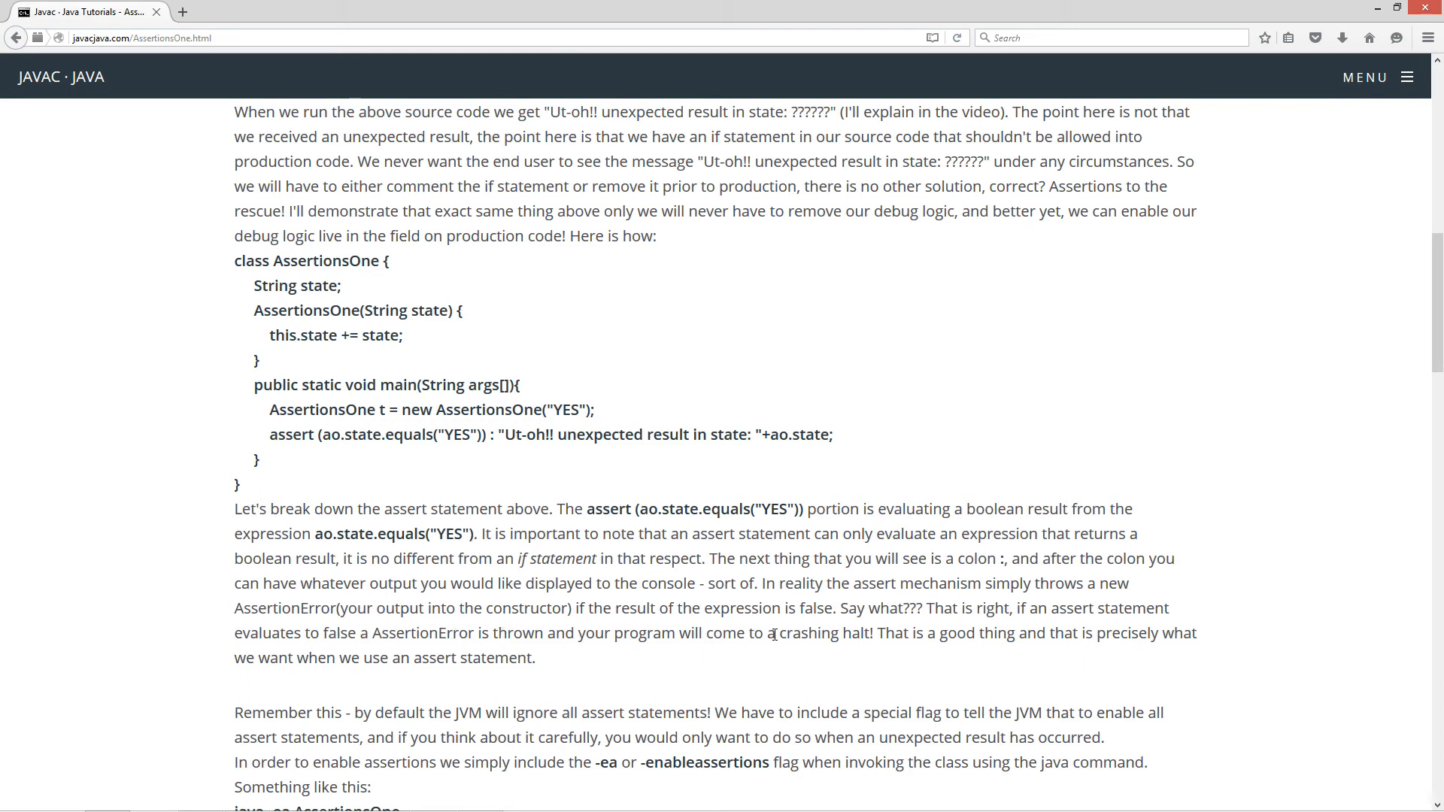
pyautogui.doubleClick(815, 634)
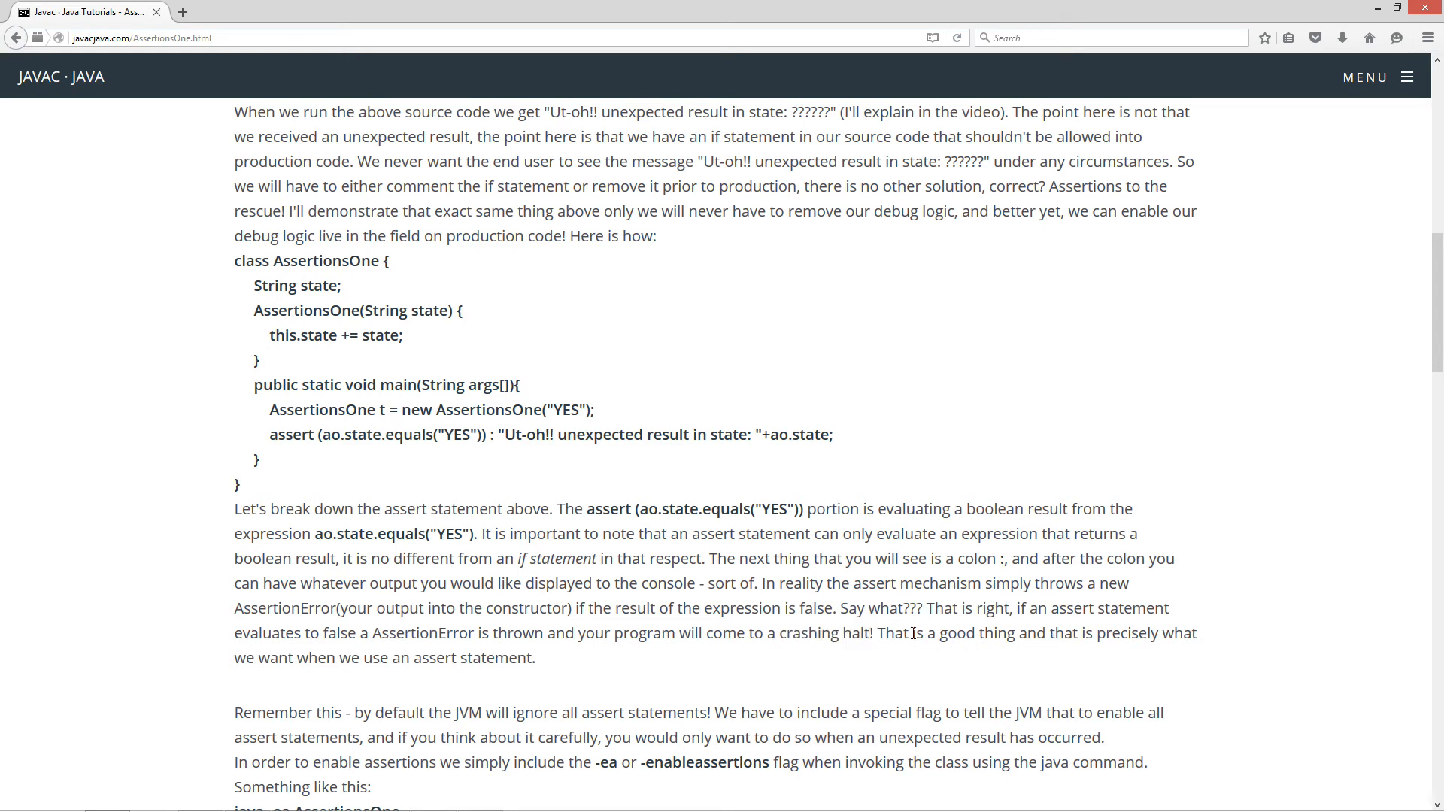
pyautogui.moveTo(488, 660)
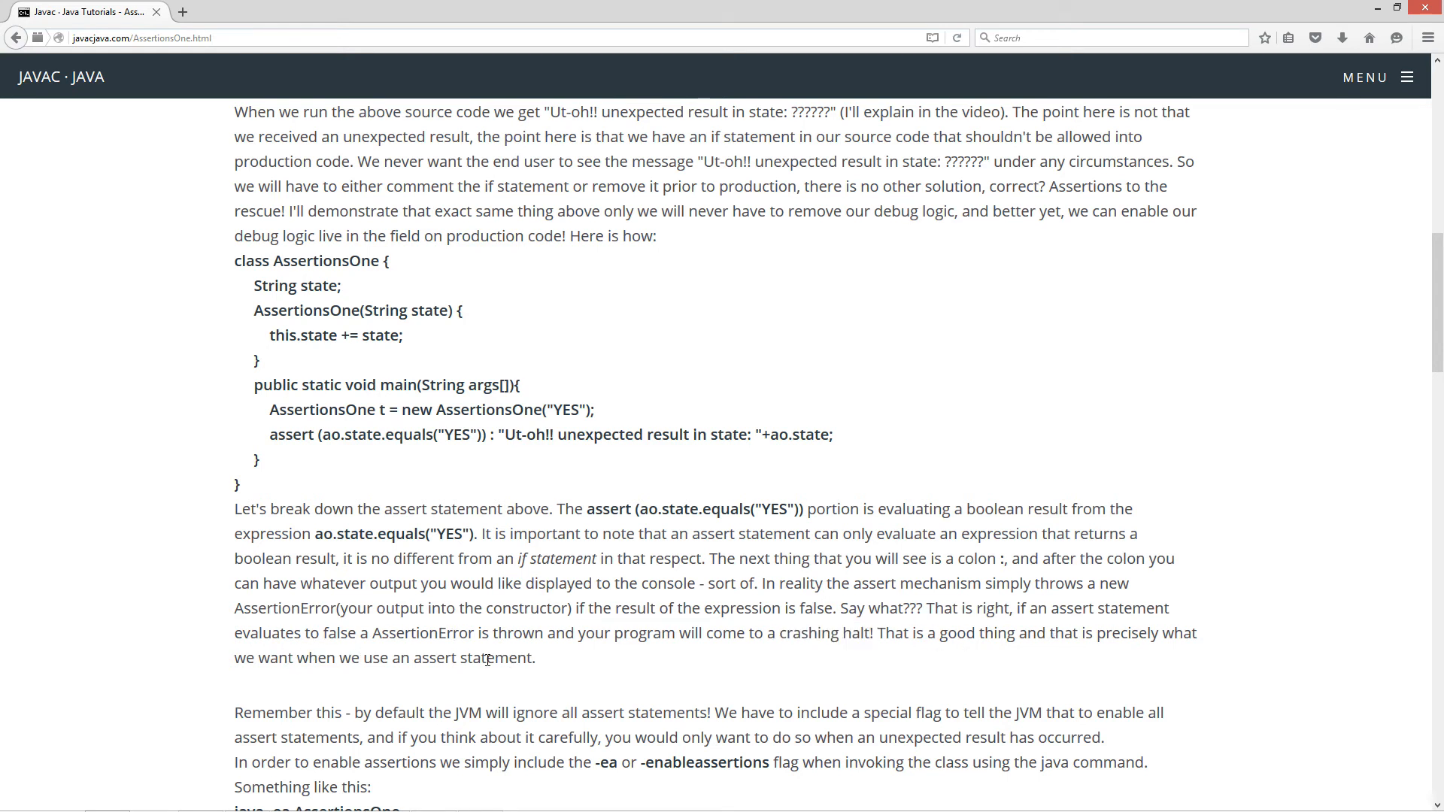
# Step: Scroll to the paragraph on enabling assertions with -ea / -enableassertions and java -ea AssertionsOne
pyautogui.scroll(-3)
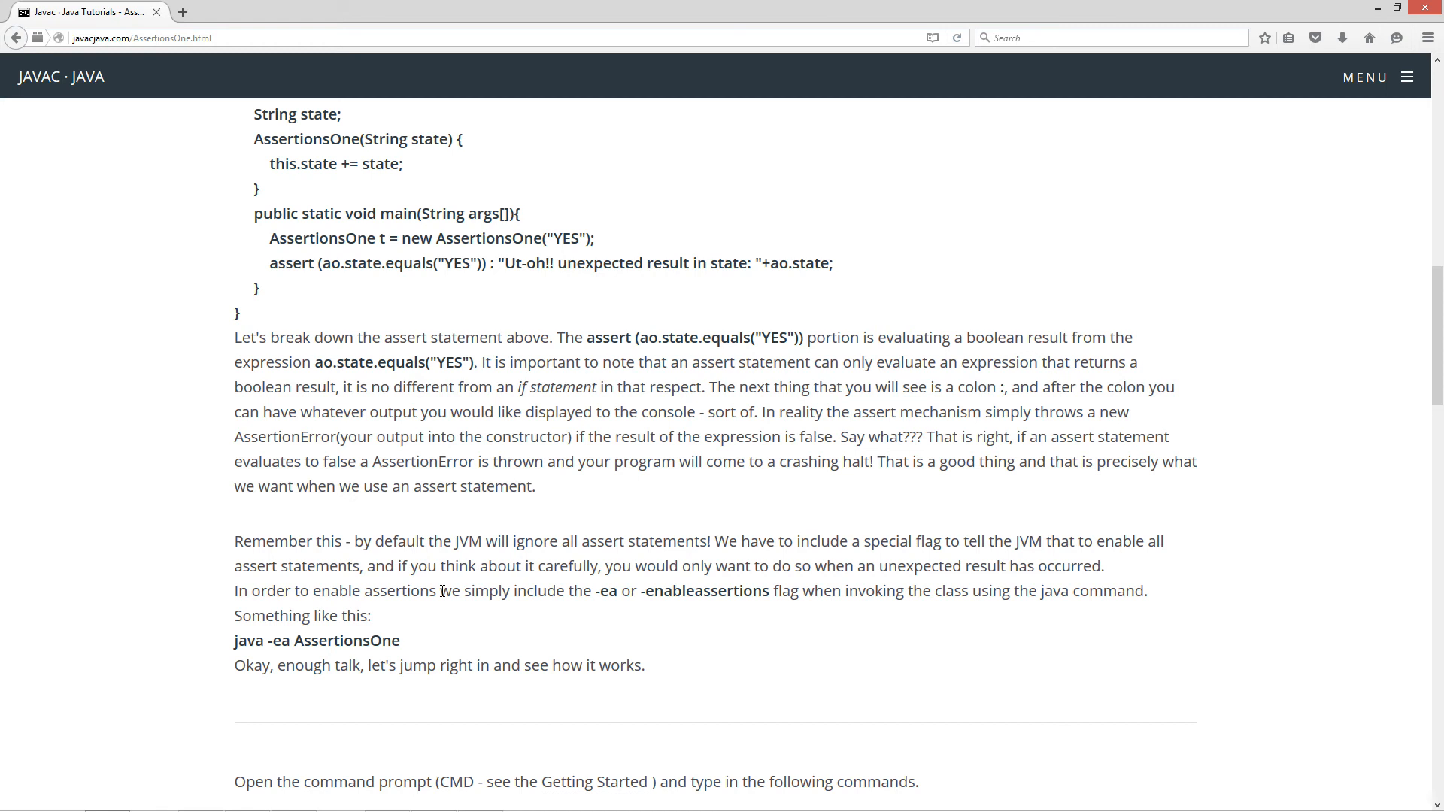
pyautogui.moveTo(283, 563)
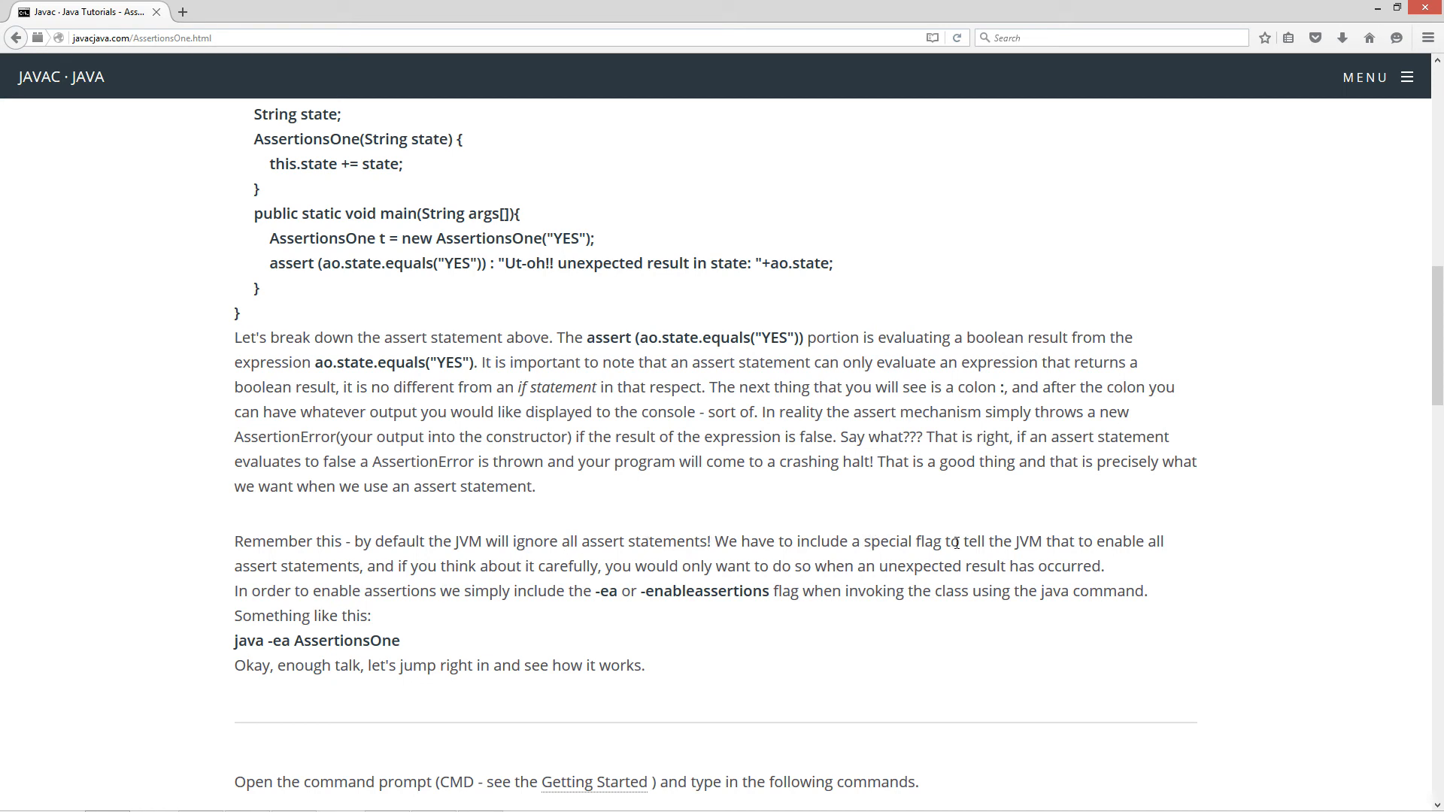
pyautogui.moveTo(322, 563)
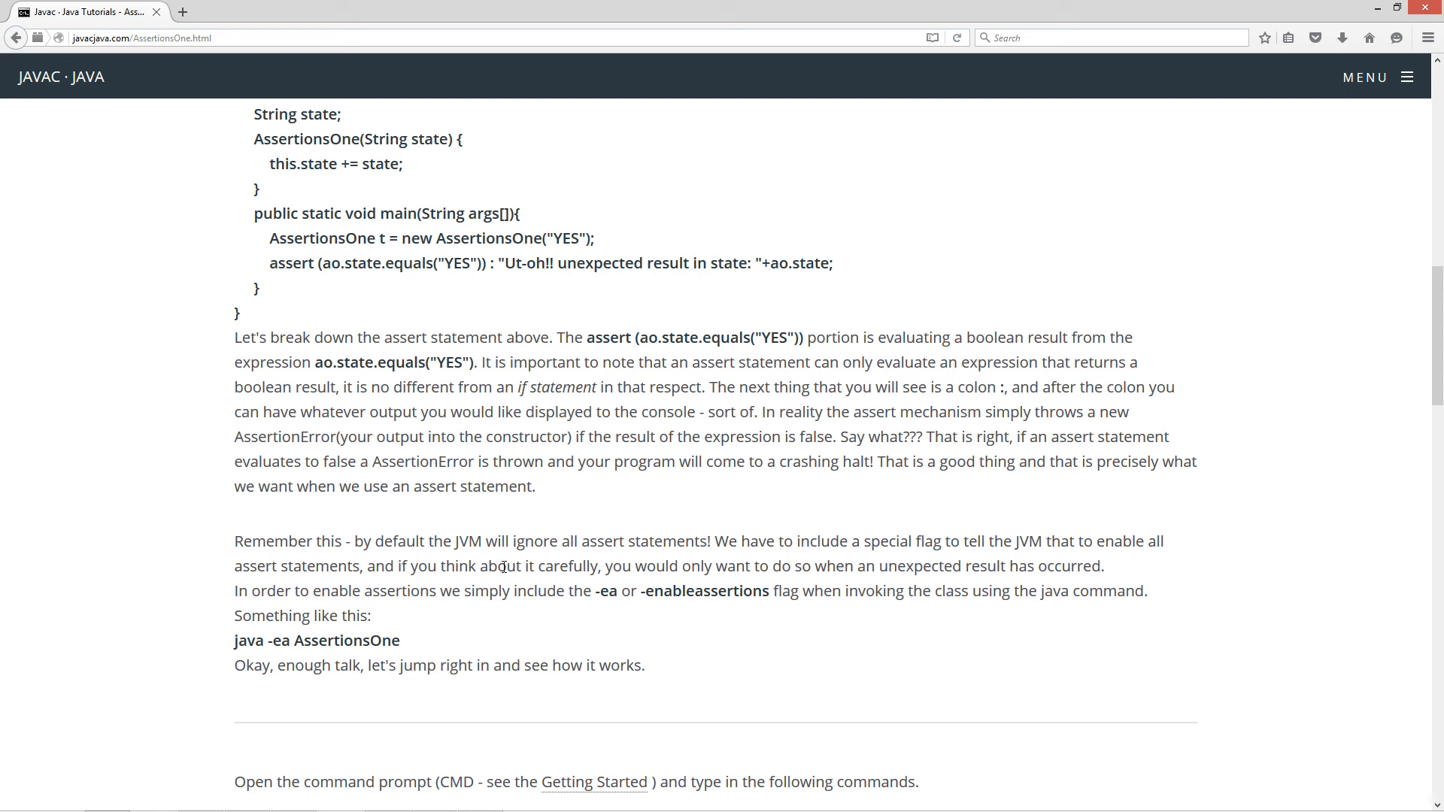
pyautogui.moveTo(859, 568)
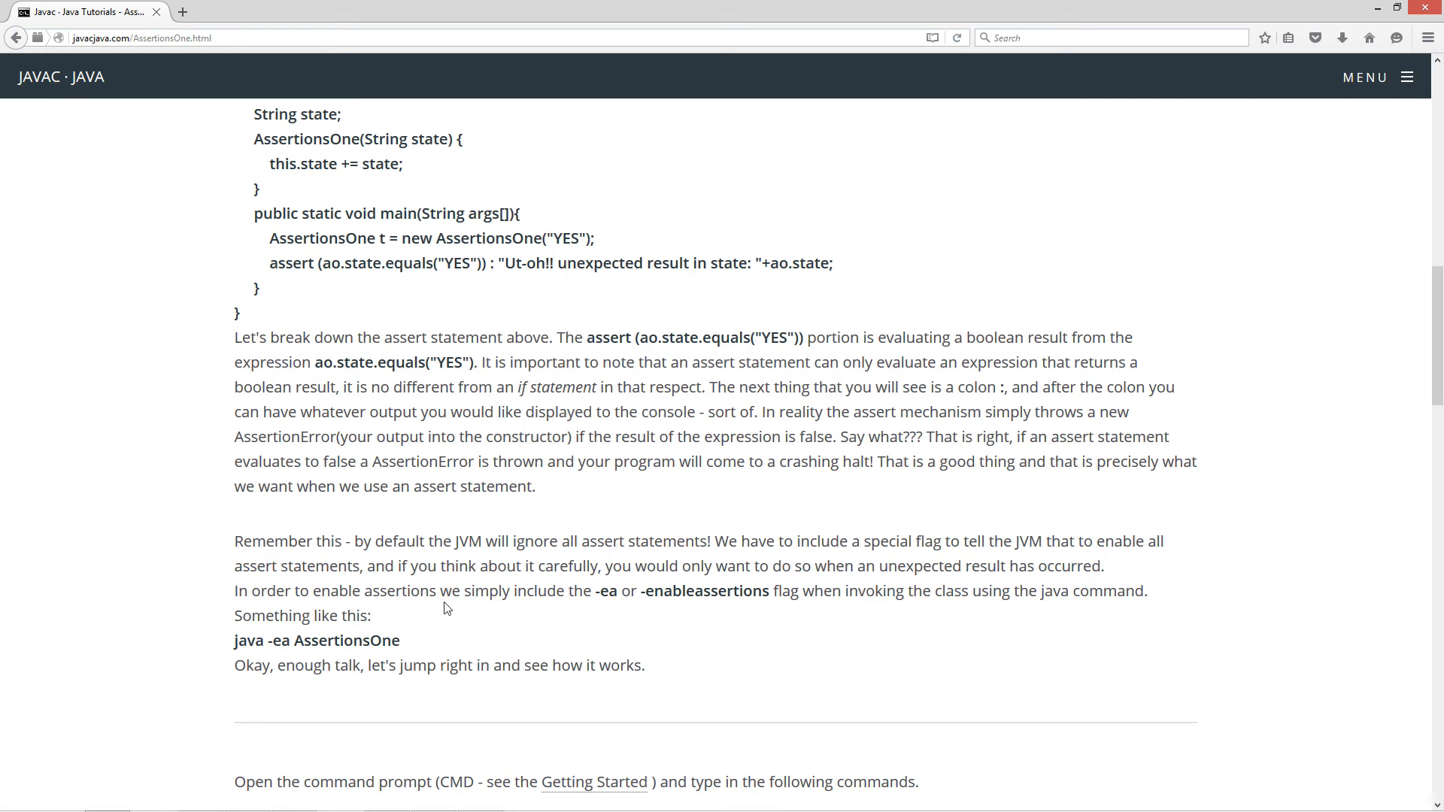
pyautogui.doubleClick(605, 590)
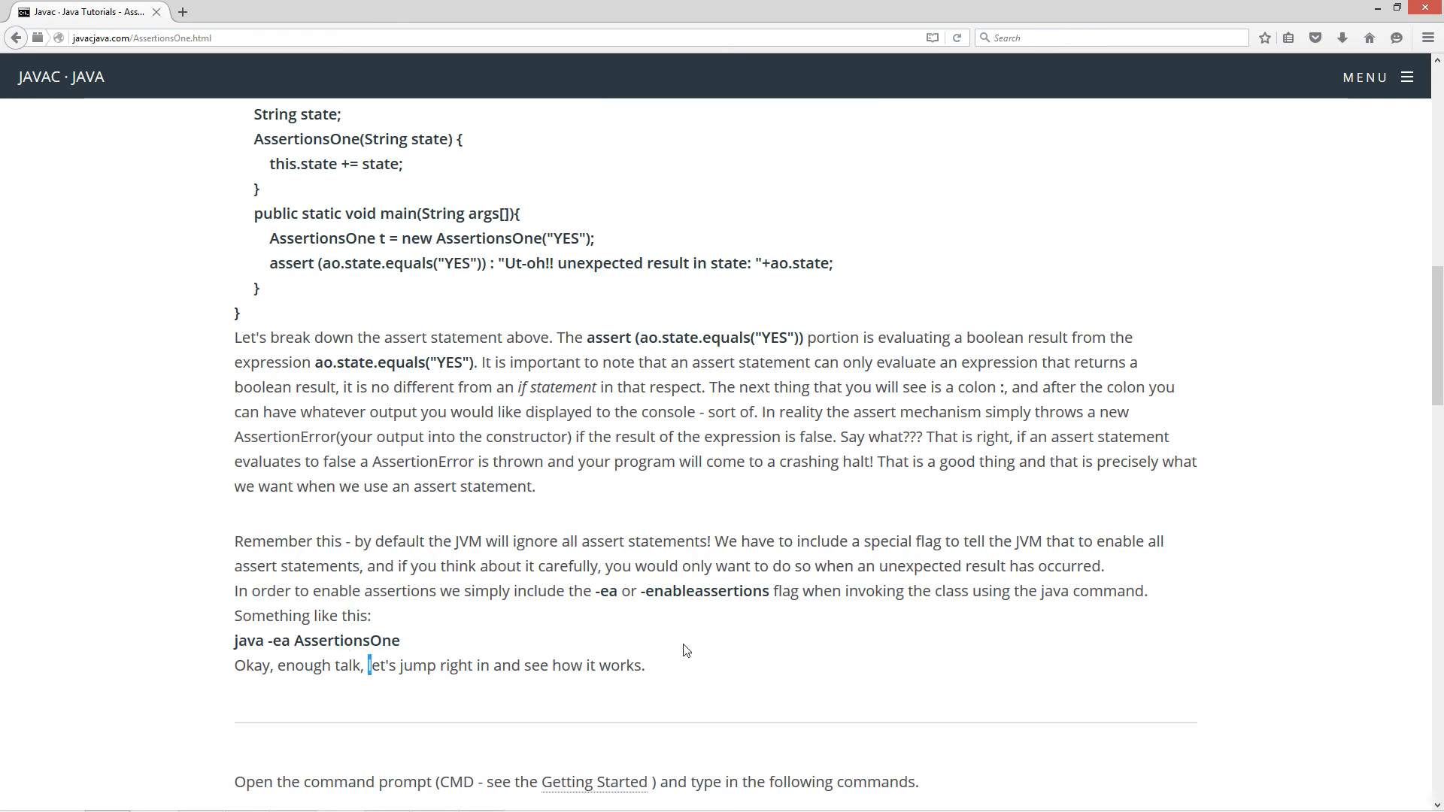
pyautogui.scroll(-3)
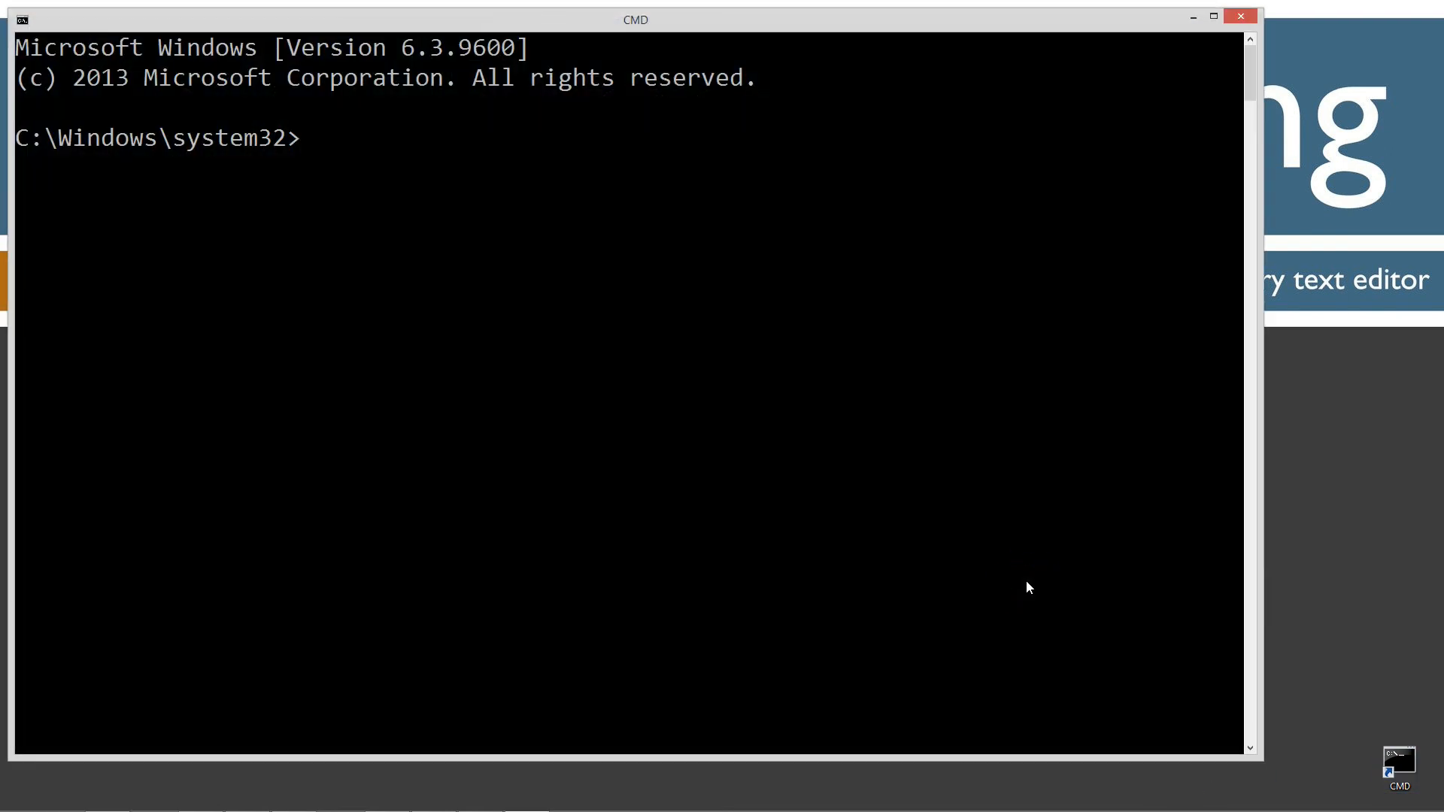
# Step: Run javac to confirm the compiler responds, then clear the screen with cls
pyautogui.write('javac')
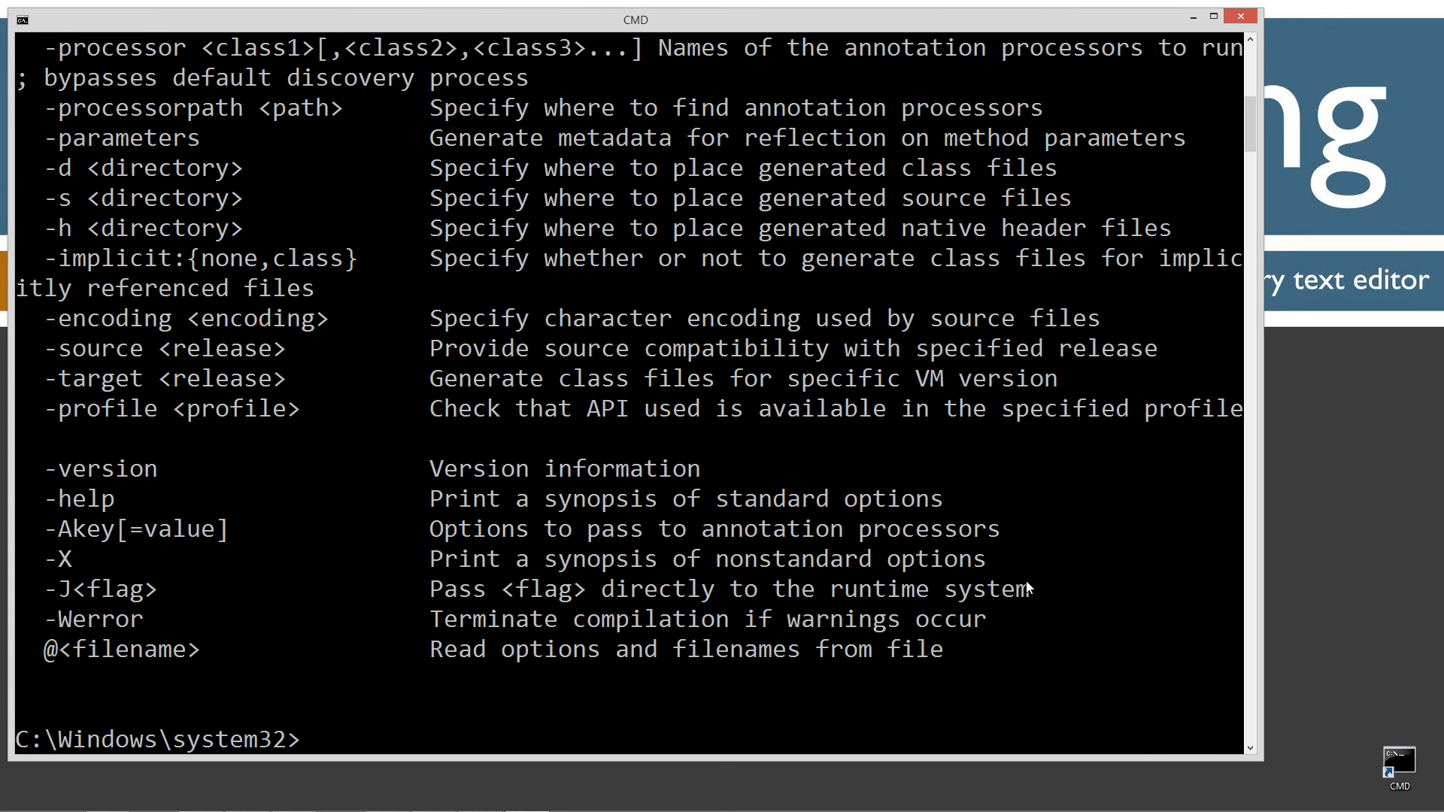
pyautogui.write('cls')
pyautogui.write('cd \\')
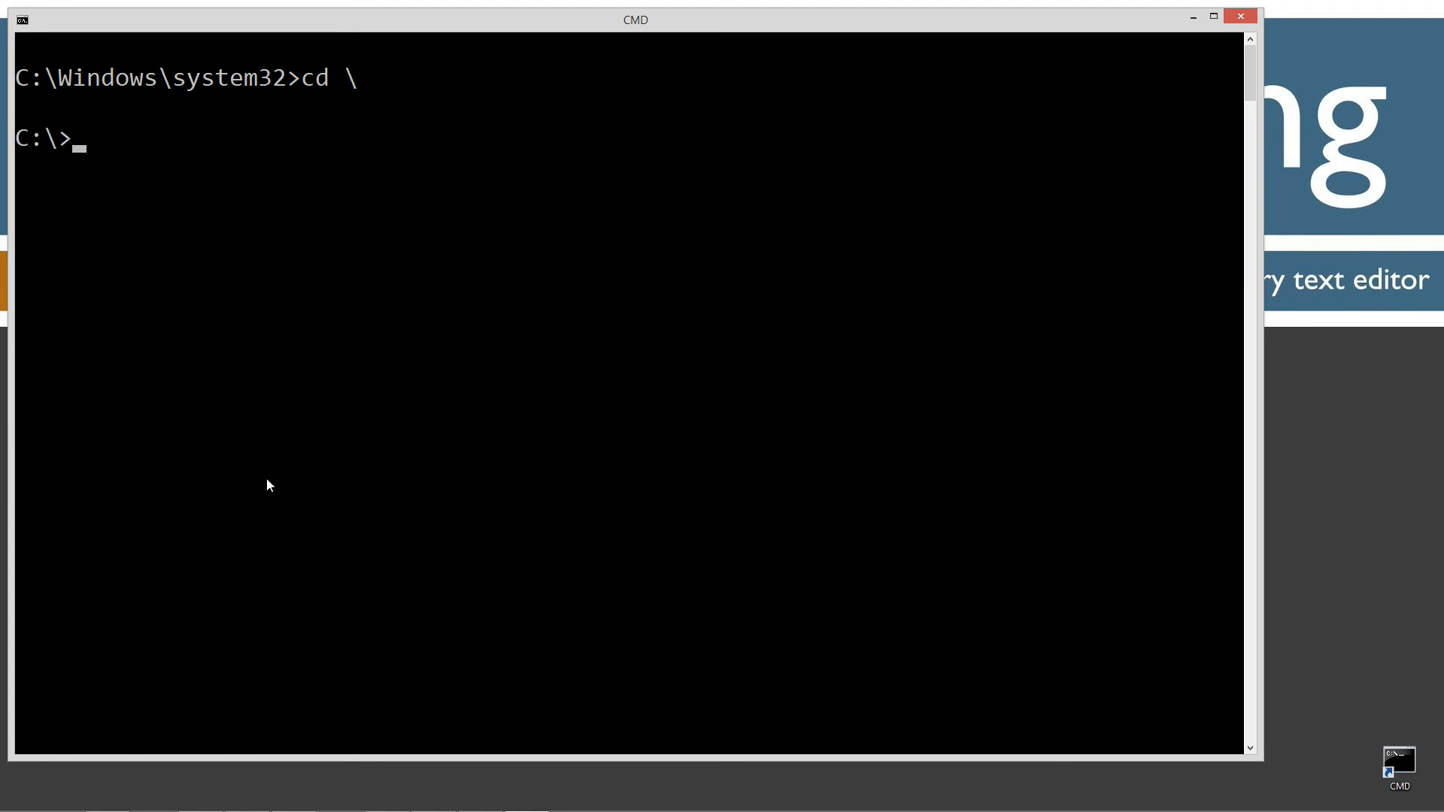
# Step: Create and enter C:\Java\AssertionsOne, then launch Notepad for AssertionsOne.java
pyautogui.write('md Java')
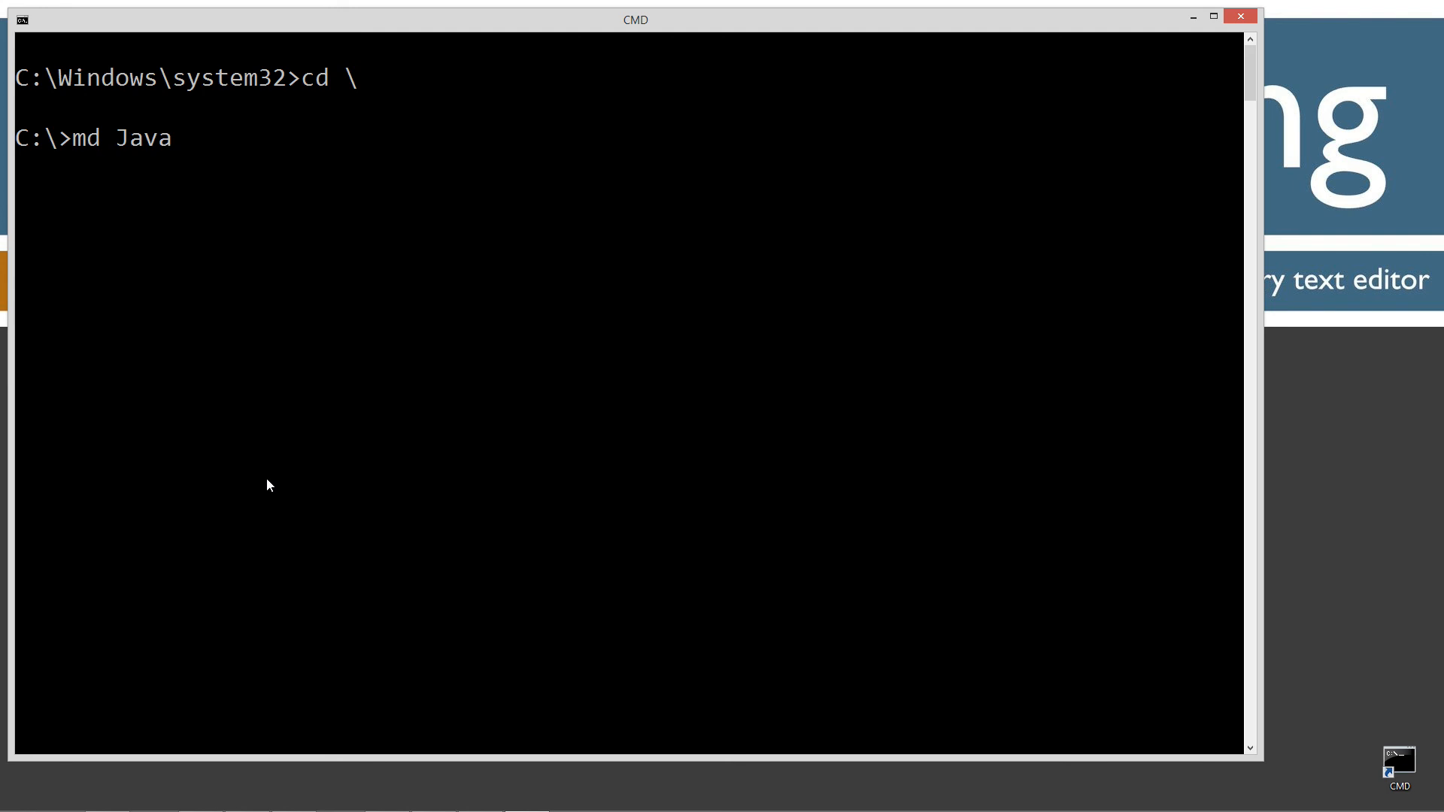
pyautogui.press('Enter')
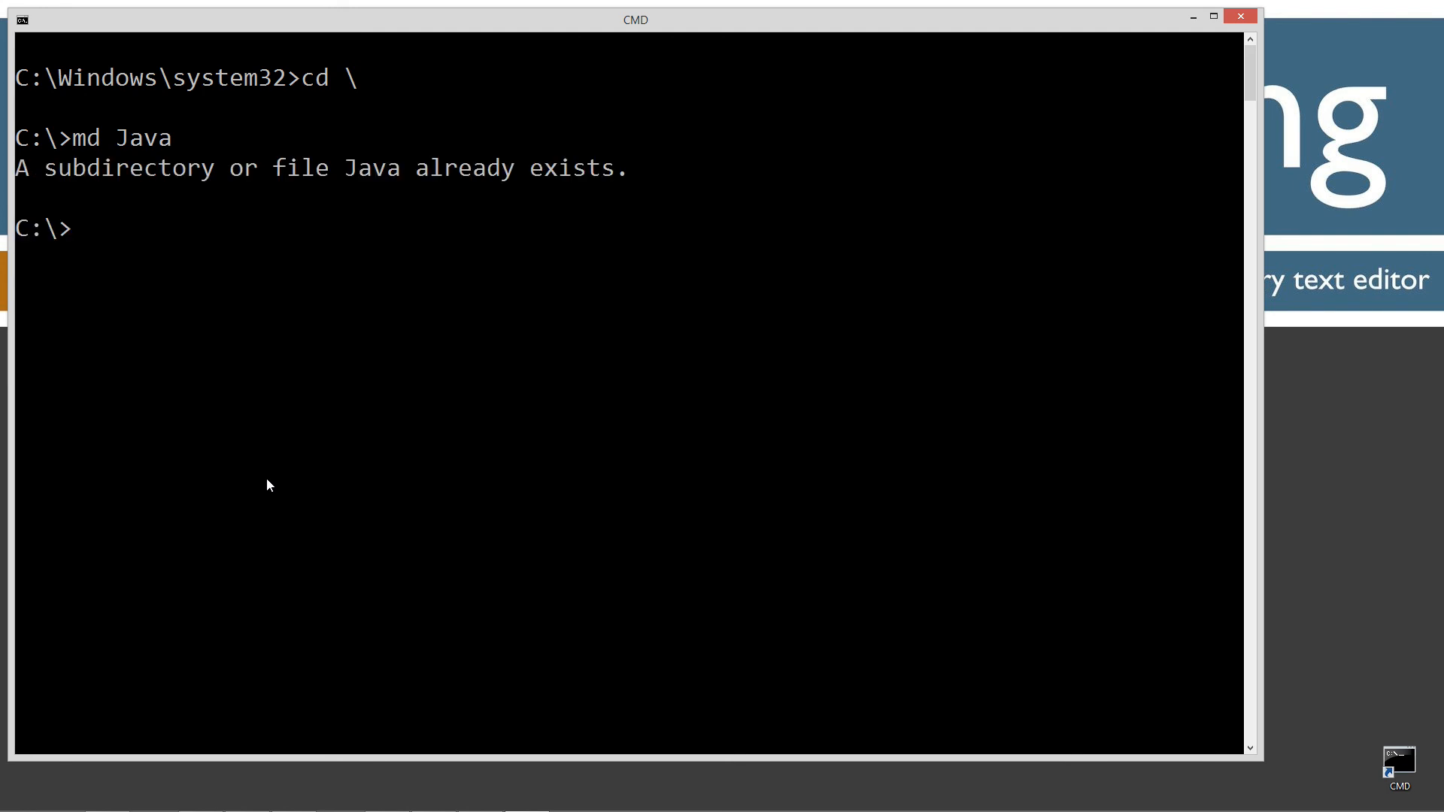
pyautogui.write('cd Java')
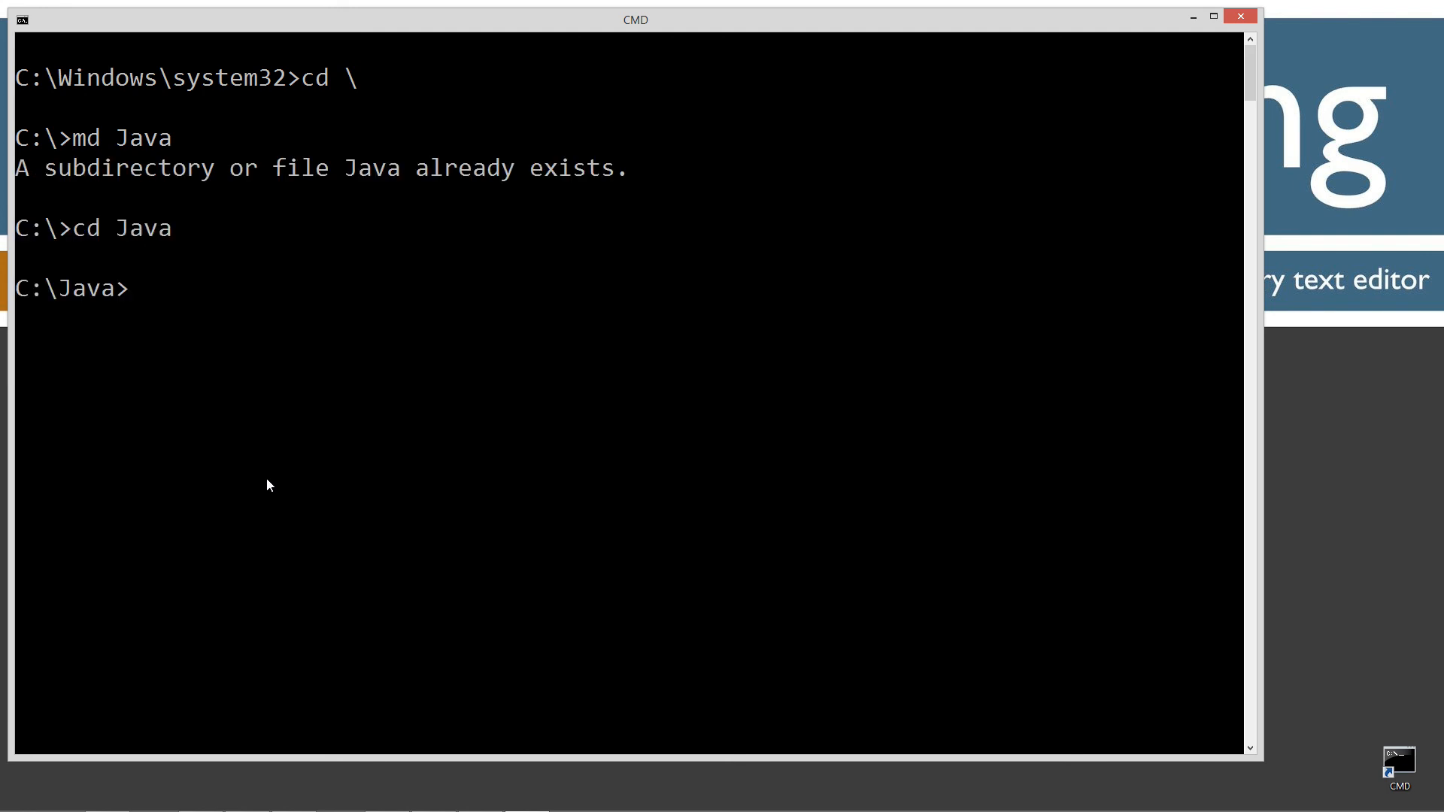
pyautogui.write('md A')
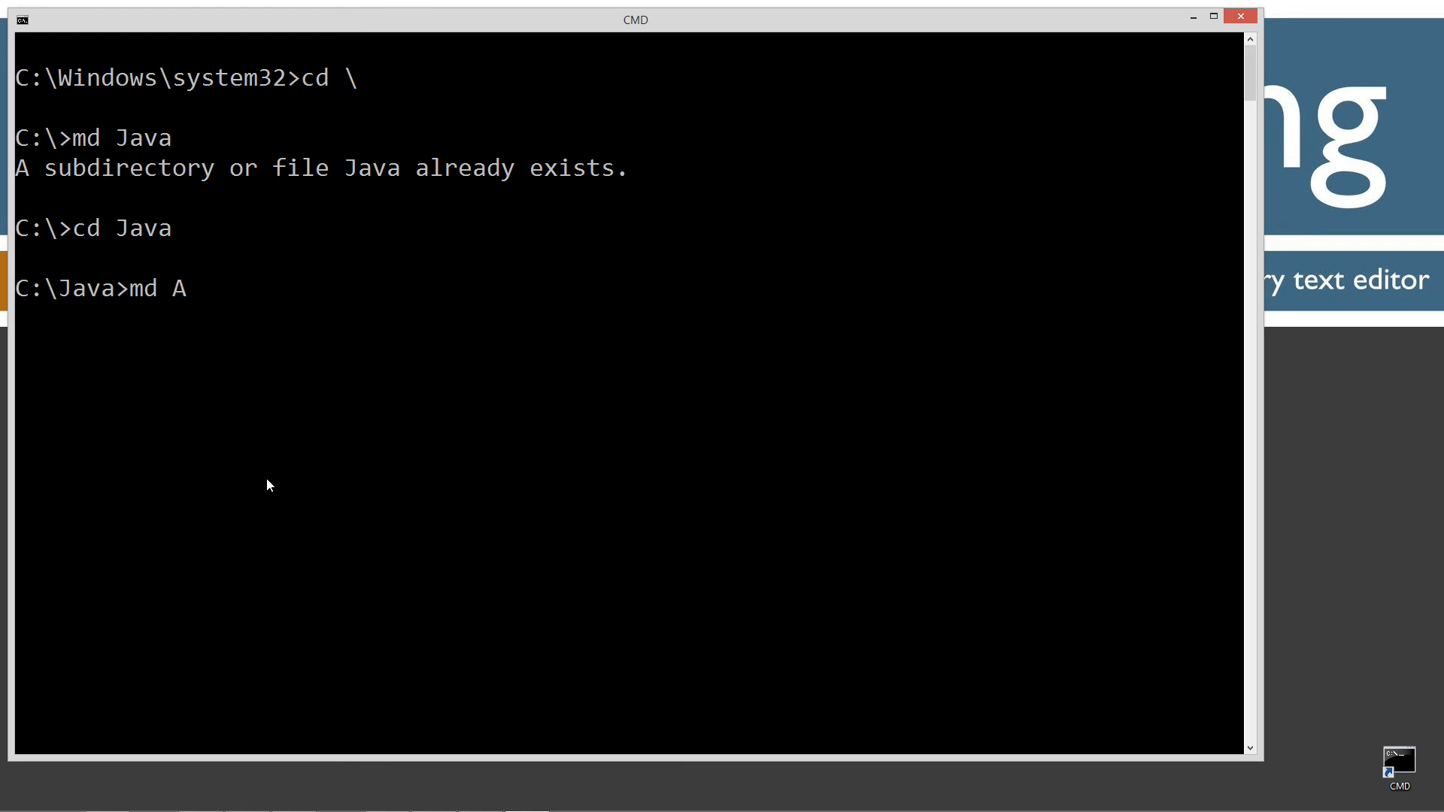
pyautogui.write('ssertionsOne')
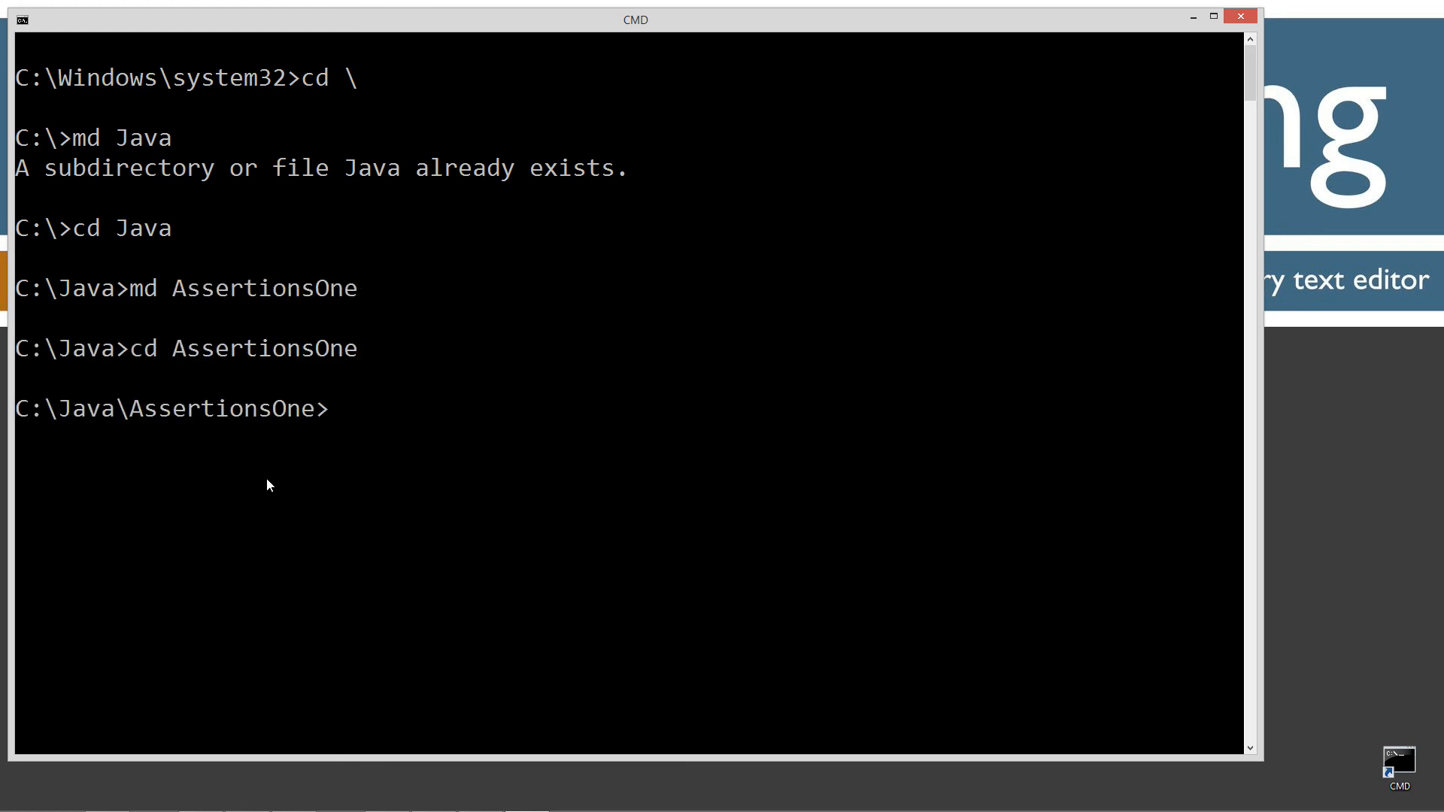
pyautogui.write('notepa')
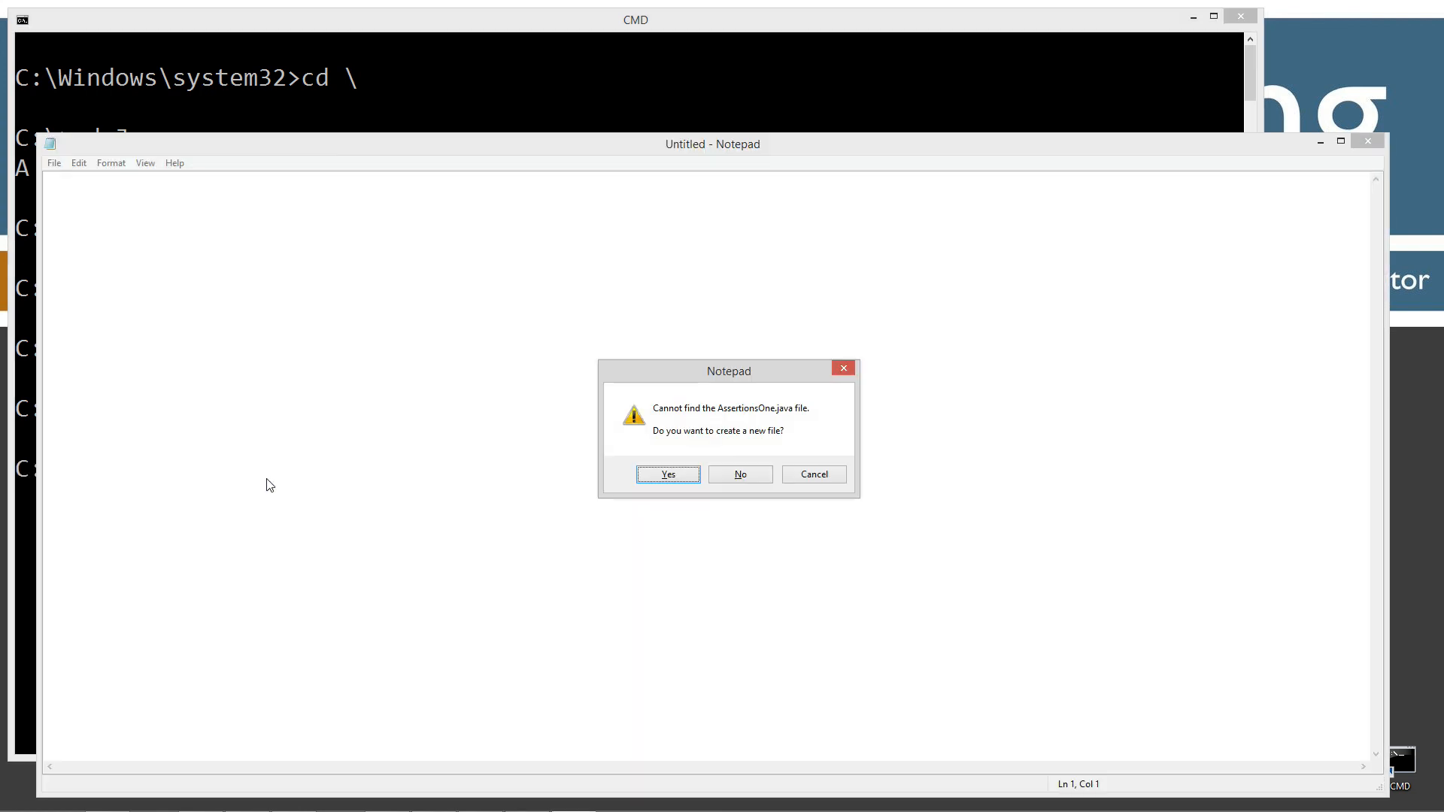
# Step: Create AssertionsOne.java with the class code and its if block, then return to Command Prompt
pyautogui.click(667, 474)
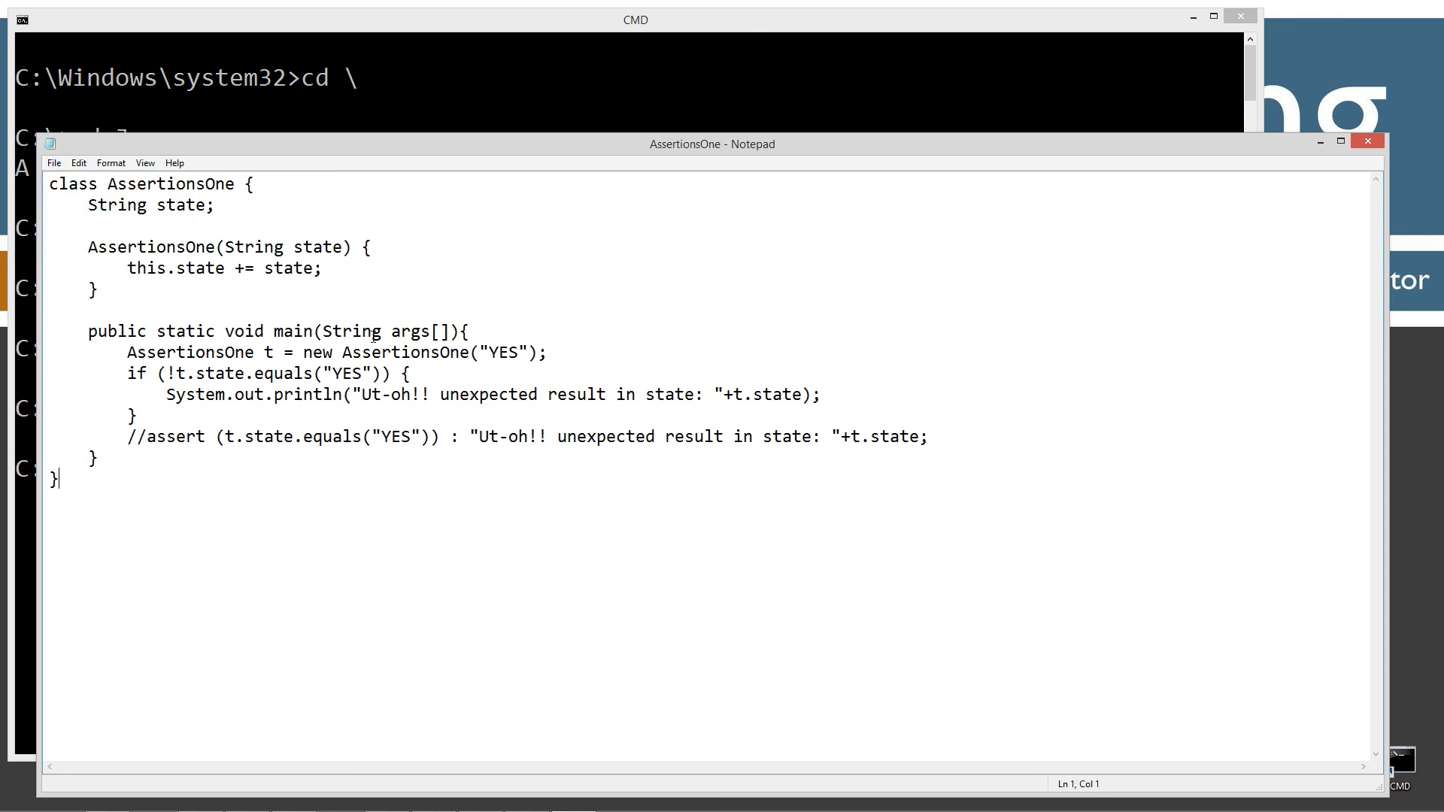
pyautogui.moveTo(251, 451)
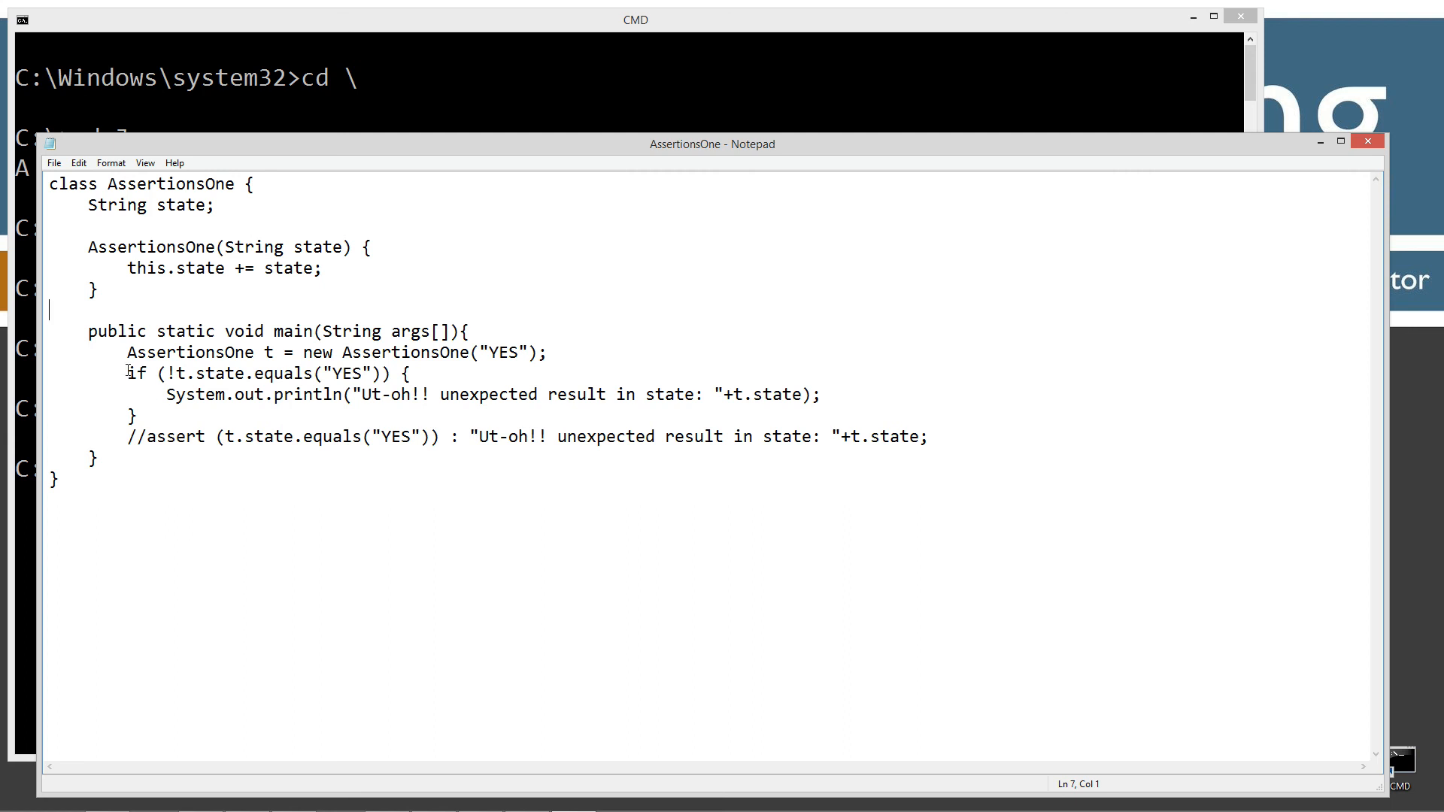
pyautogui.moveTo(126, 374); pyautogui.dragTo(137, 415)
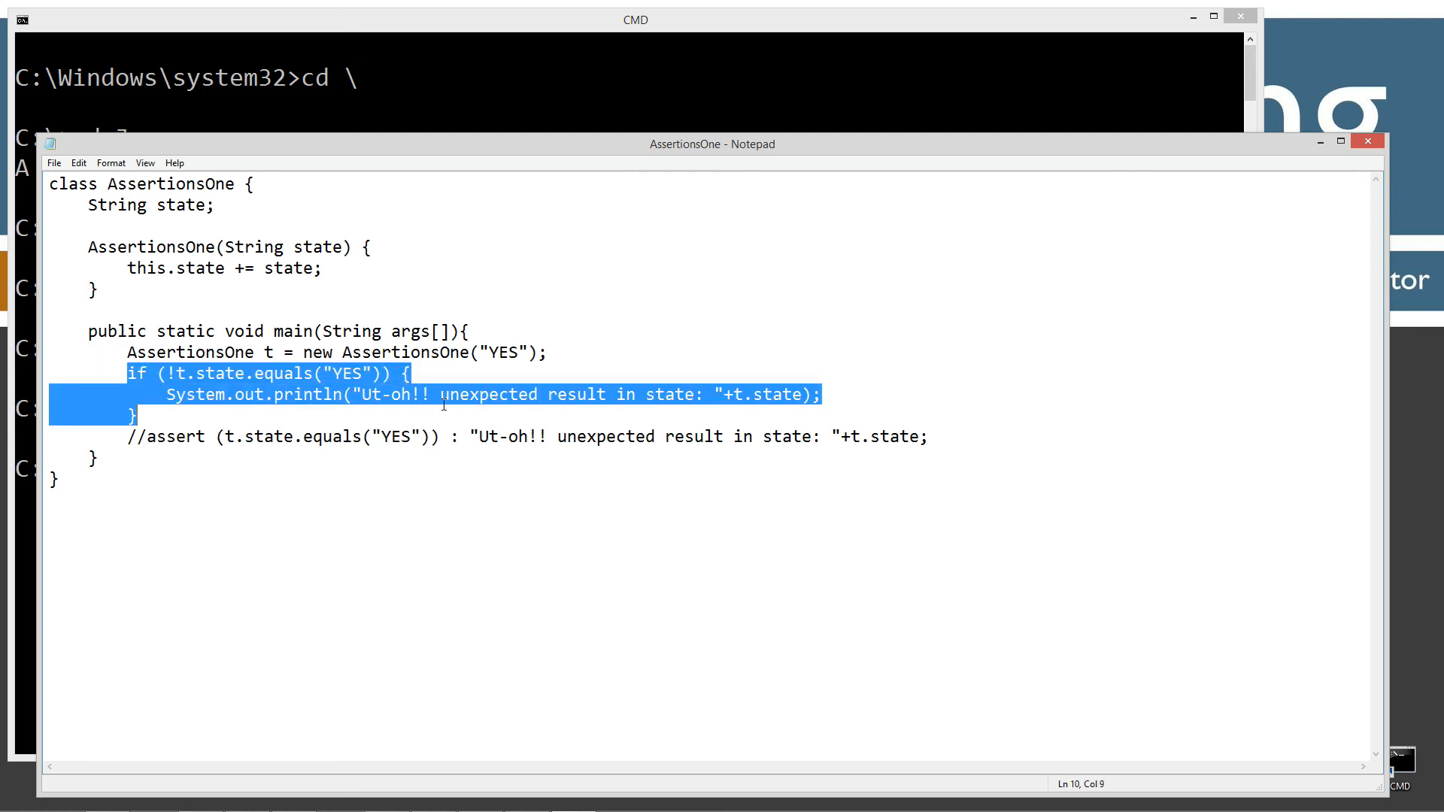
pyautogui.moveTo(389, 401)
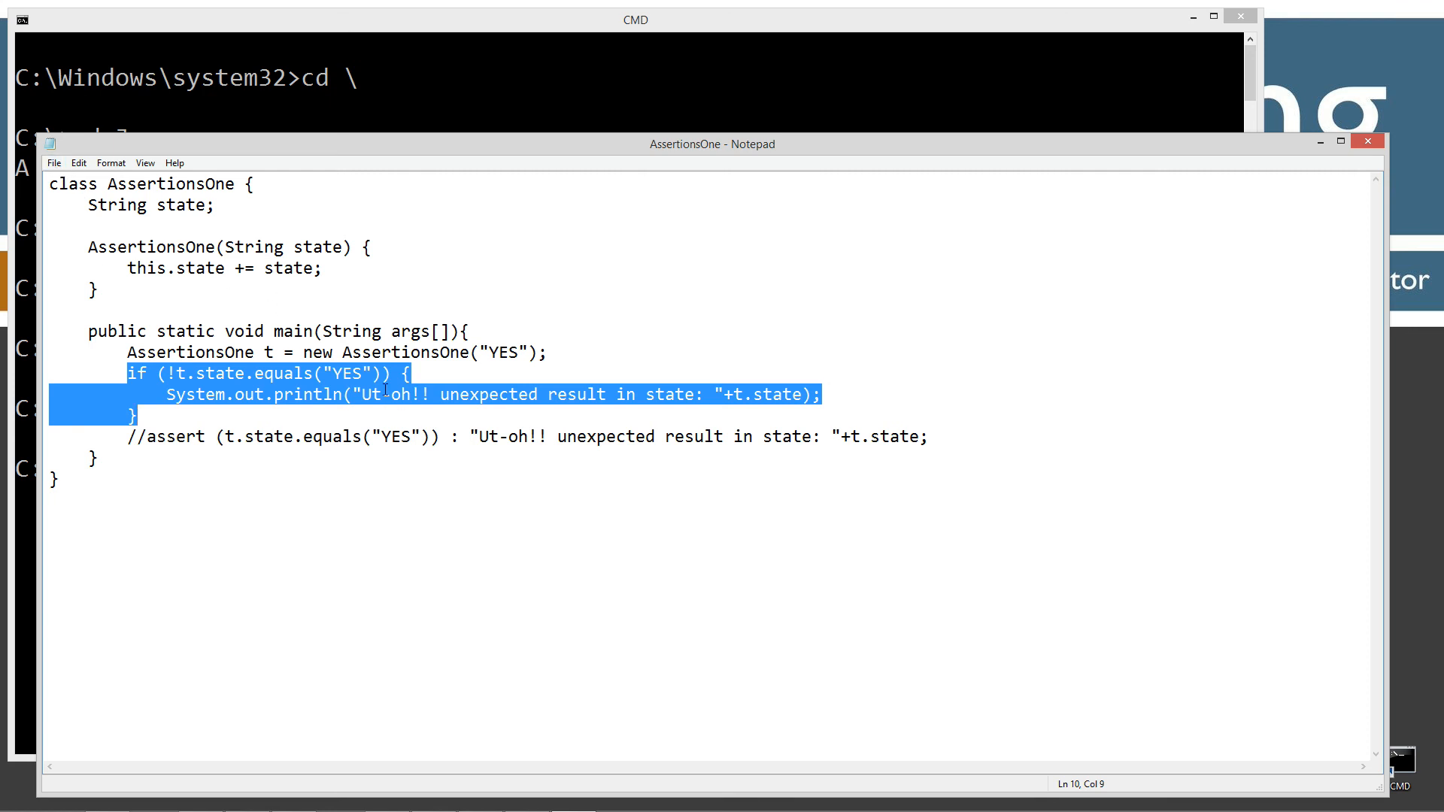
pyautogui.click(179, 414)
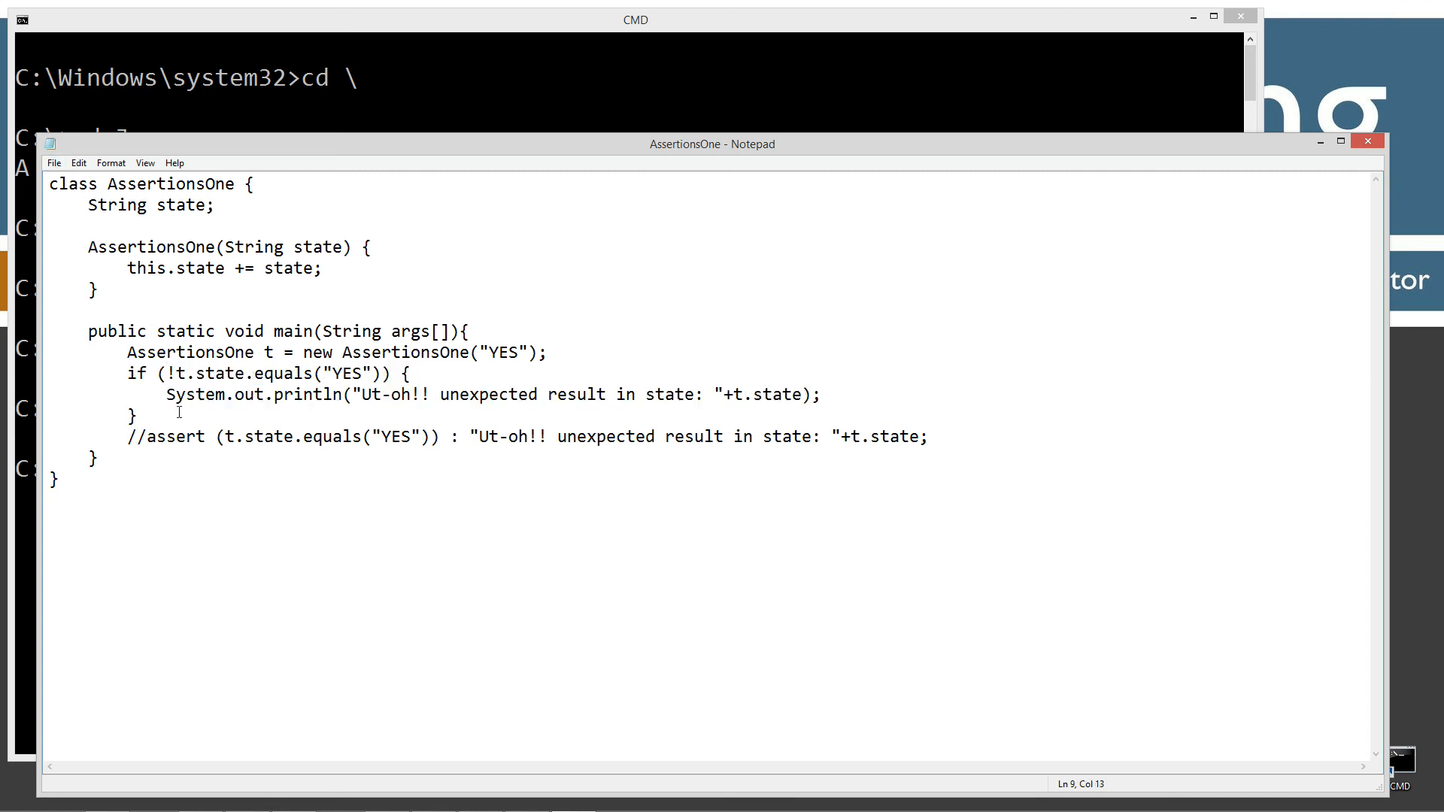
pyautogui.click(54, 162)
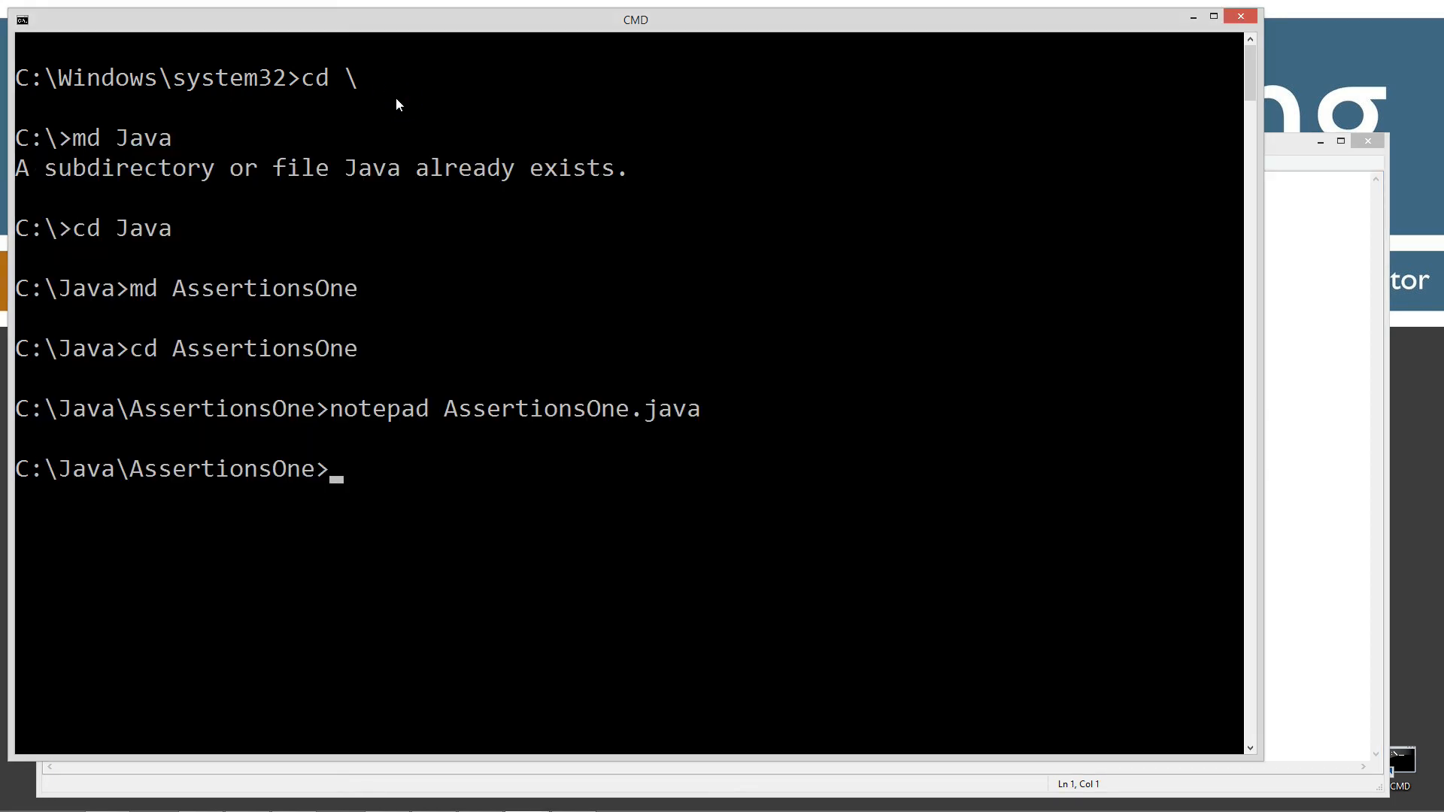
# Step: Compile AssertionsOne.java and run java AssertionsOne, printing the unexpected-result nullYES message
pyautogui.write('jav')
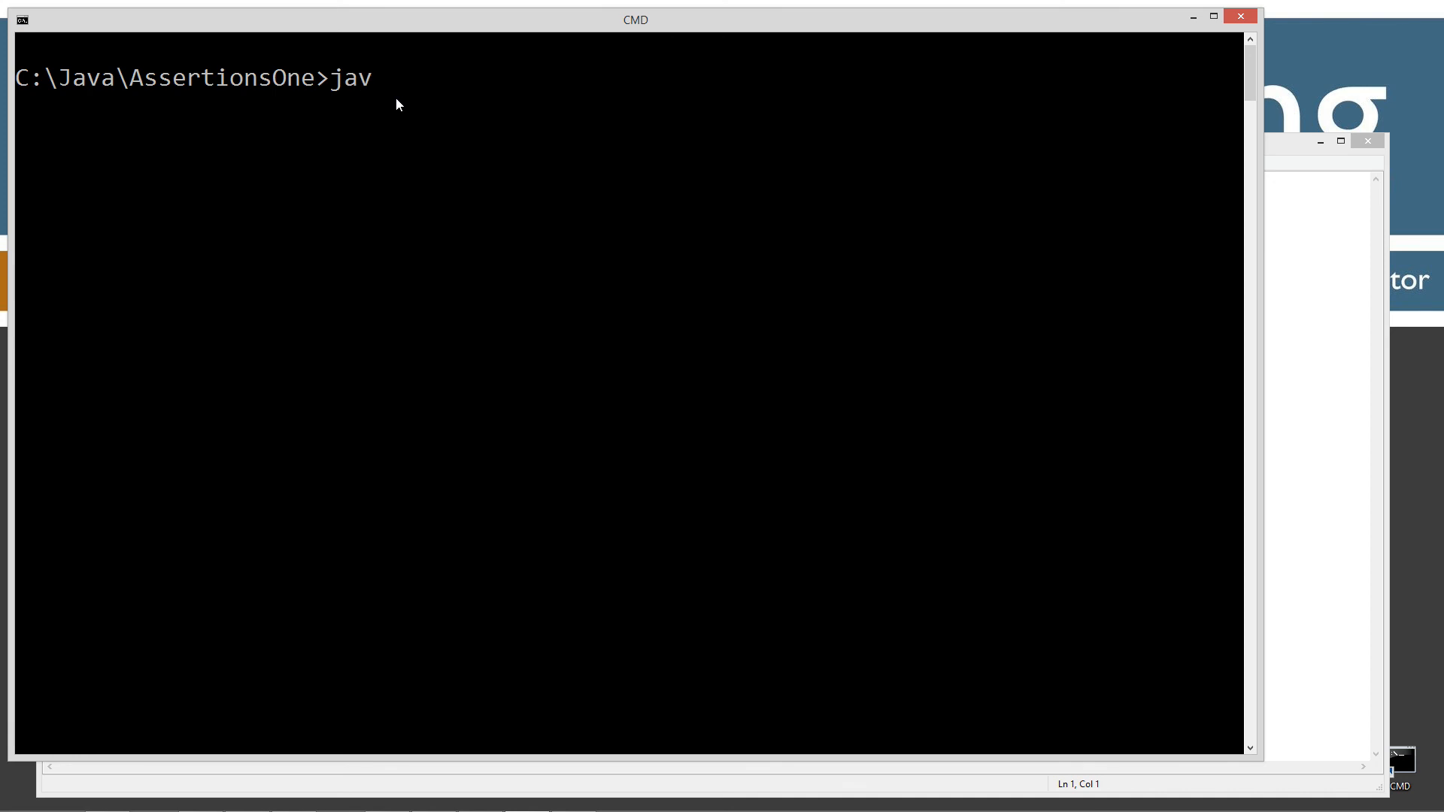
pyautogui.write('ac AssertionsOne.java')
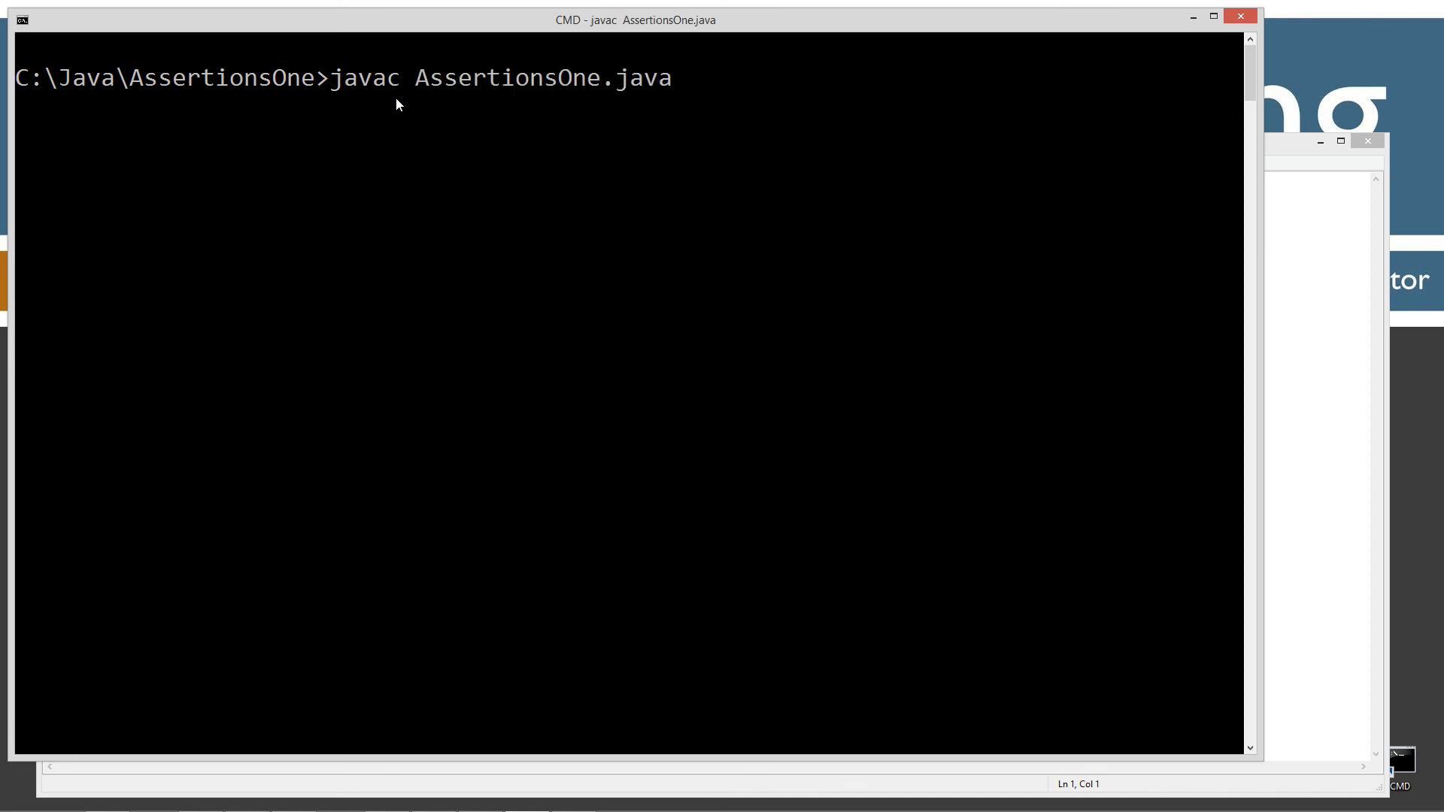
pyautogui.write('java AssertionsOne.clas')
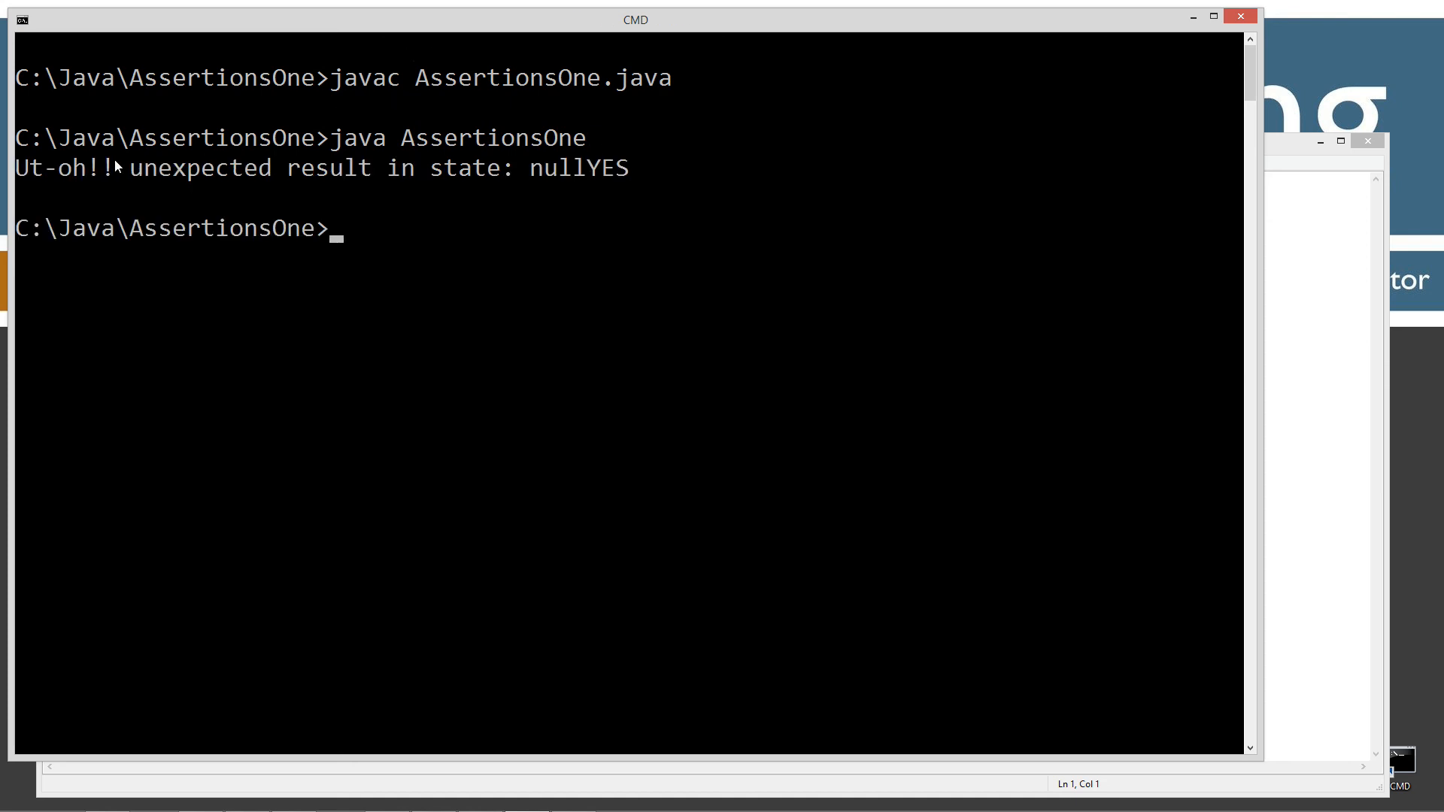
pyautogui.moveTo(541, 184)
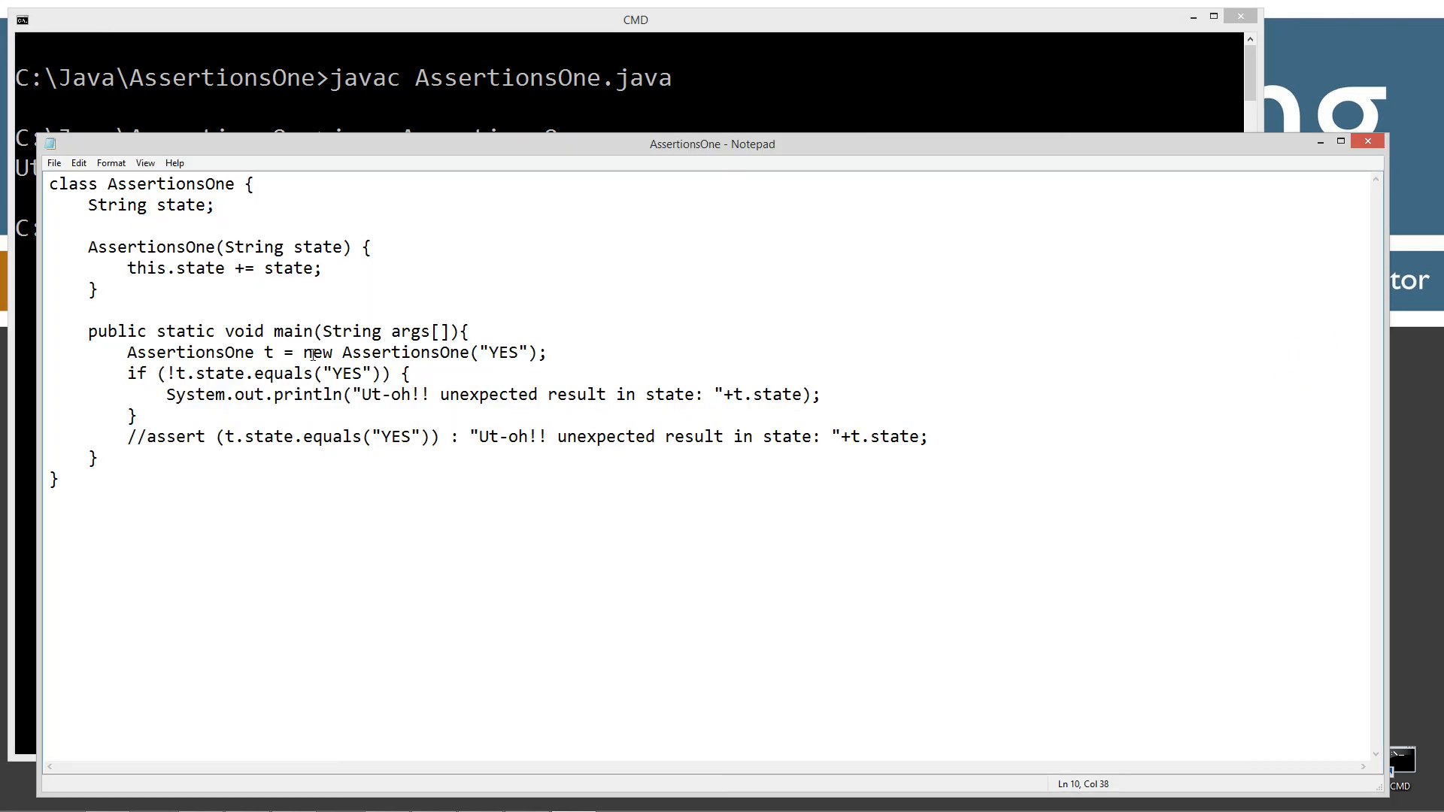
pyautogui.tripleClick(149, 205)
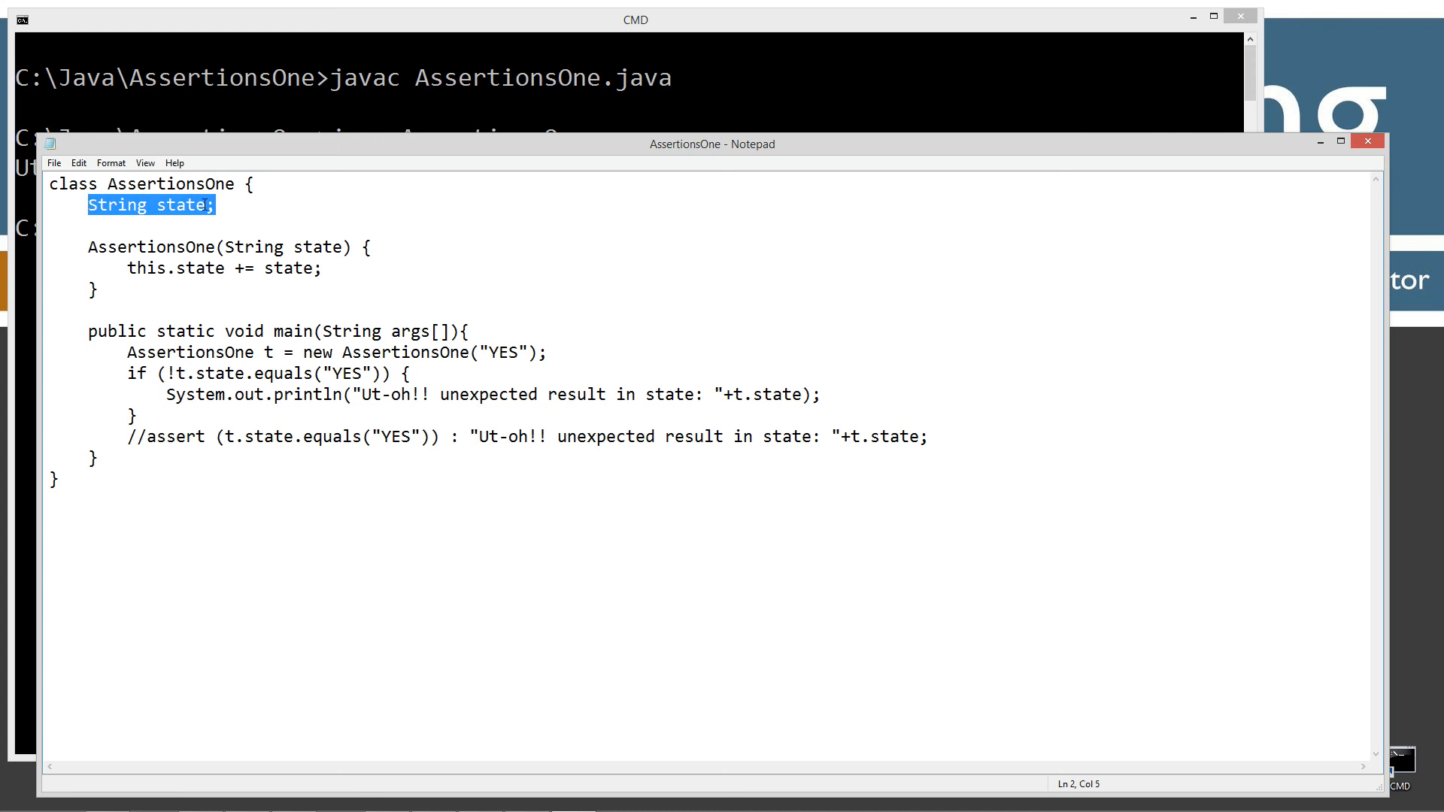
pyautogui.click(315, 352)
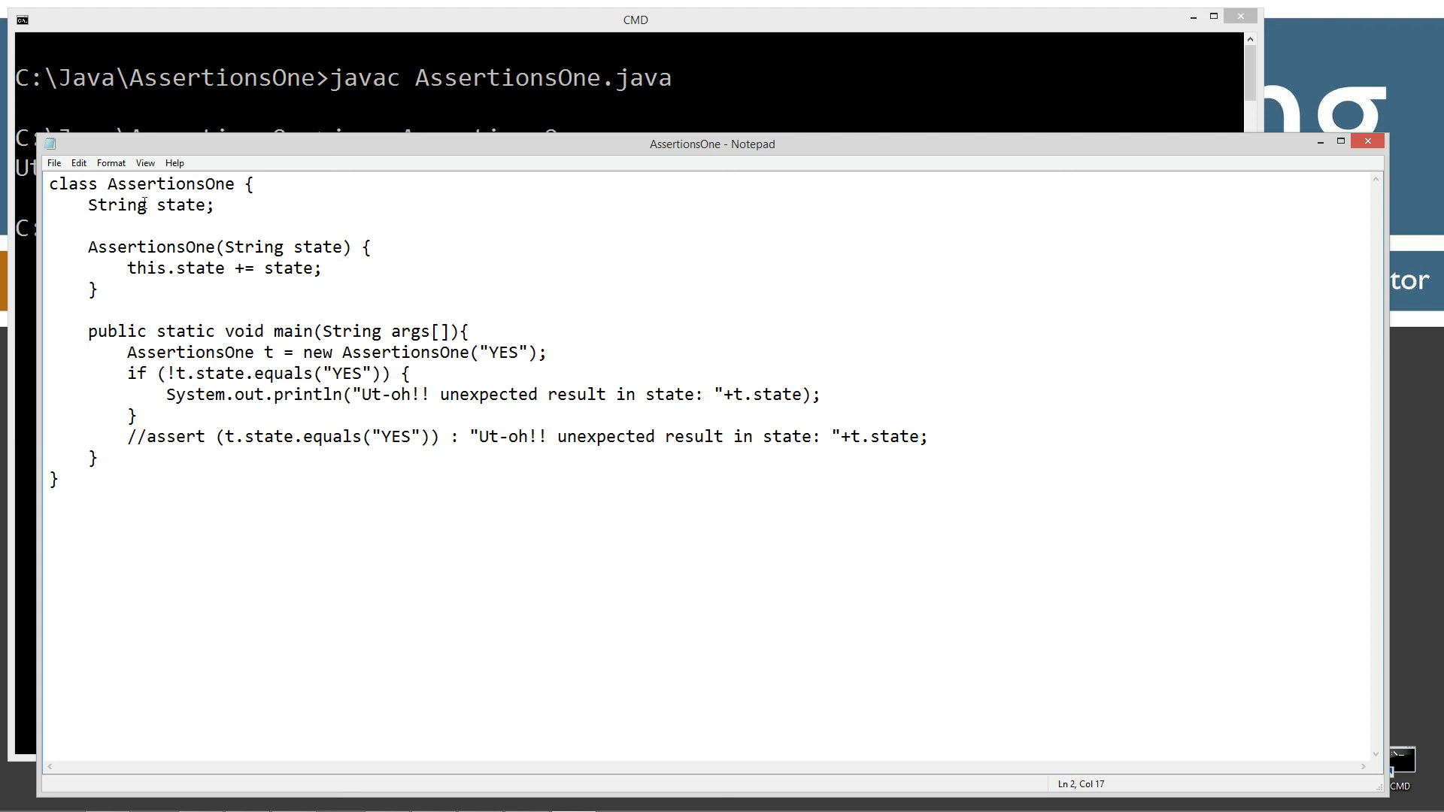
pyautogui.doubleClick(116, 204)
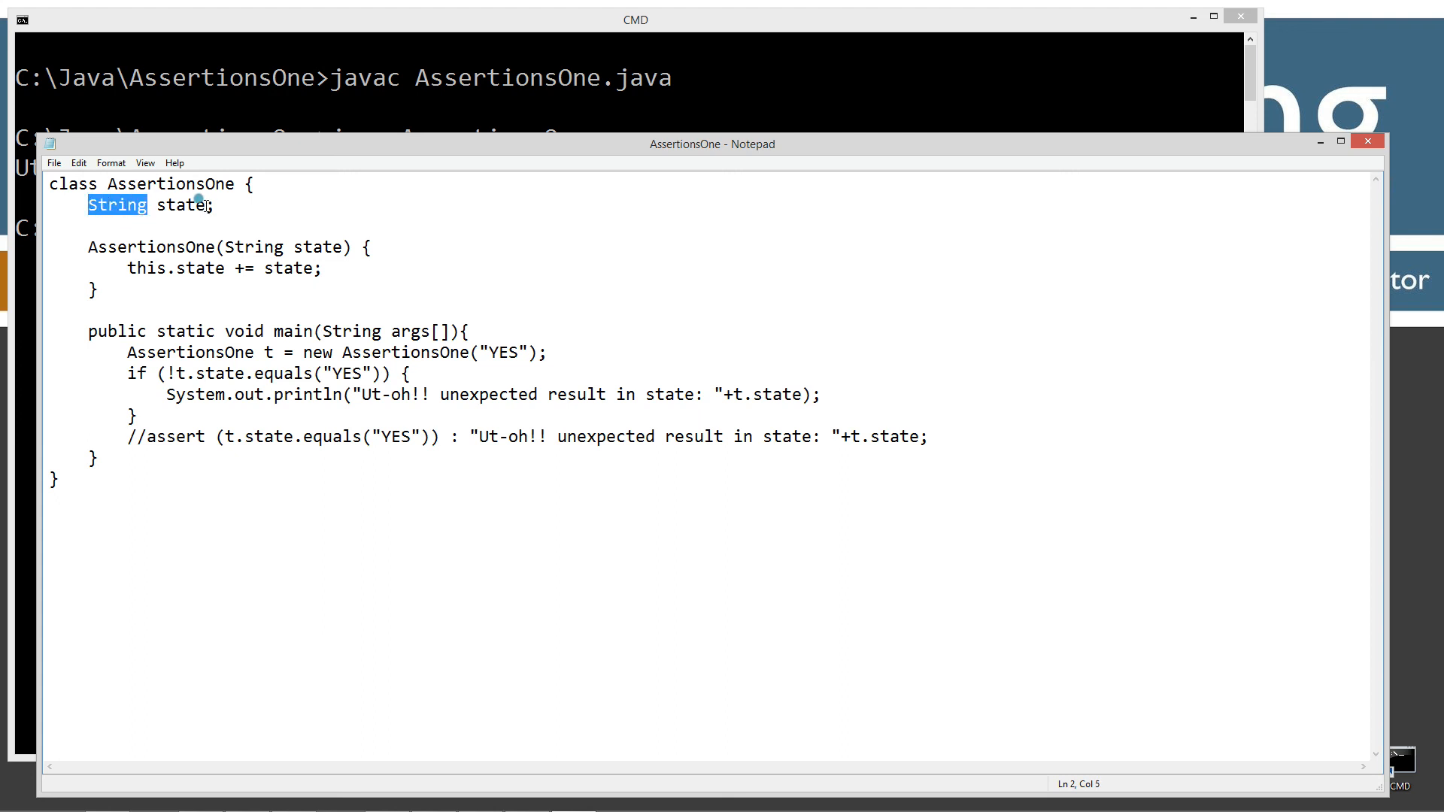
pyautogui.click(201, 204)
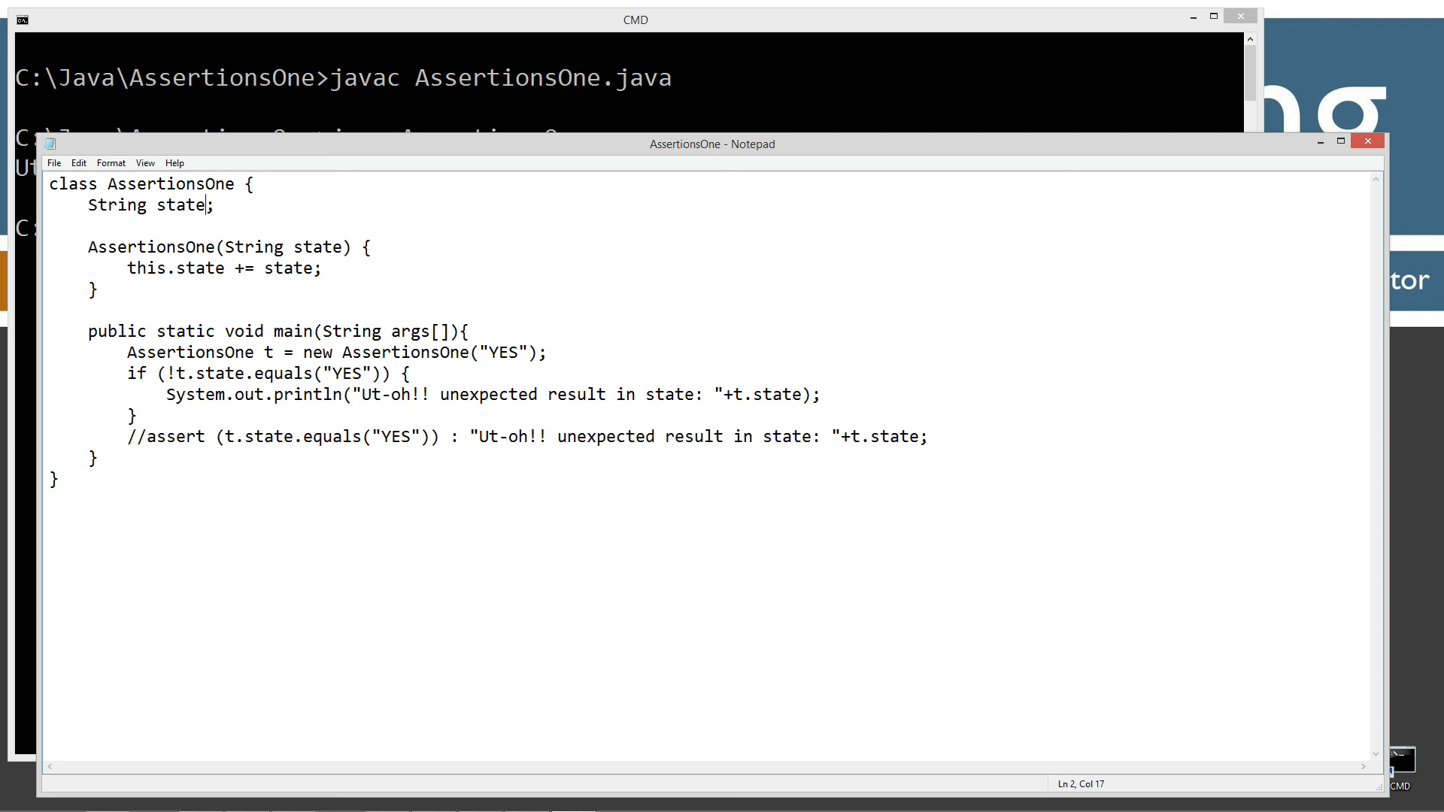
pyautogui.write('=null')
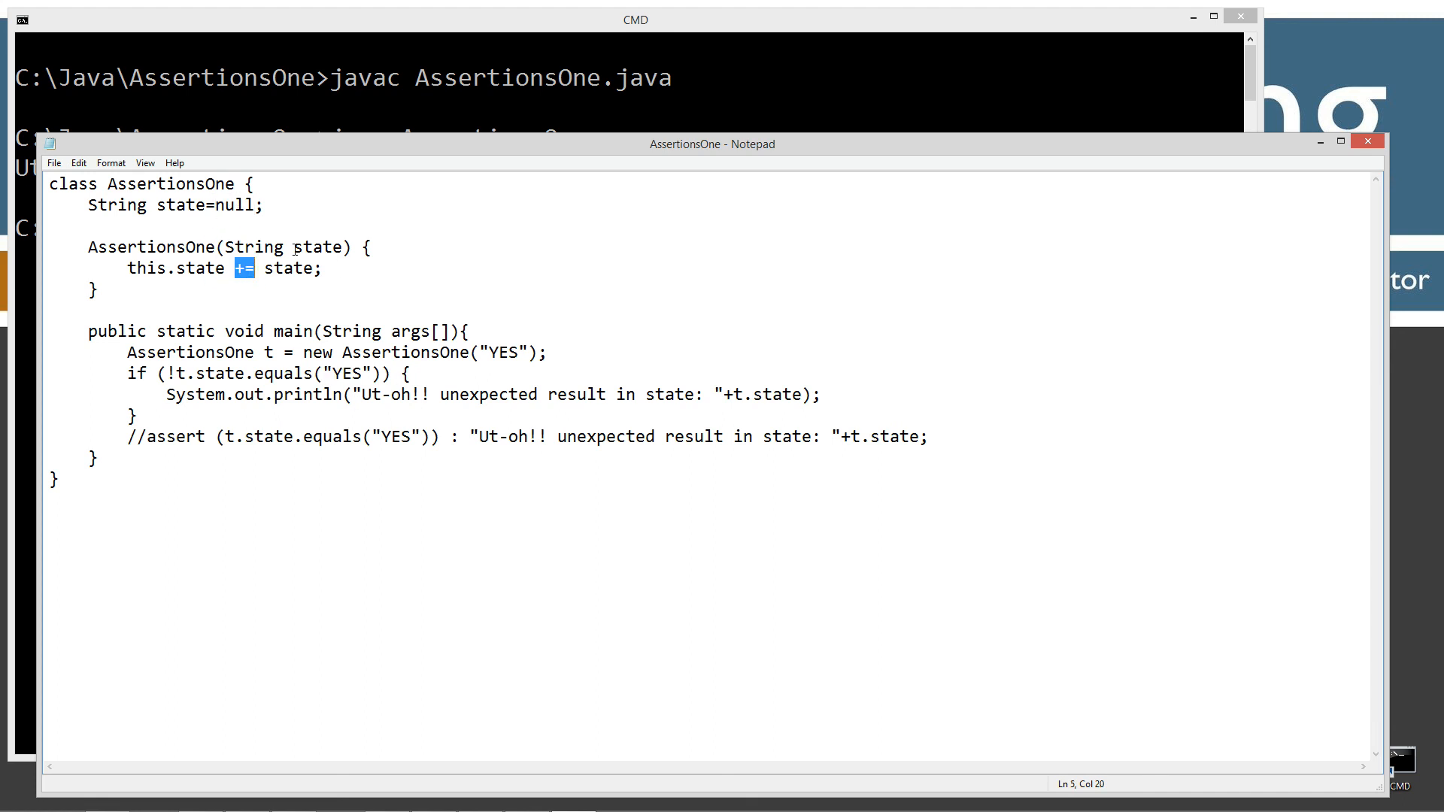
pyautogui.moveTo(257, 176)
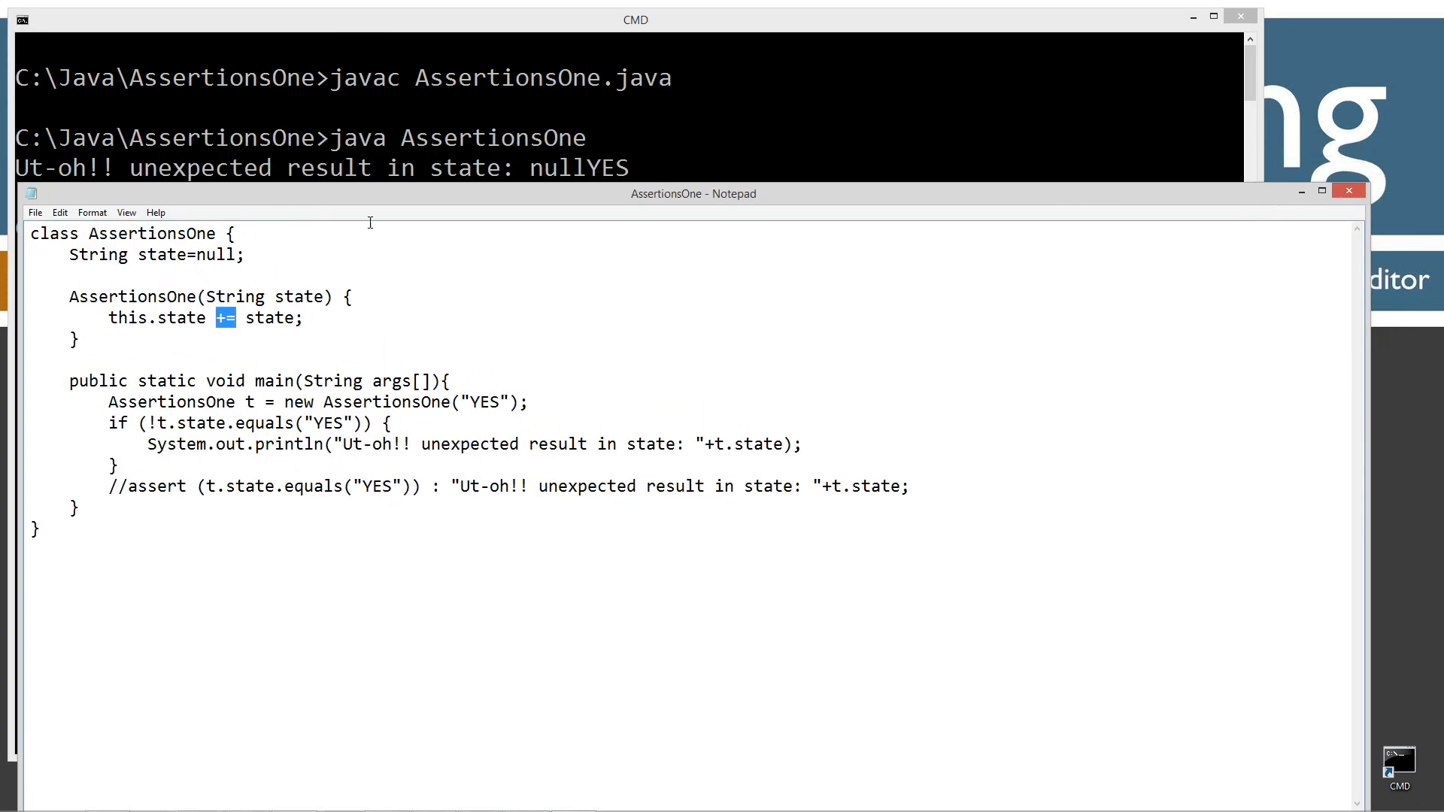
pyautogui.moveTo(588, 266)
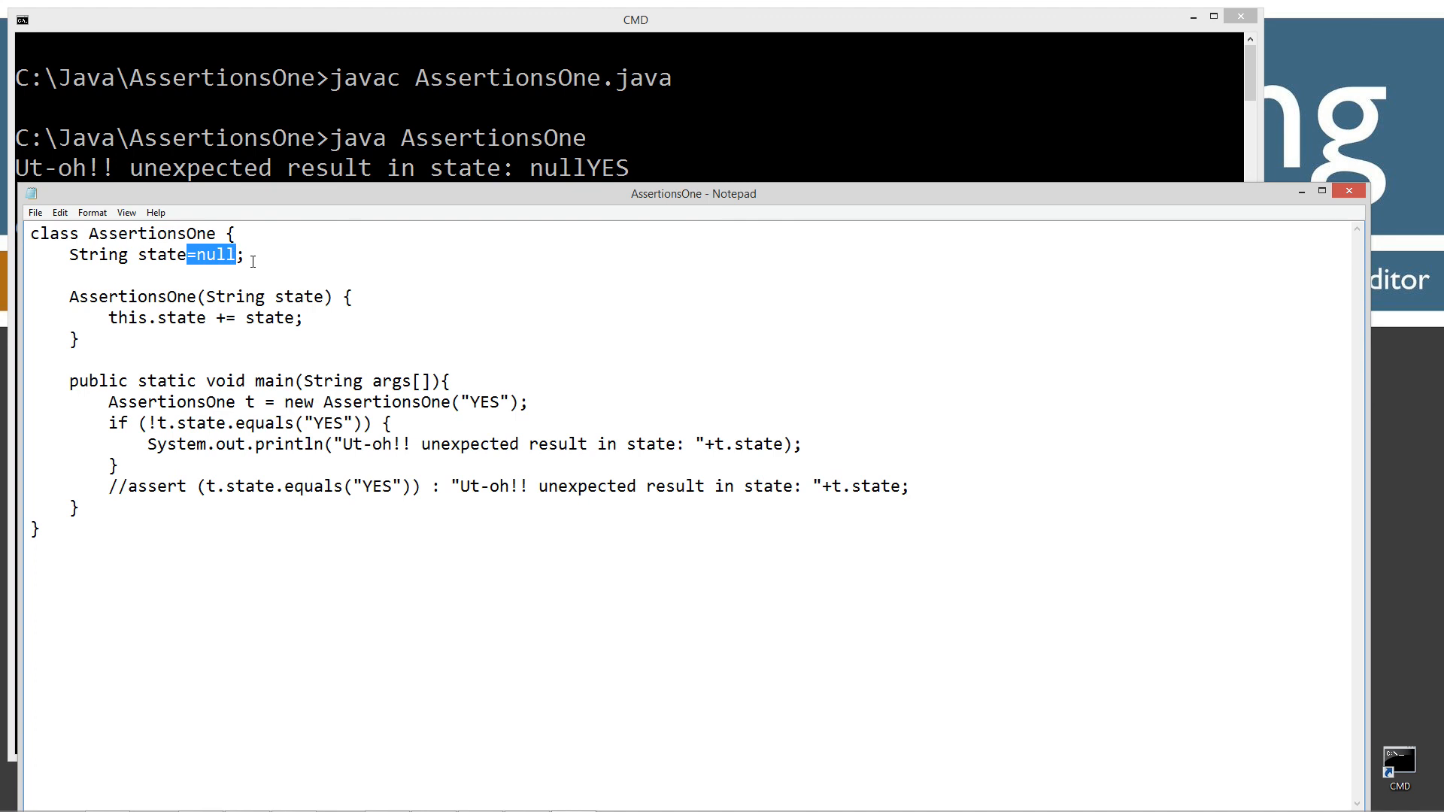
pyautogui.press('Delete')
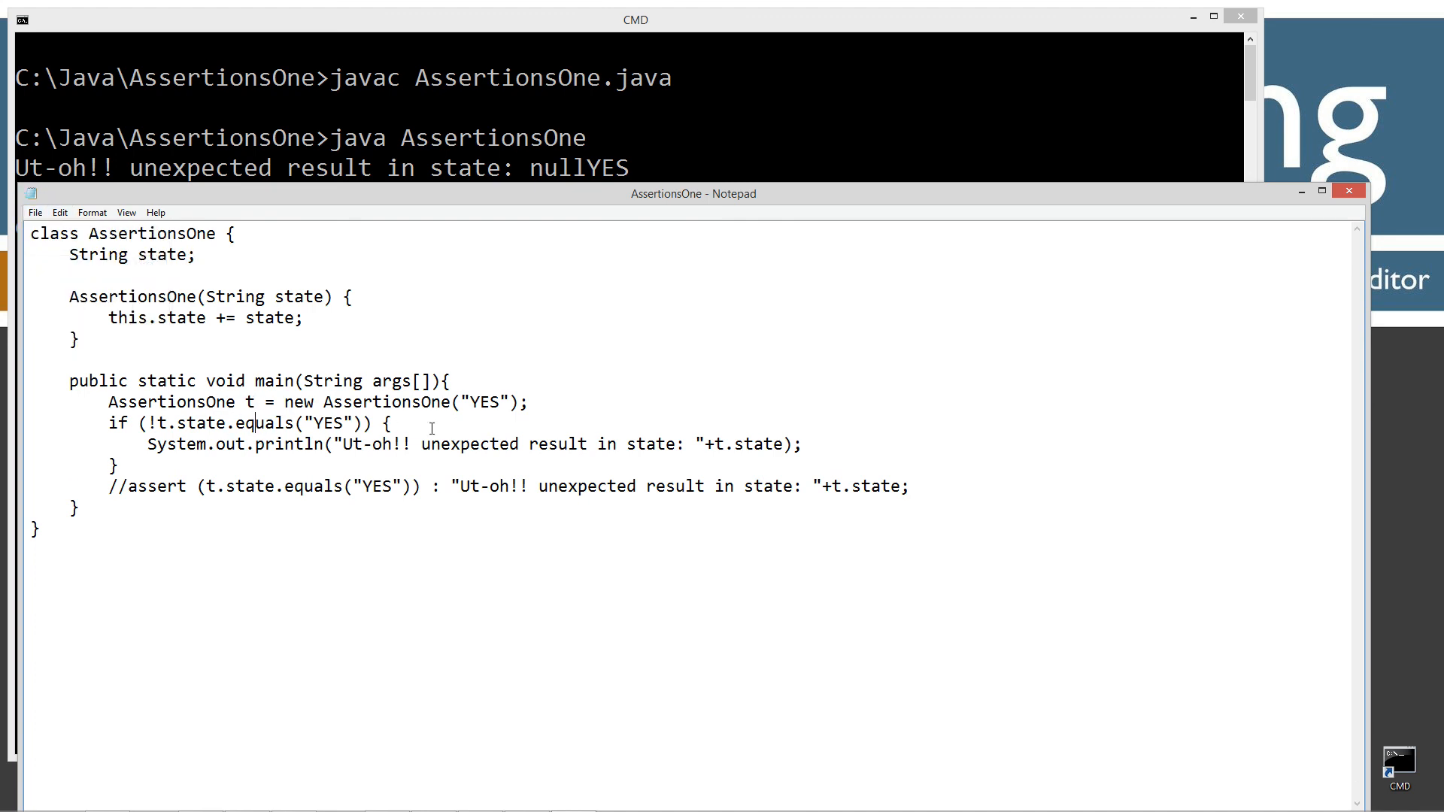
pyautogui.doubleClick(184, 423)
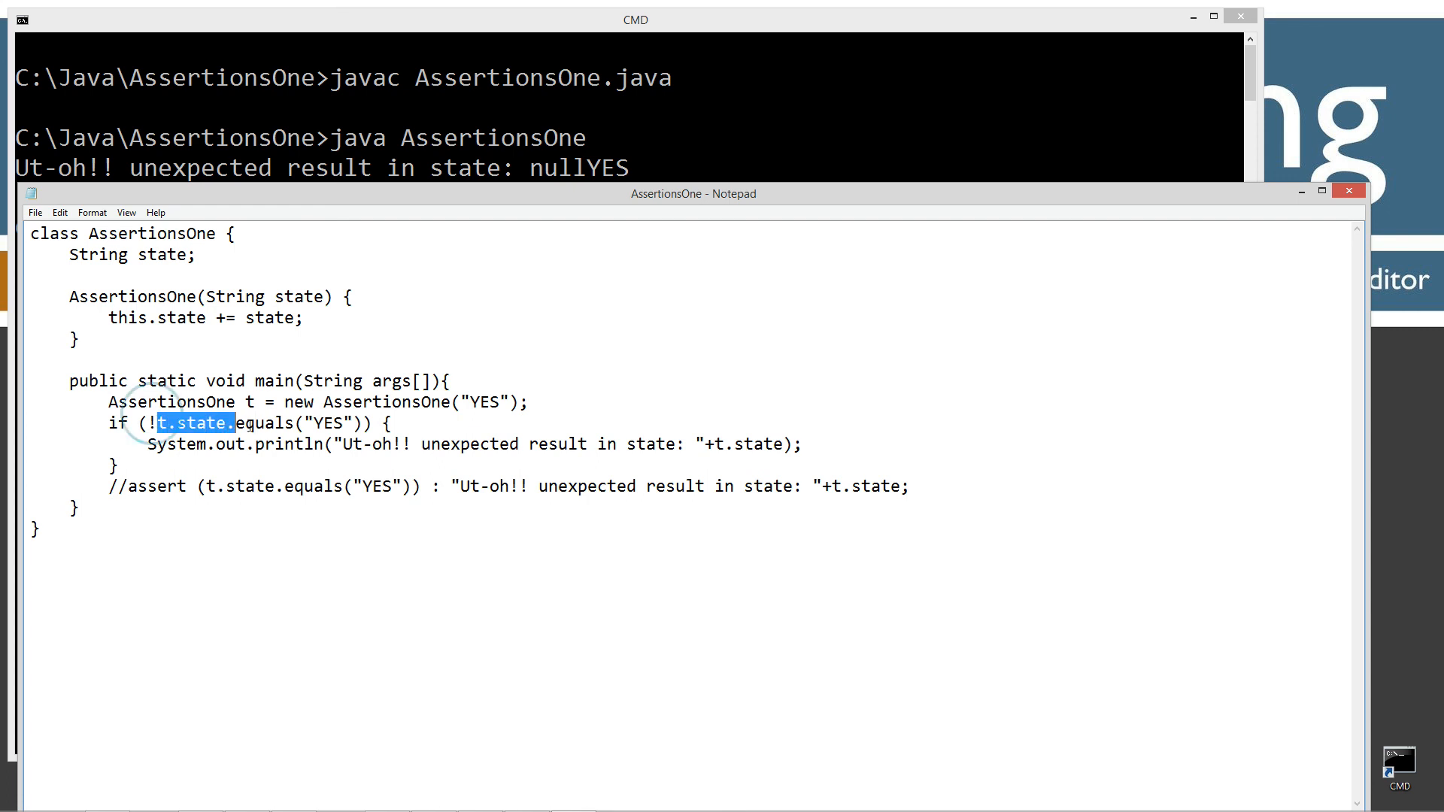
pyautogui.moveTo(234, 422); pyautogui.dragTo(352, 423)
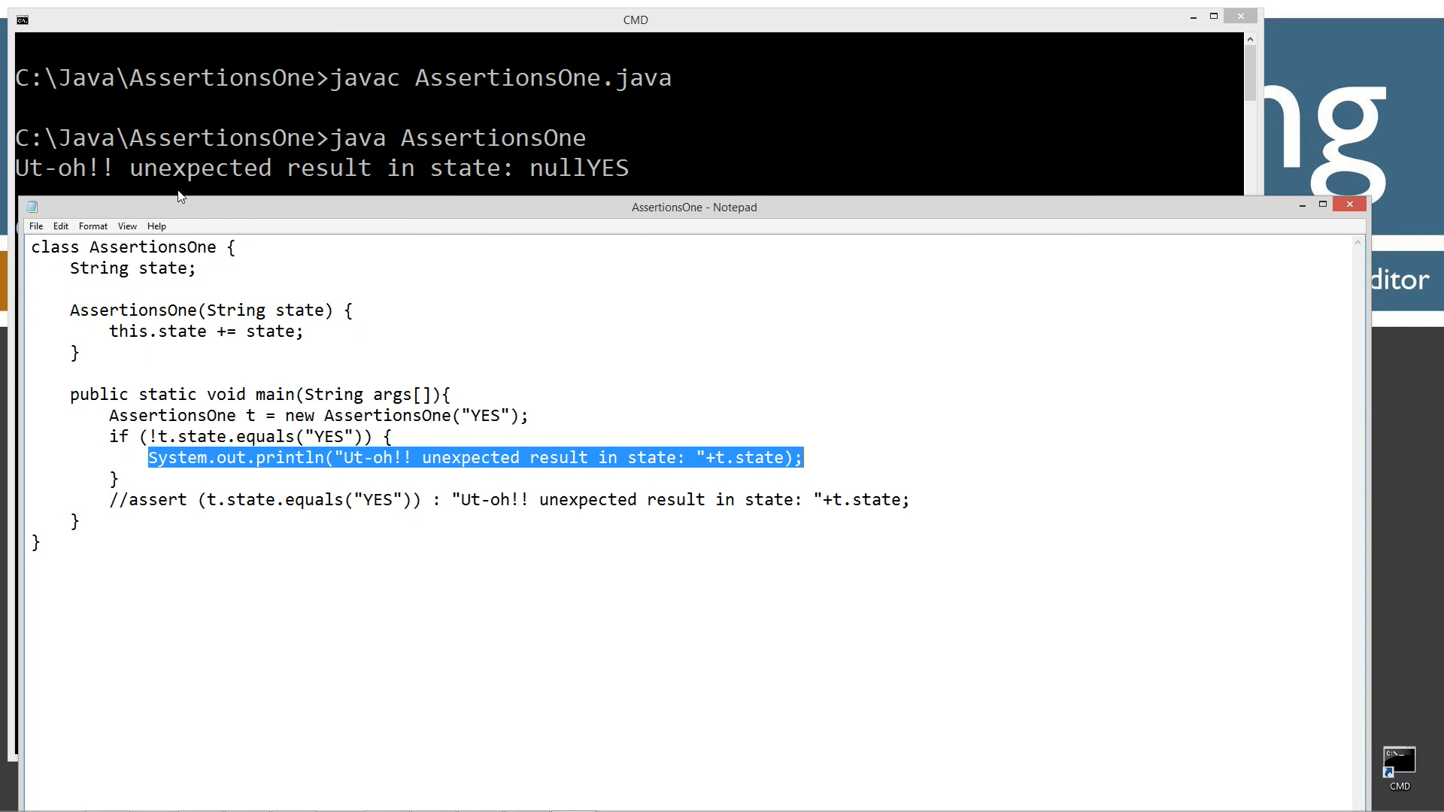
pyautogui.moveTo(242, 199)
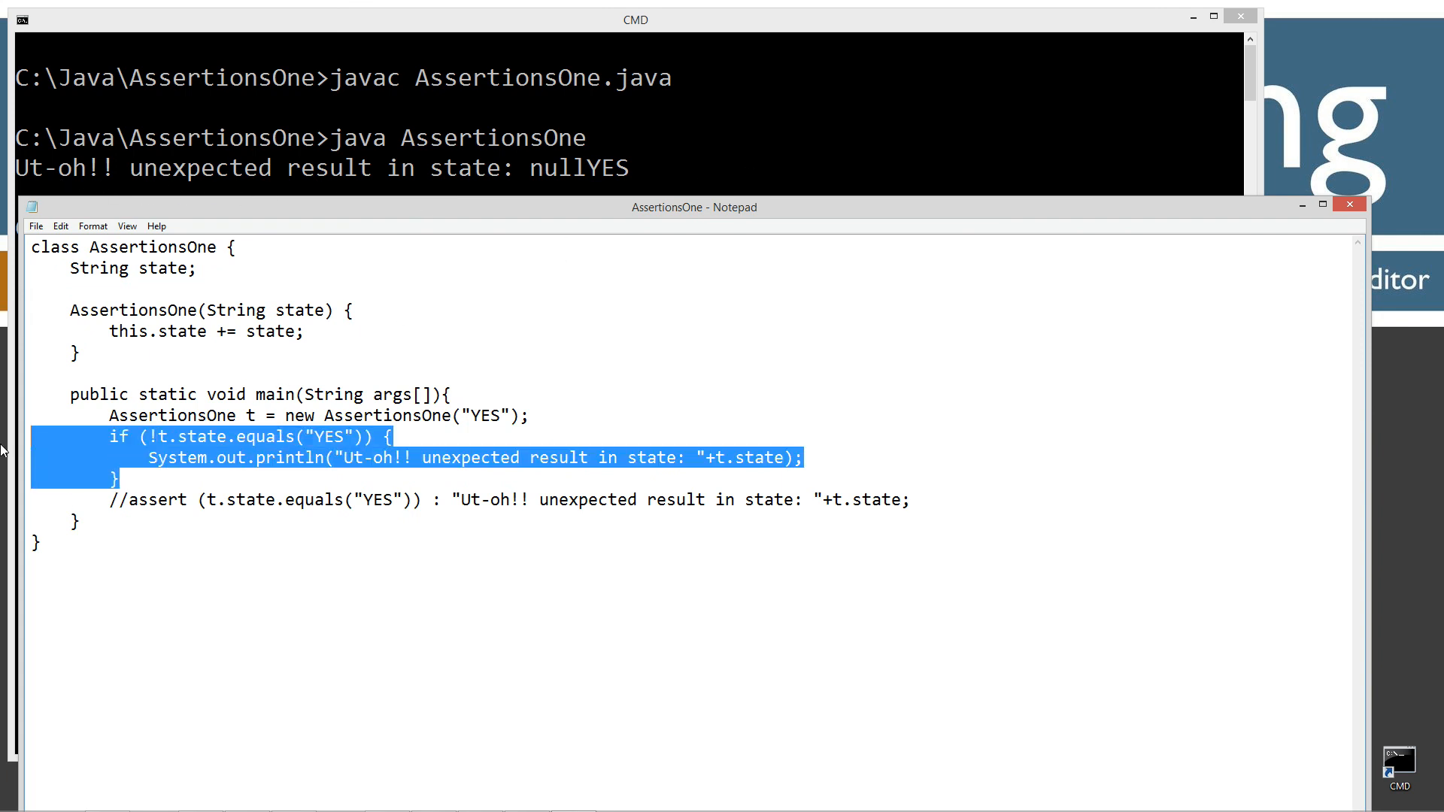
# Step: Delete the if block and uncomment the assert line in AssertionsOne.java
pyautogui.press('Delete')
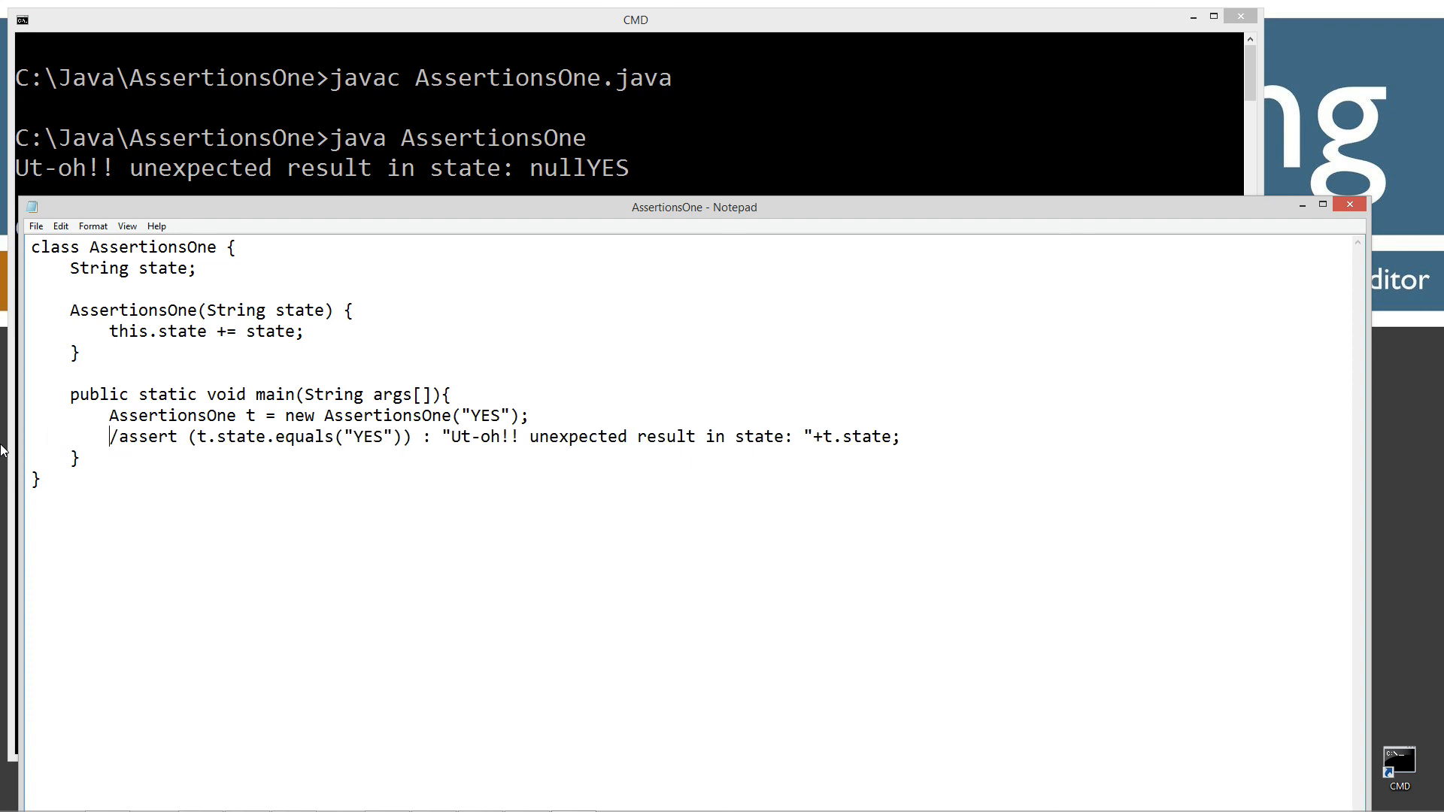
pyautogui.click(35, 225)
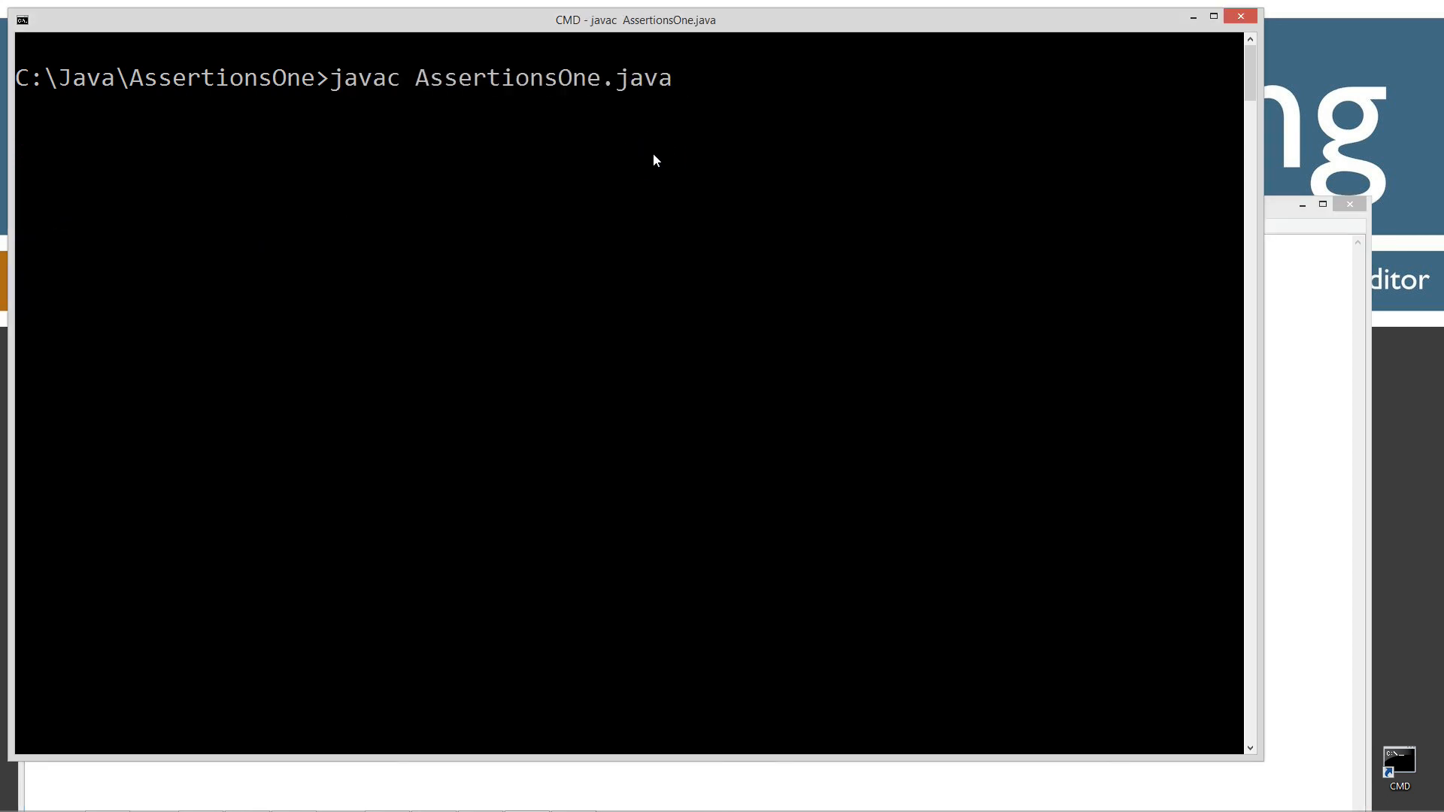
# Step: Run java AssertionsOne, then java -ea AssertionsOne to trigger the AssertionError ending in state: nullYES
pyautogui.write('java AssertionsOne')
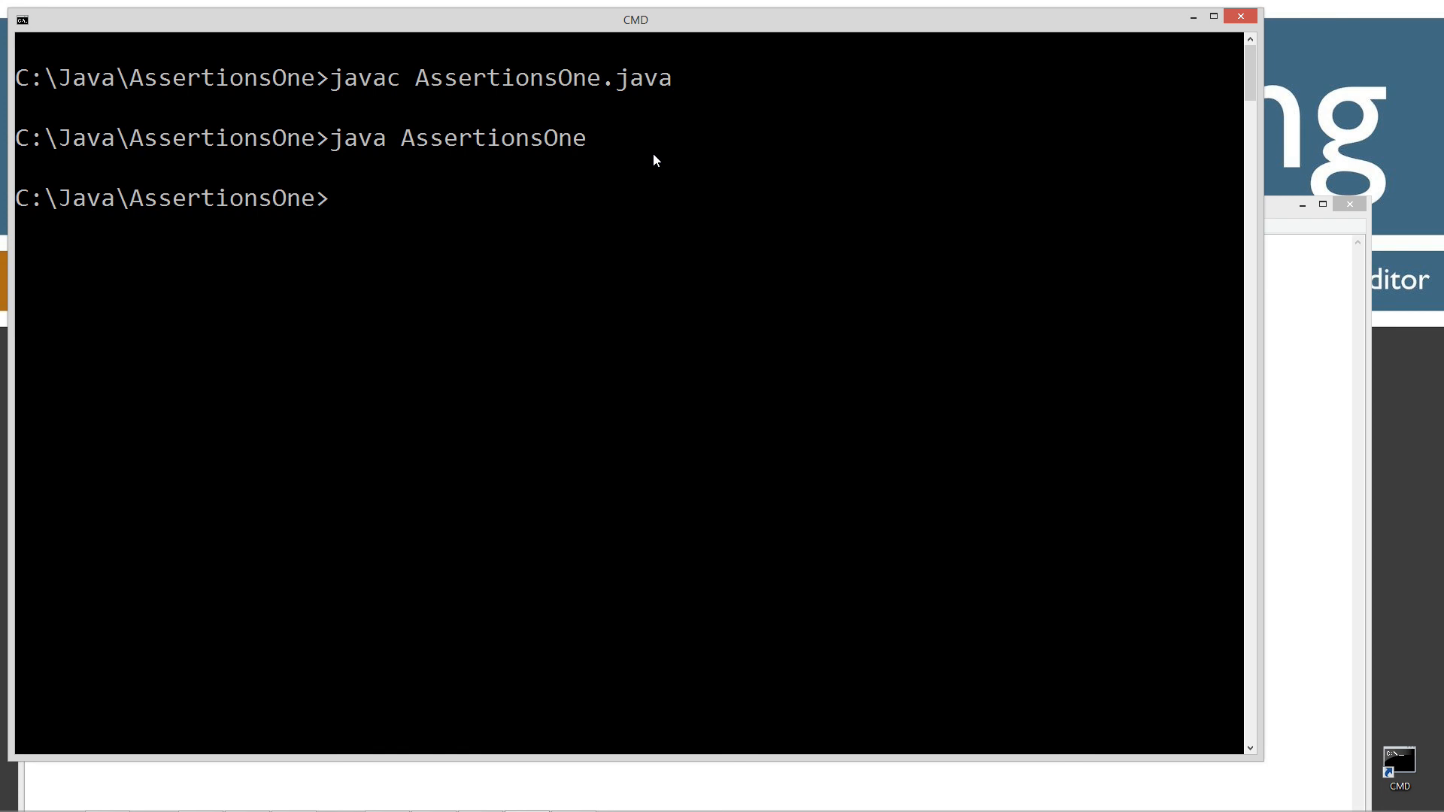
pyautogui.write('java')
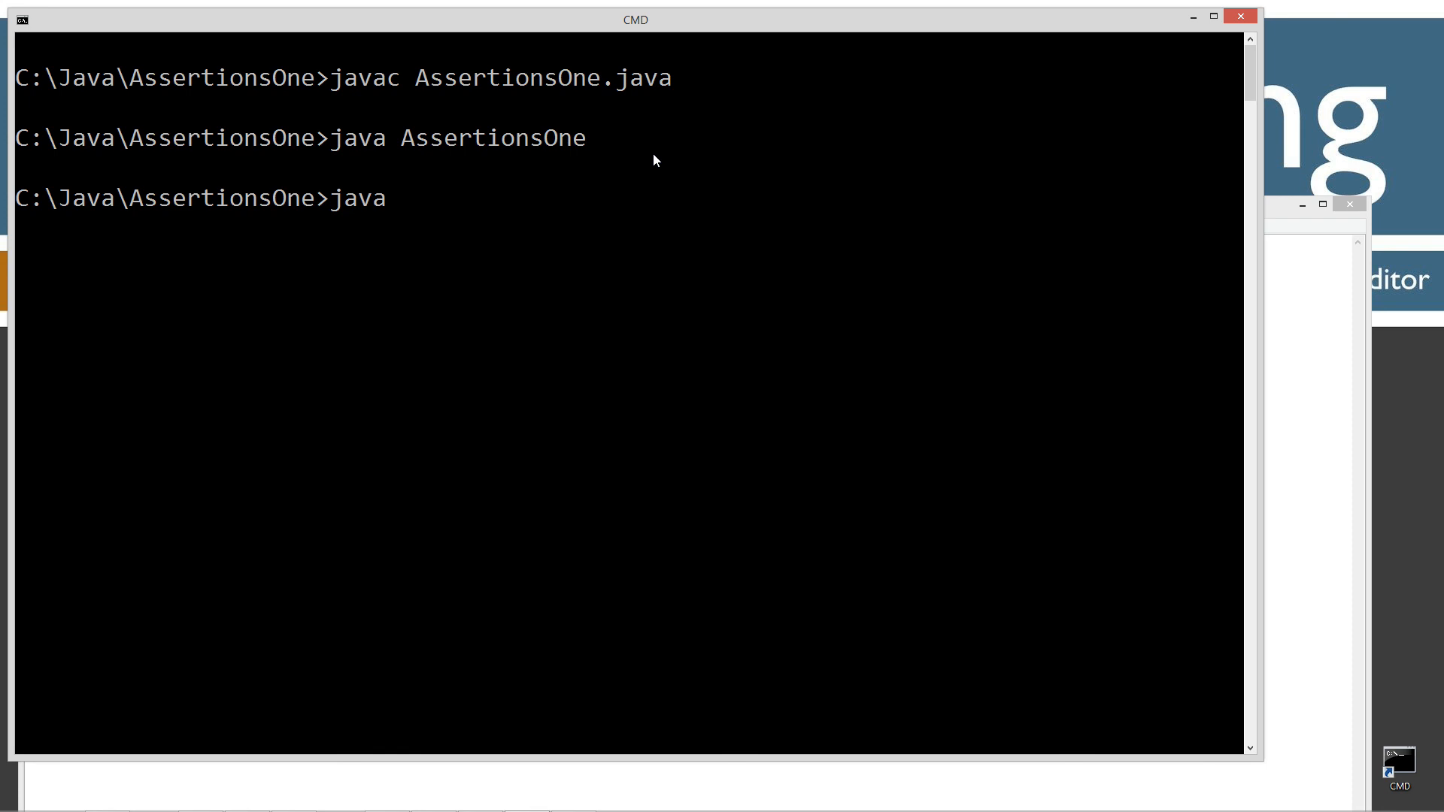
pyautogui.write('-ea')
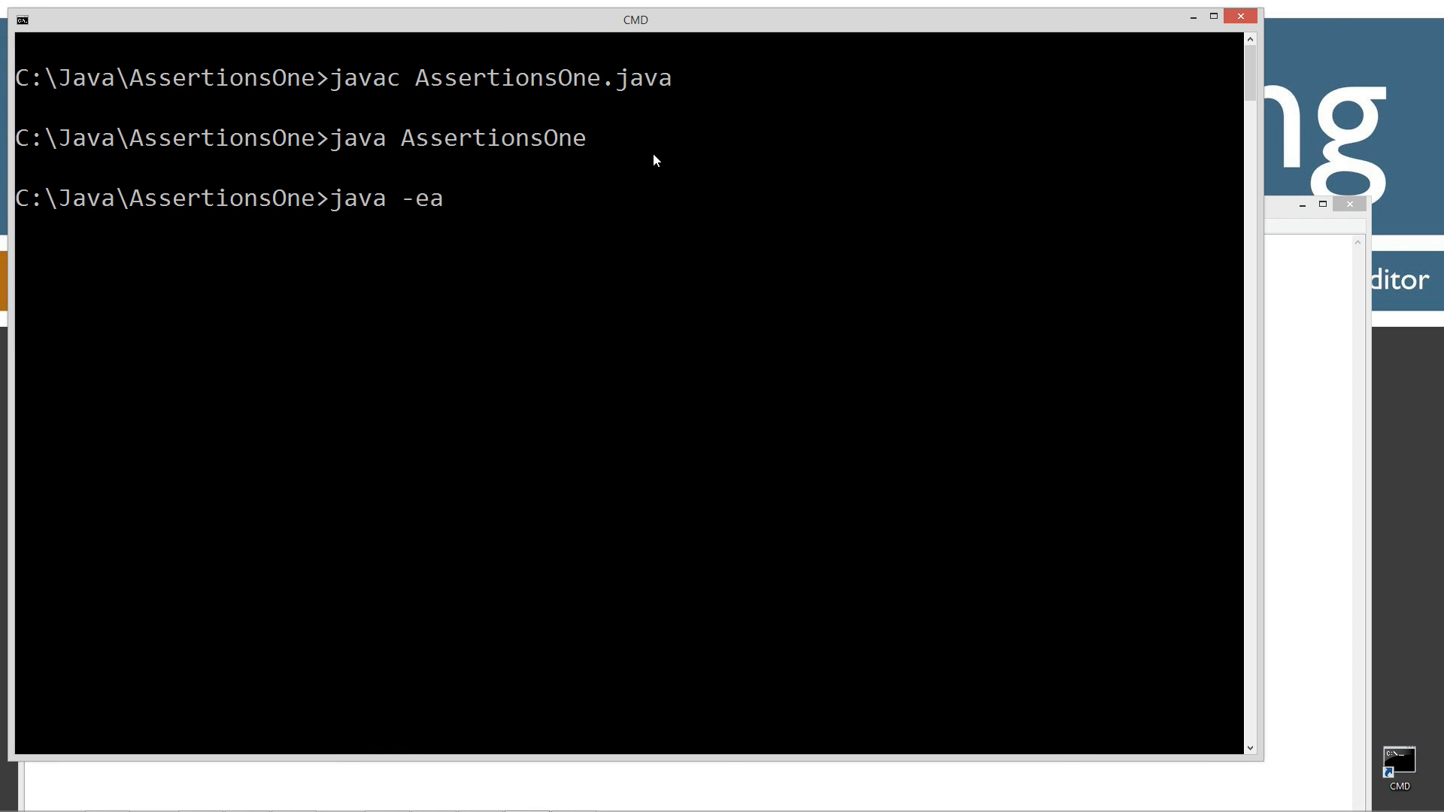
pyautogui.write('AssertionsOne.clas')
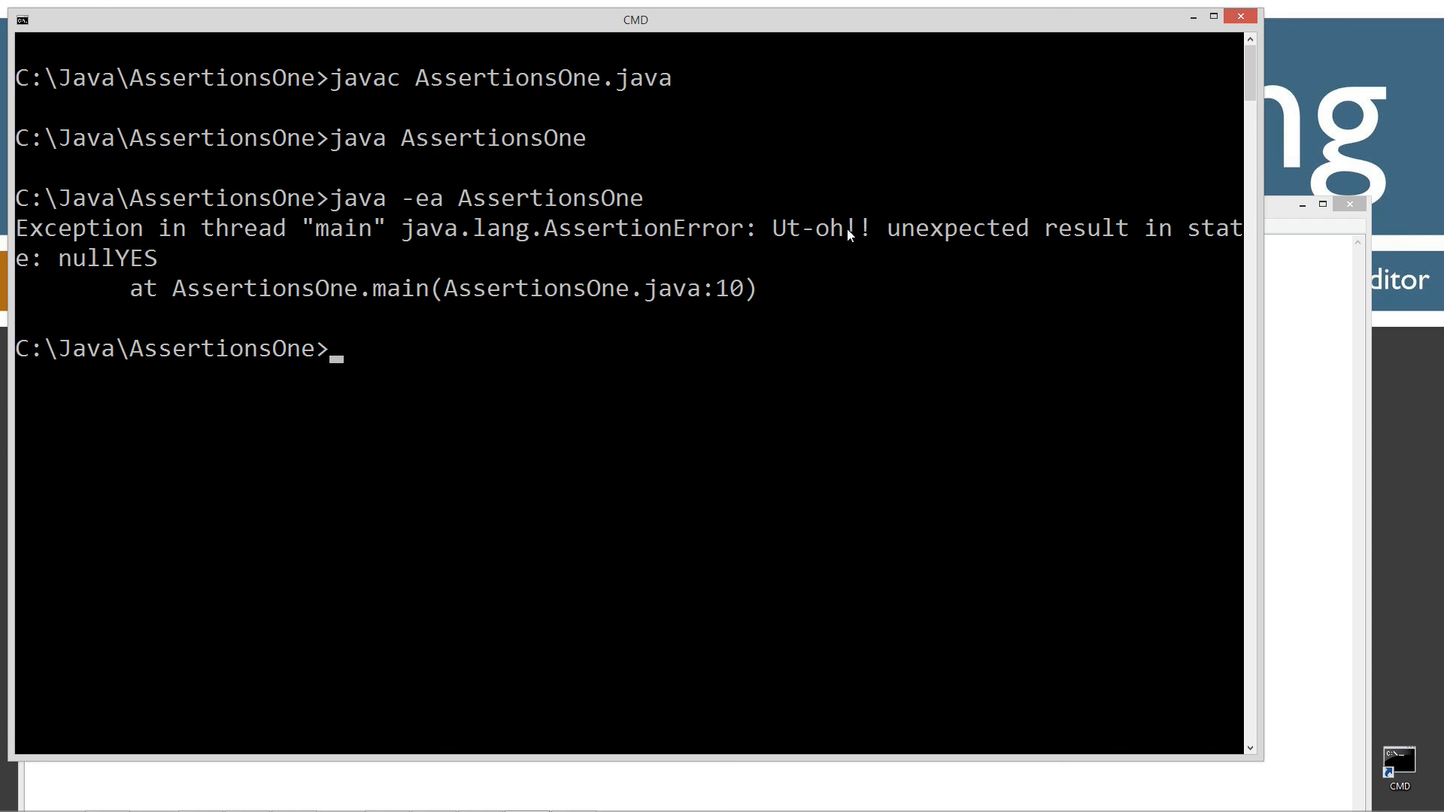
pyautogui.moveTo(27, 268)
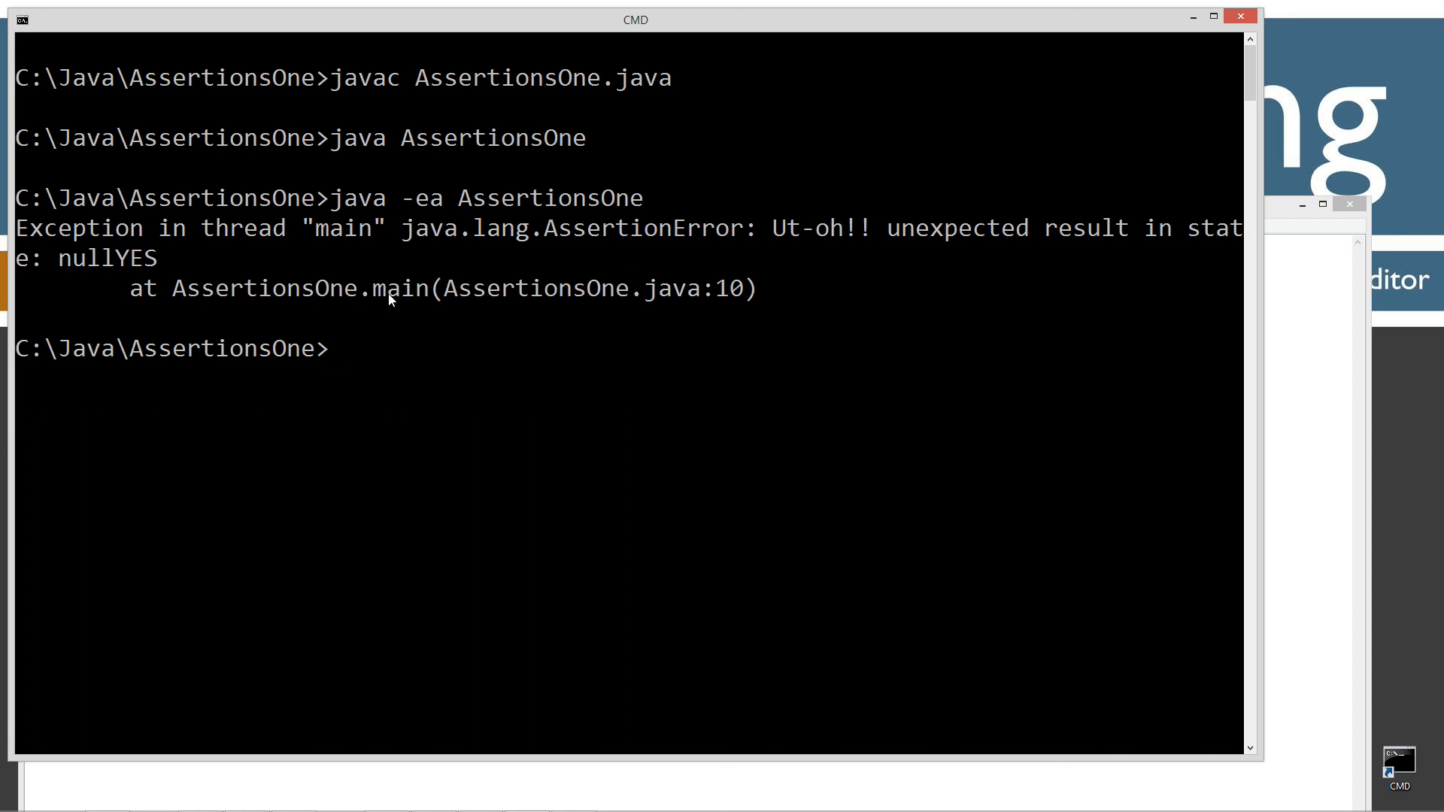
pyautogui.moveTo(993, 359)
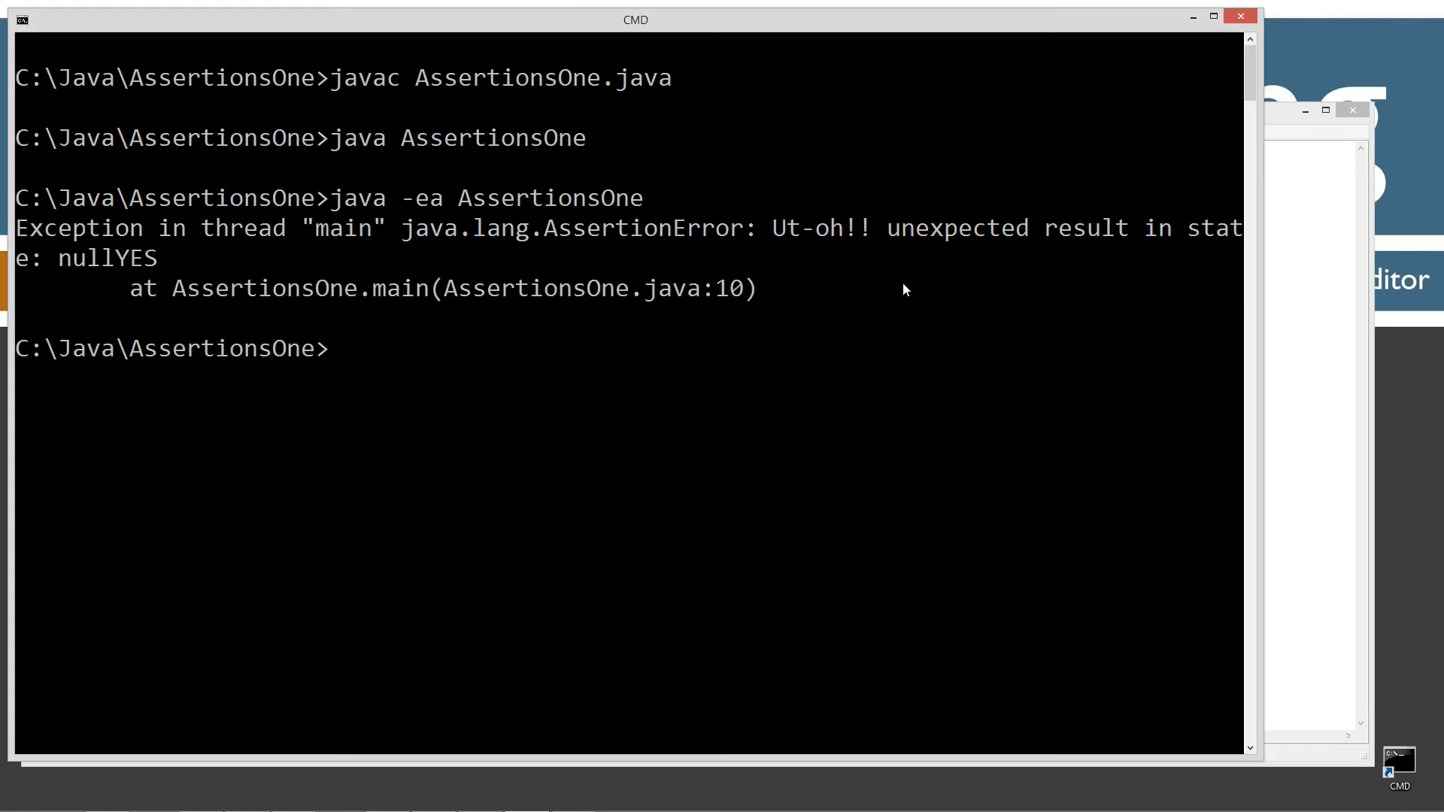
pyautogui.moveTo(854, 424)
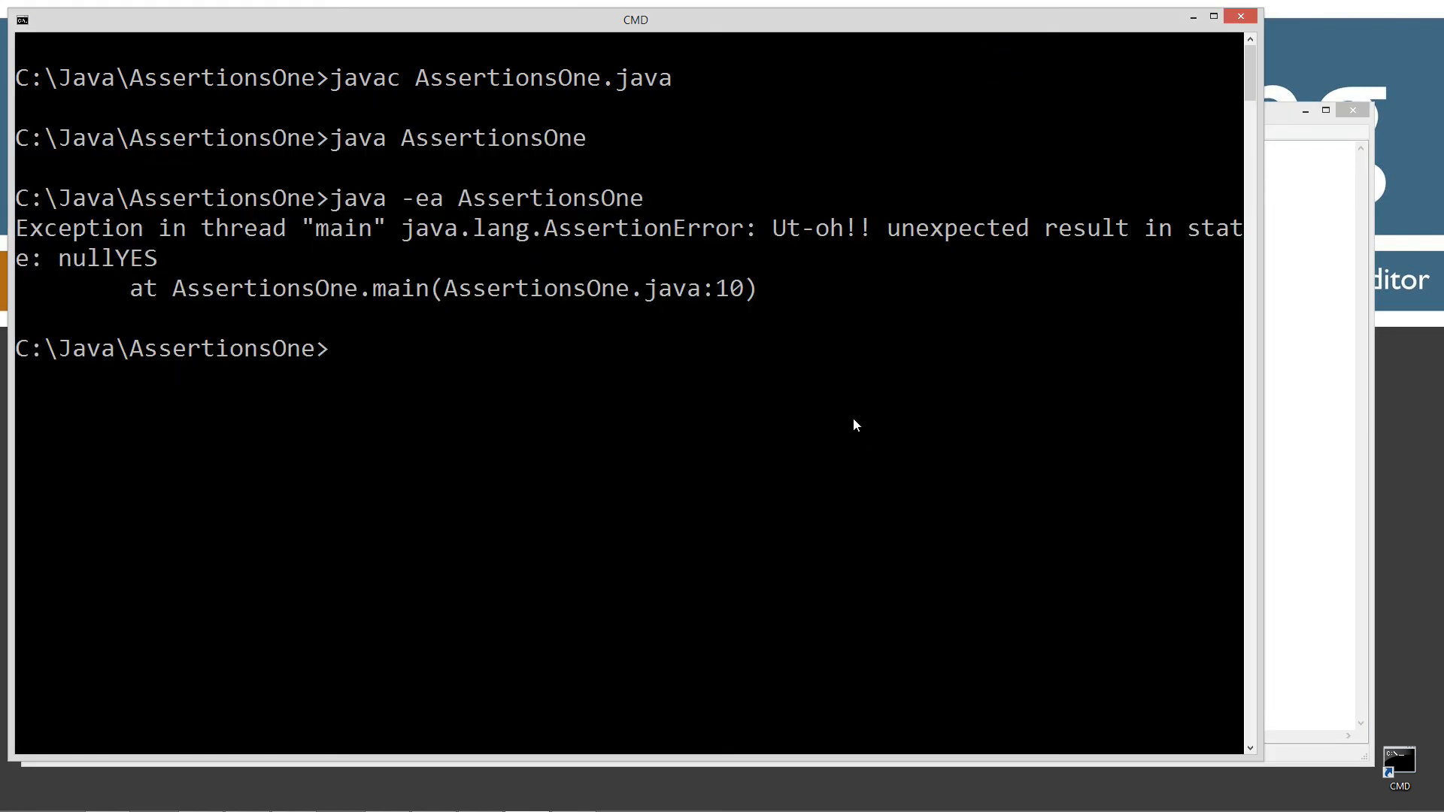